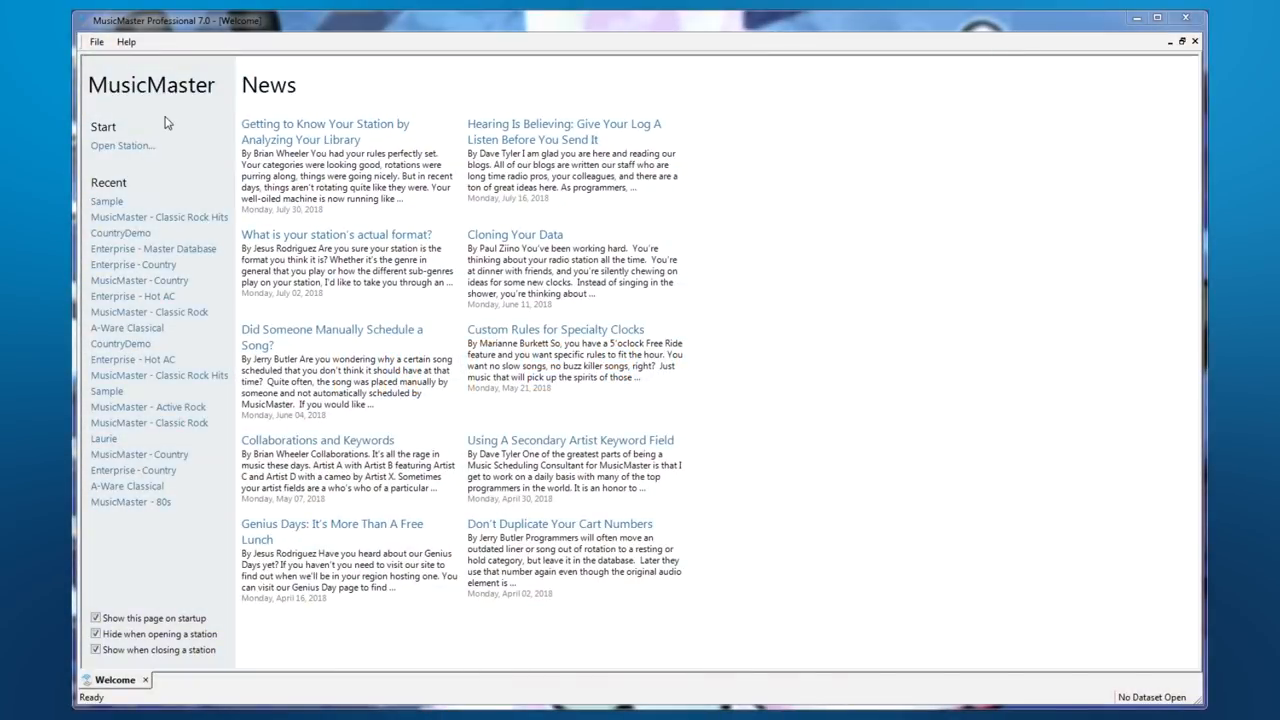
- Read the 'Getting to Know Your Station' news article about analyzing your library
click(120, 144)
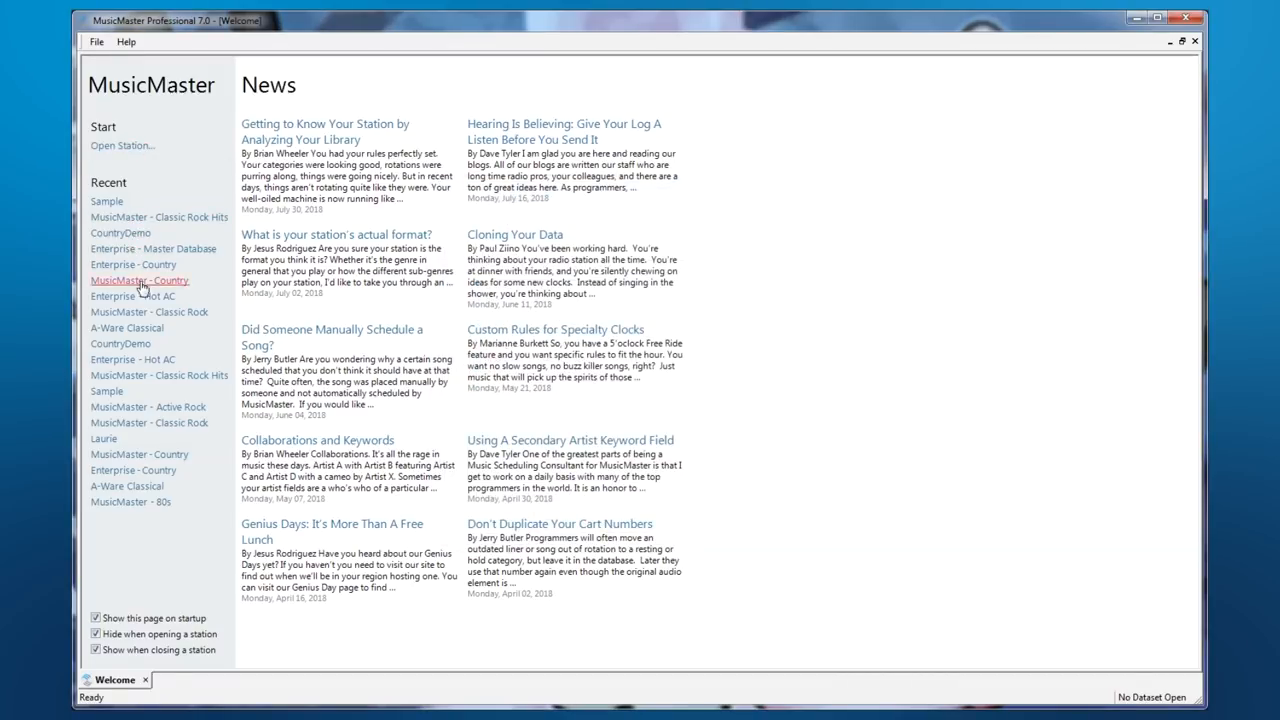
mouse_move(192, 212)
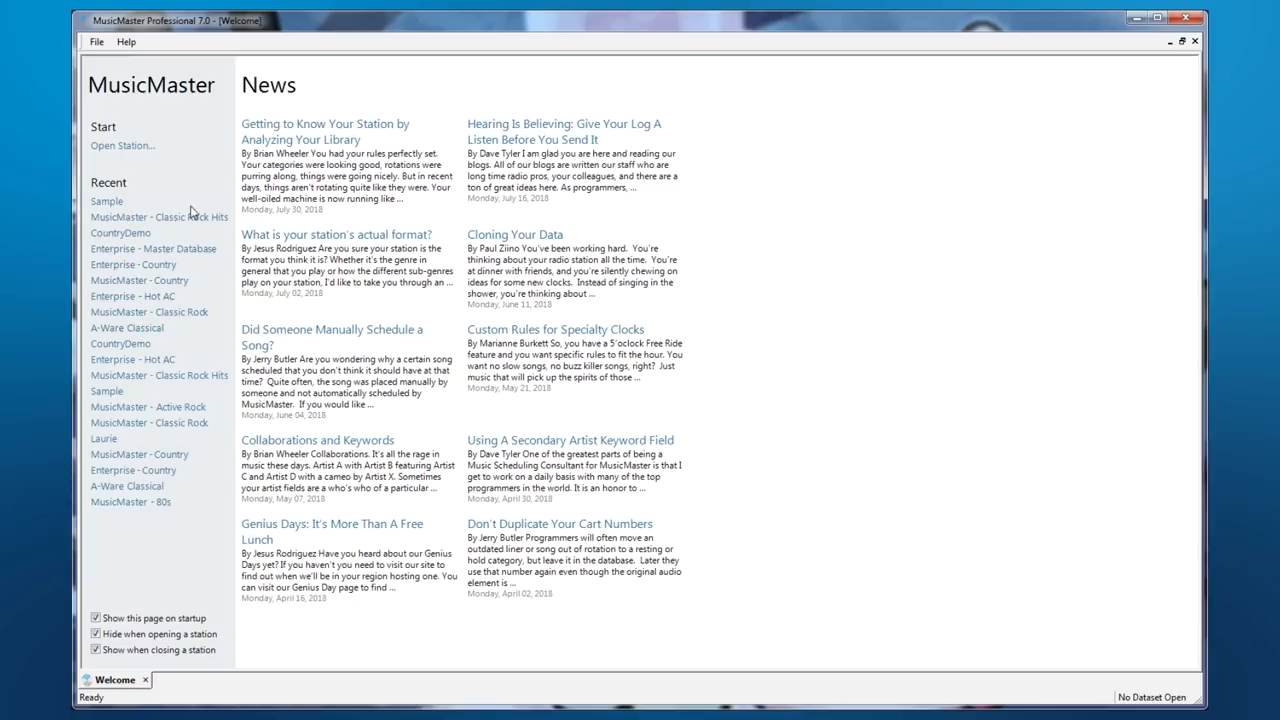
mouse_move(340, 322)
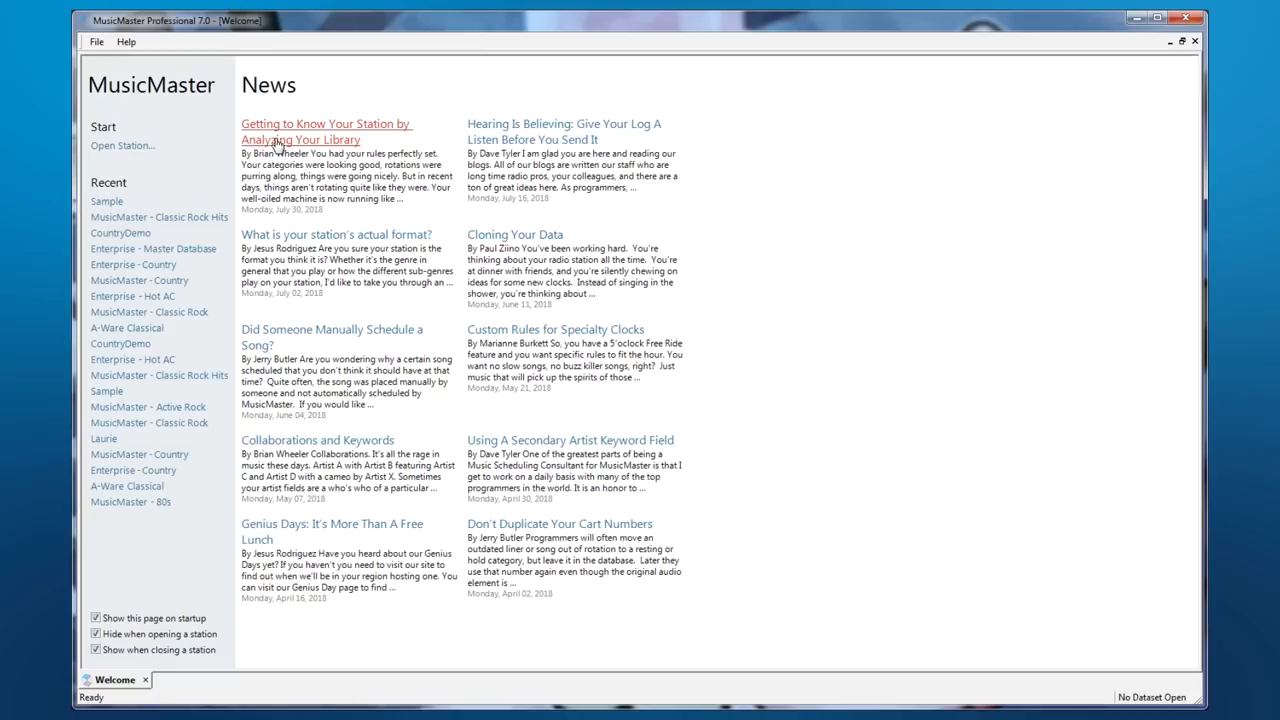
click(326, 132)
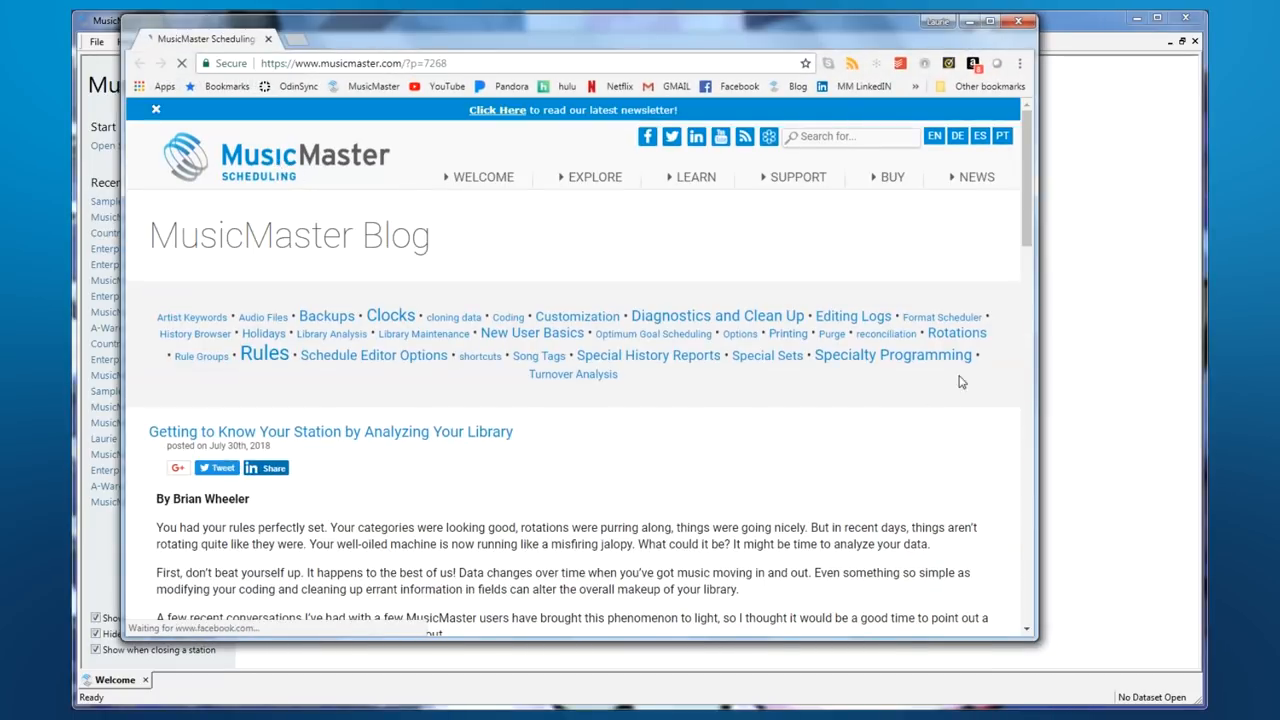
scroll(down, 3)
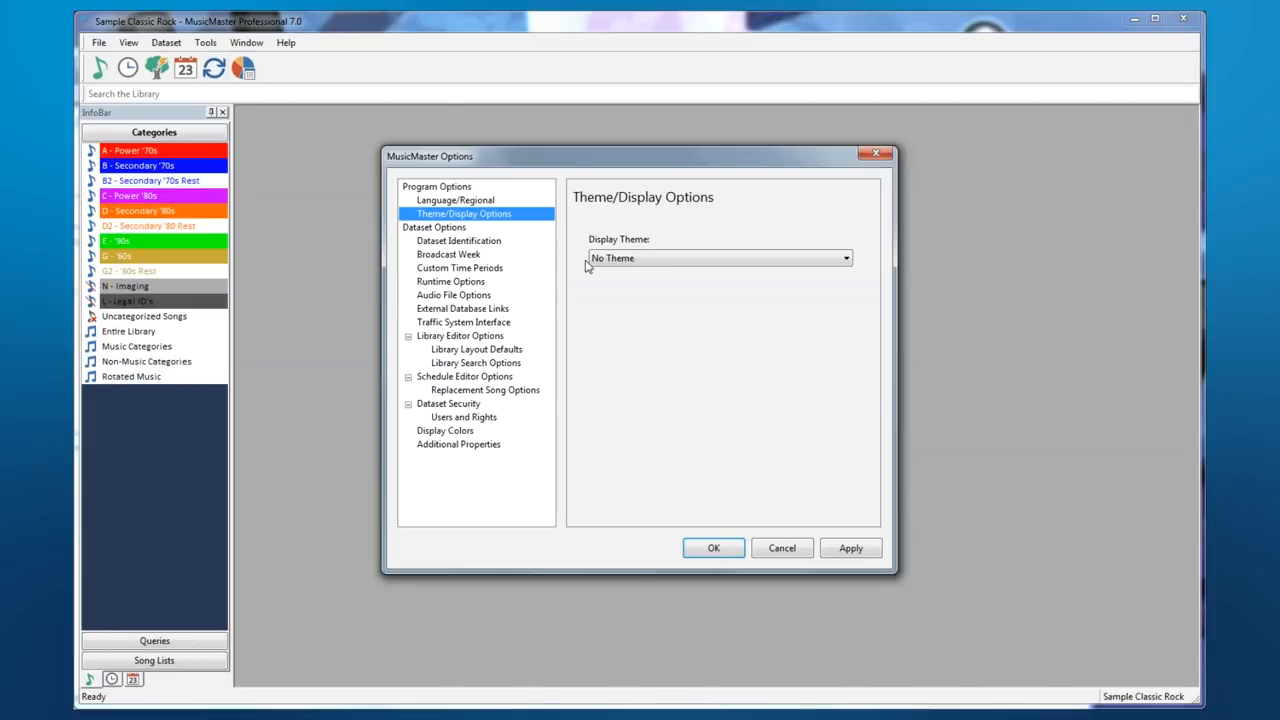
- Apply the Purple Rain display theme, then pick a different theme instead
click(718, 258)
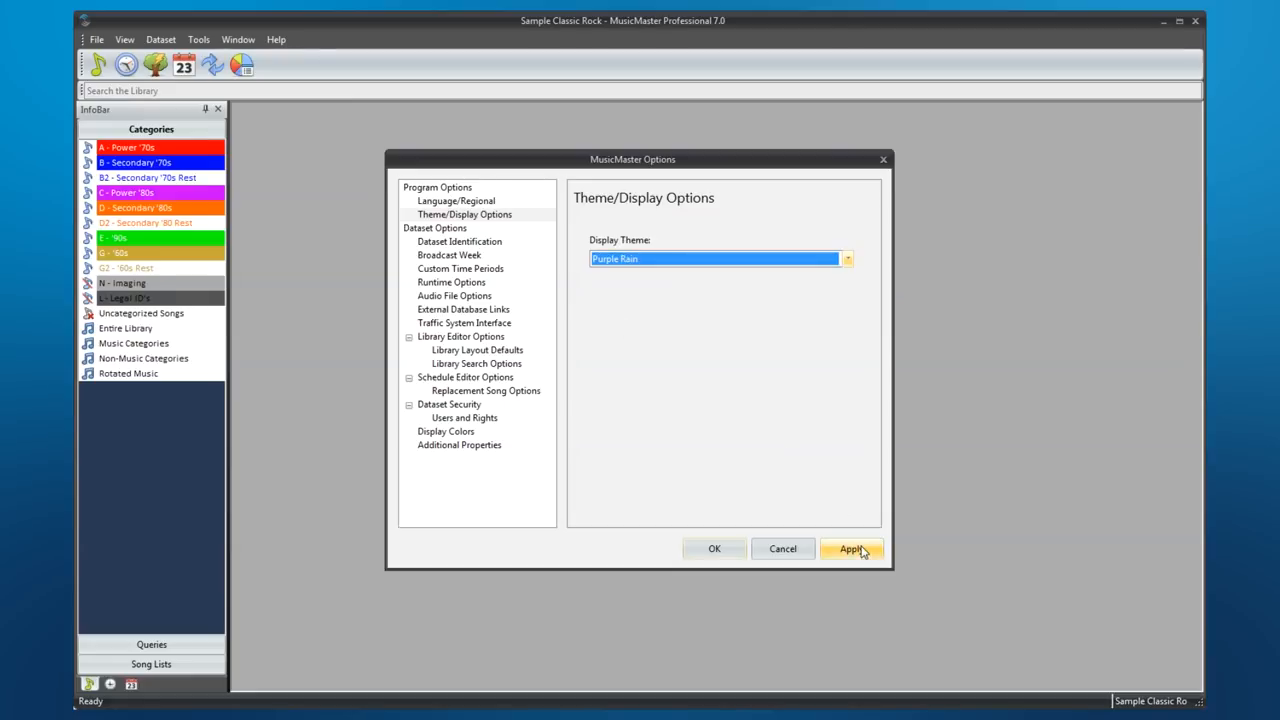
click(844, 260)
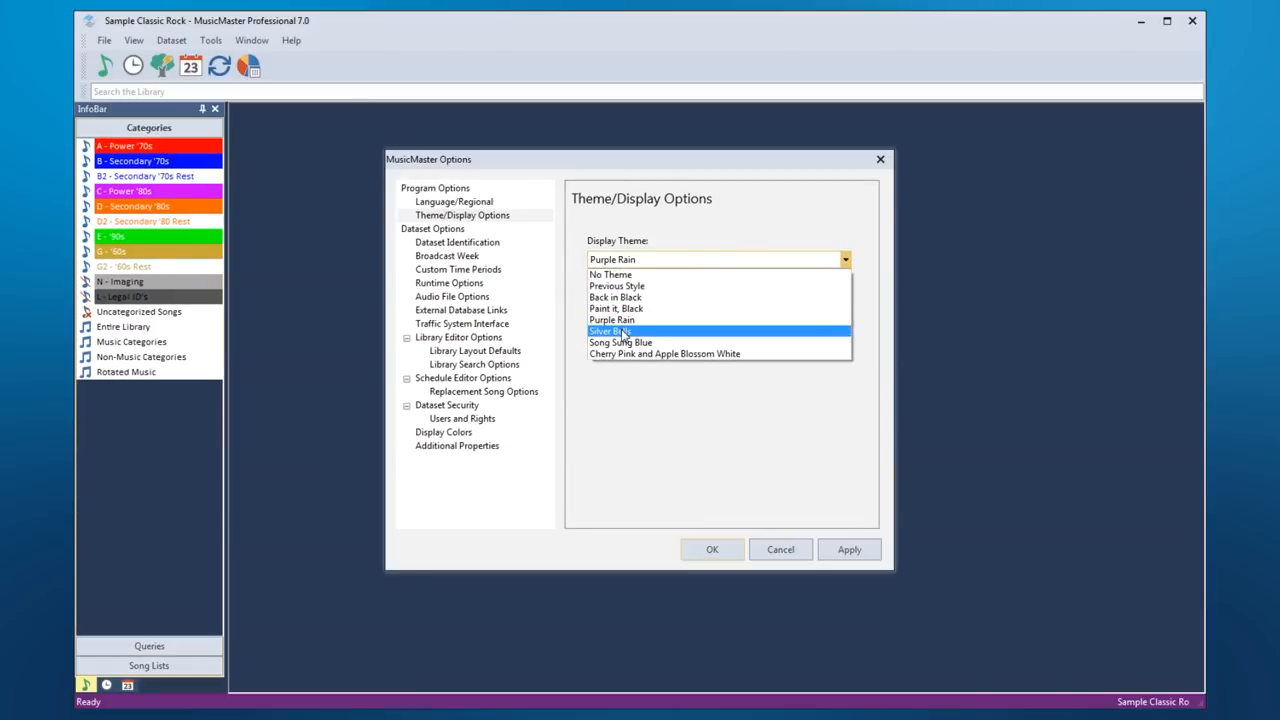
click(610, 332)
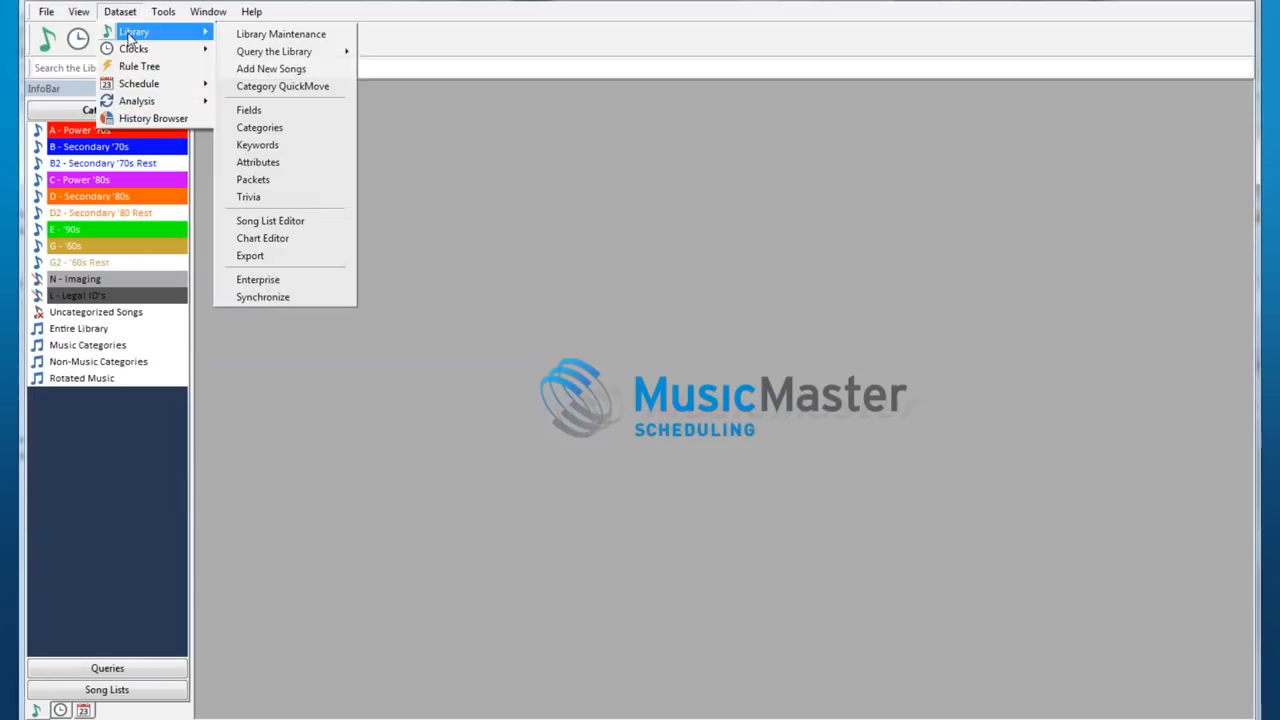
- Preview the Vibrant colour scheme in the Category Color Wizard from the category editor
click(260, 128)
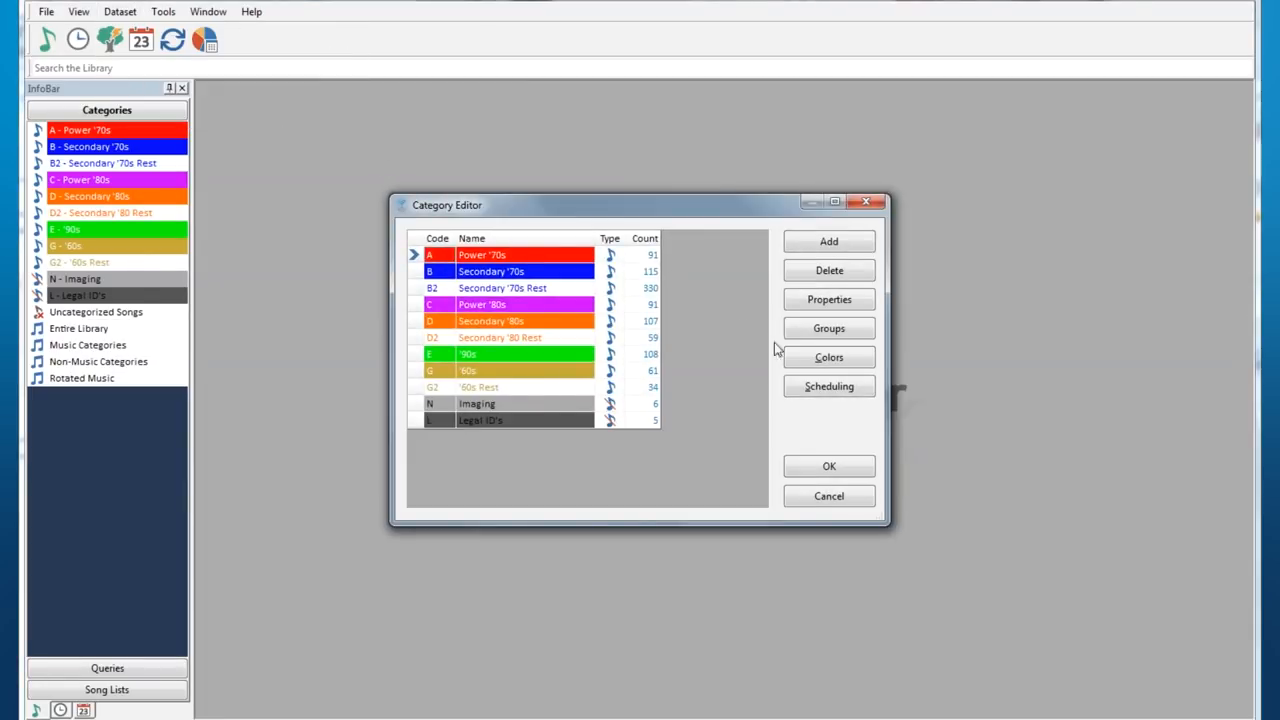
click(828, 356)
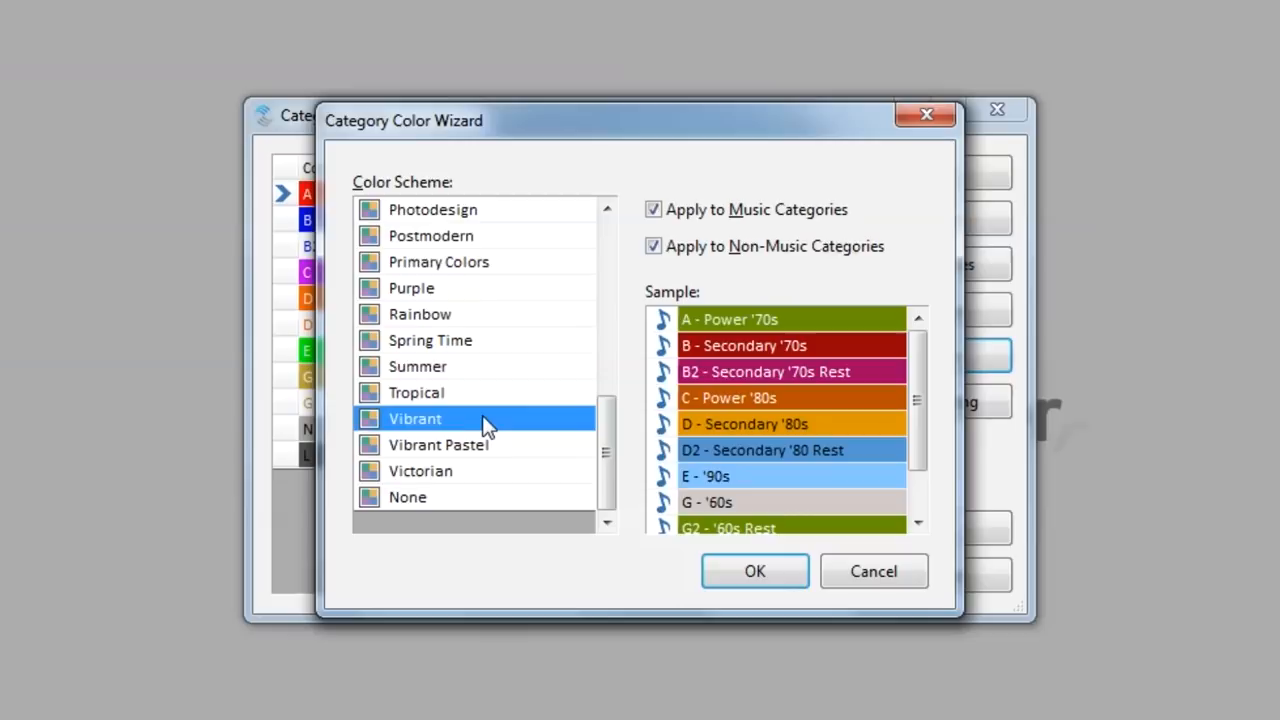
click(754, 572)
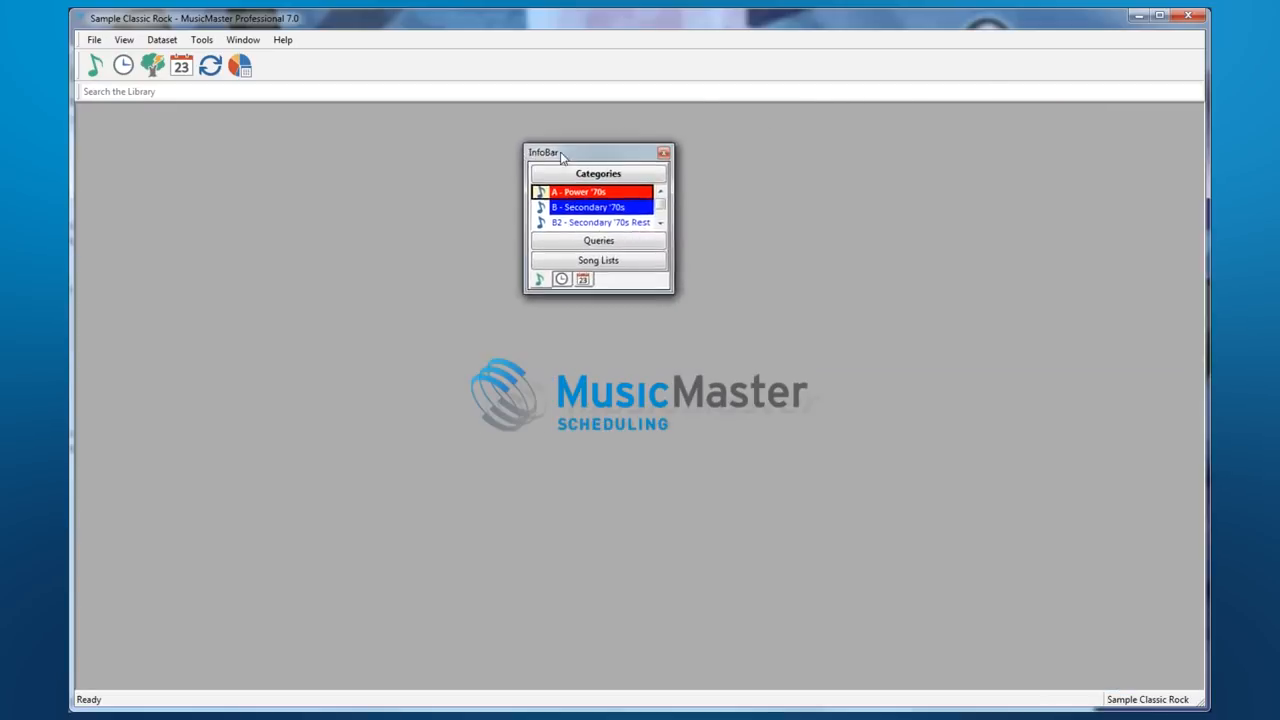
- Dock the floating category InfoBar back into the main window
drag(544, 152, 90, 130)
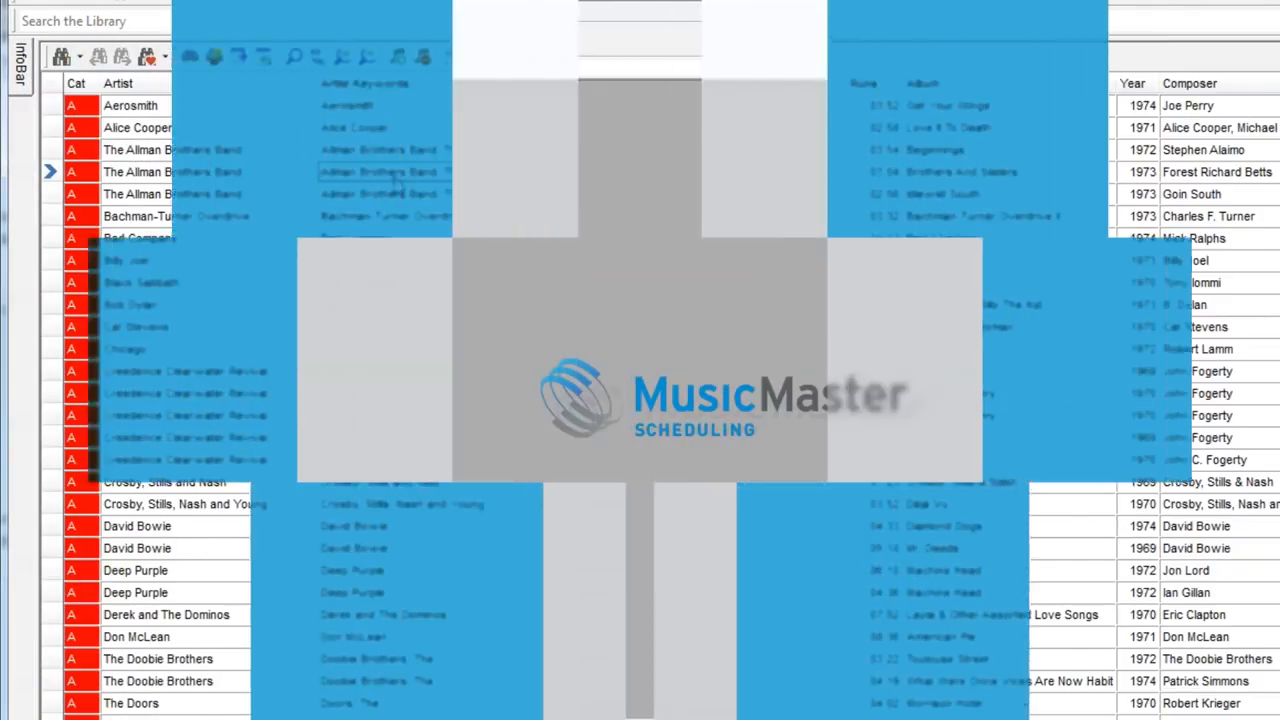
- Create a History Link field (HLink) as Keyword-Single with Has Rules ticked
click(120, 12)
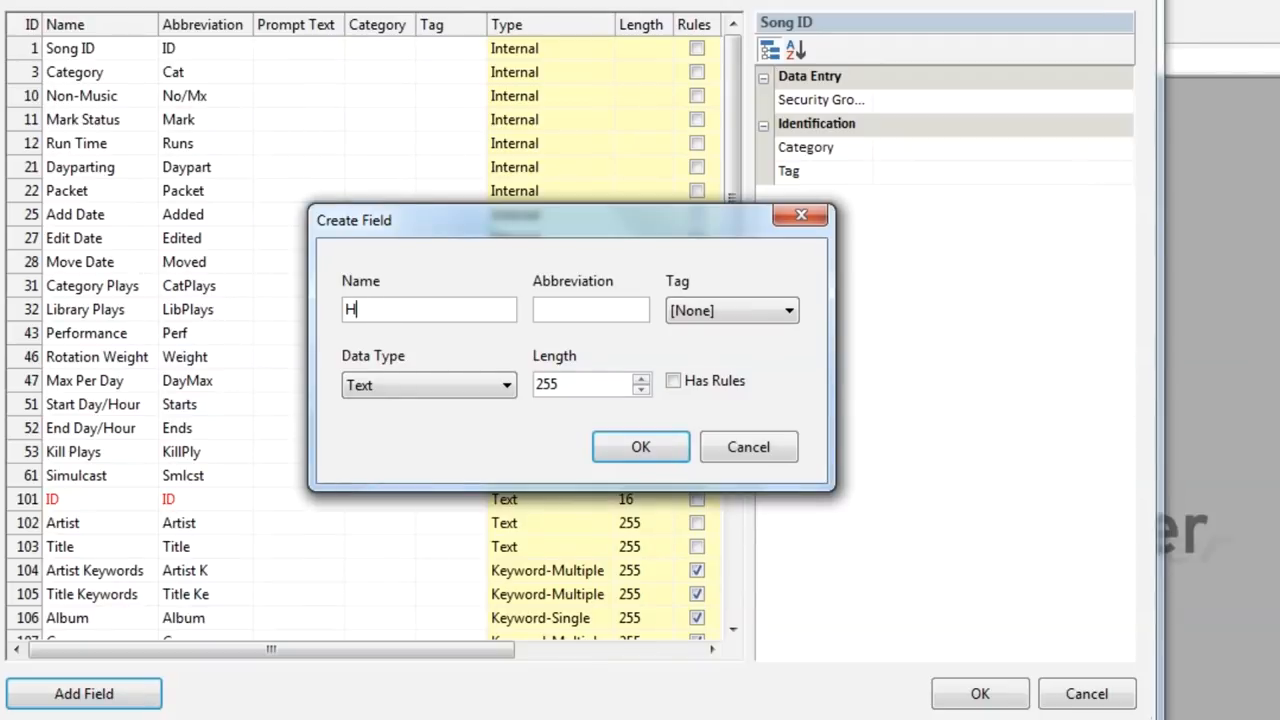
text(istory Link)
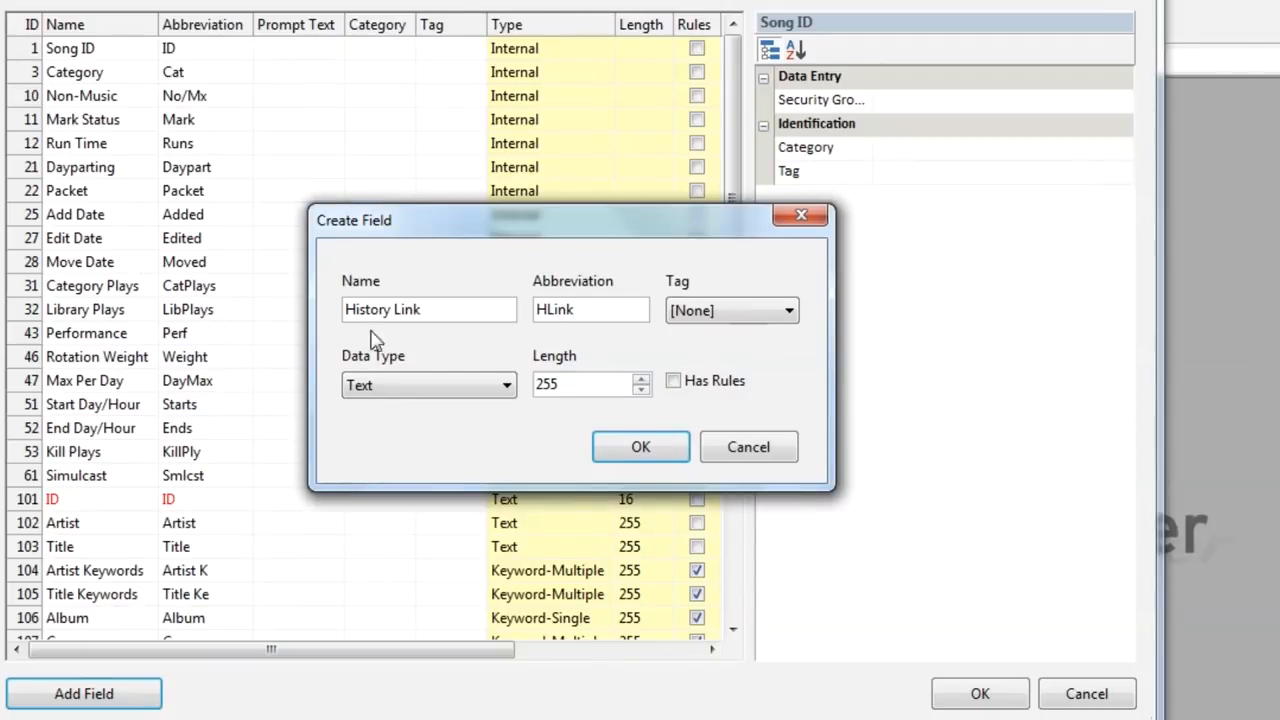
click(428, 384)
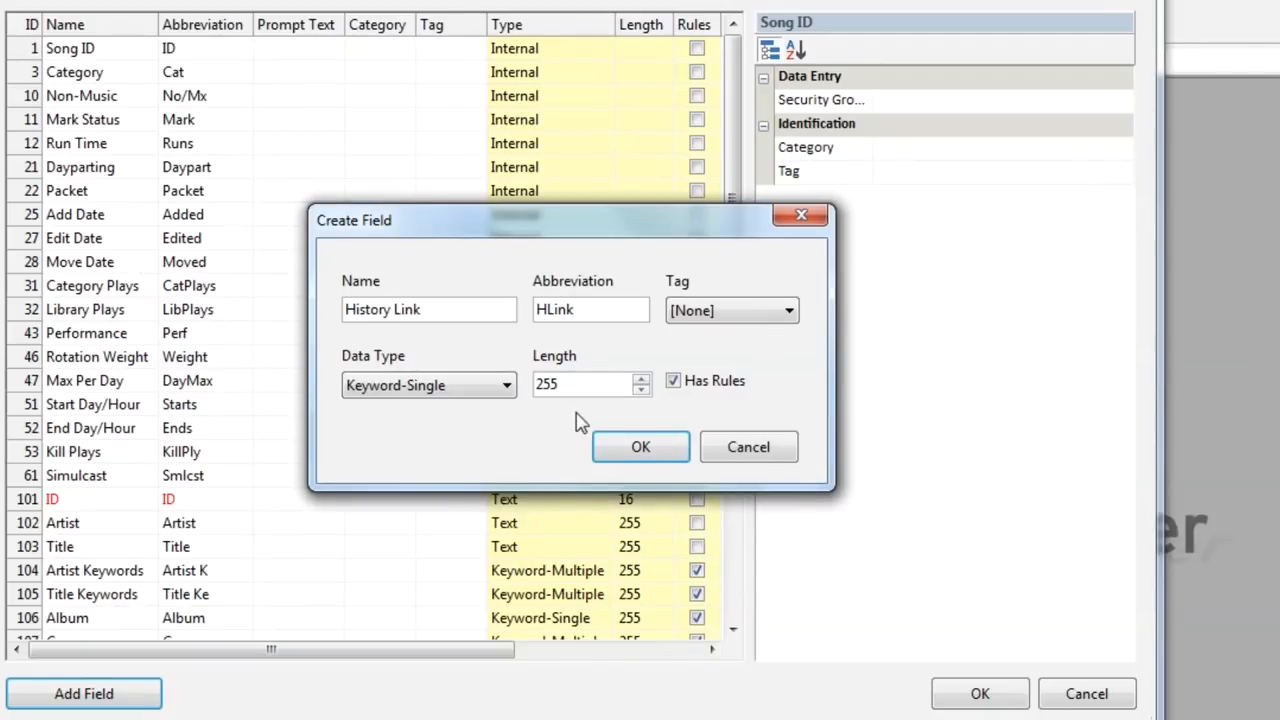
click(640, 448)
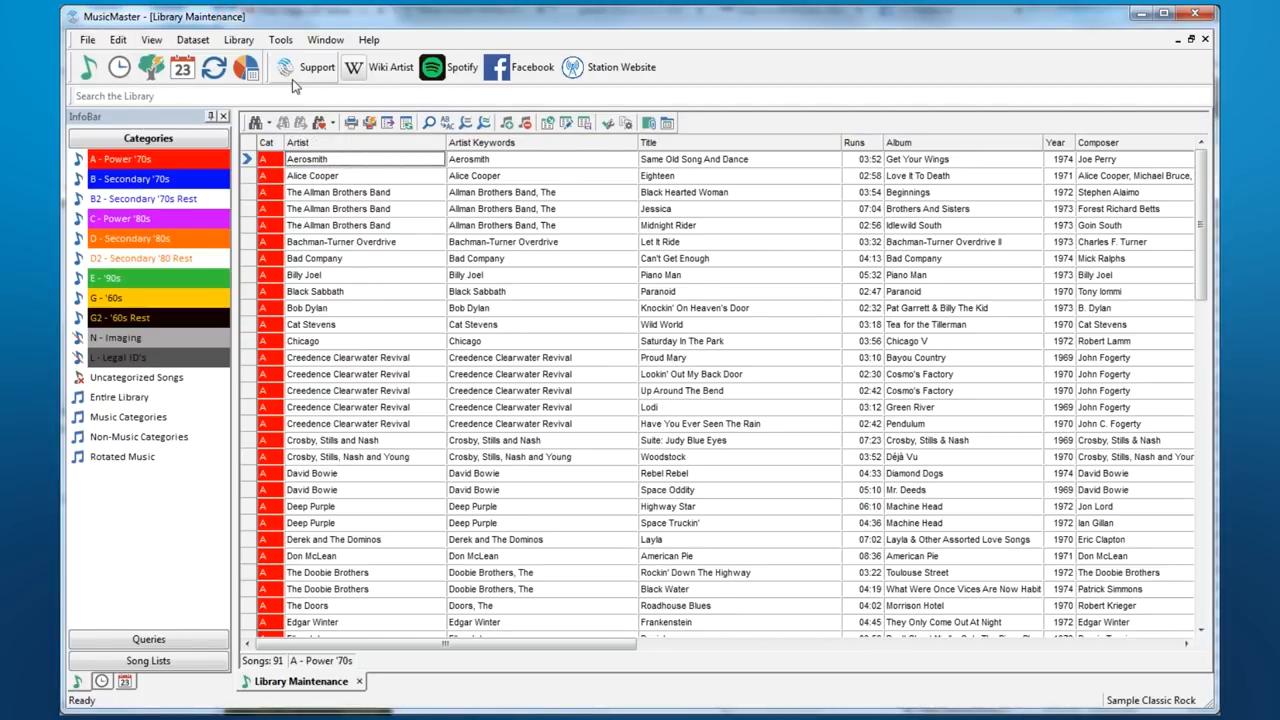
- Look up Aerosmith on Wikipedia in the browser pane, then toggle the user tools bar from View
click(390, 68)
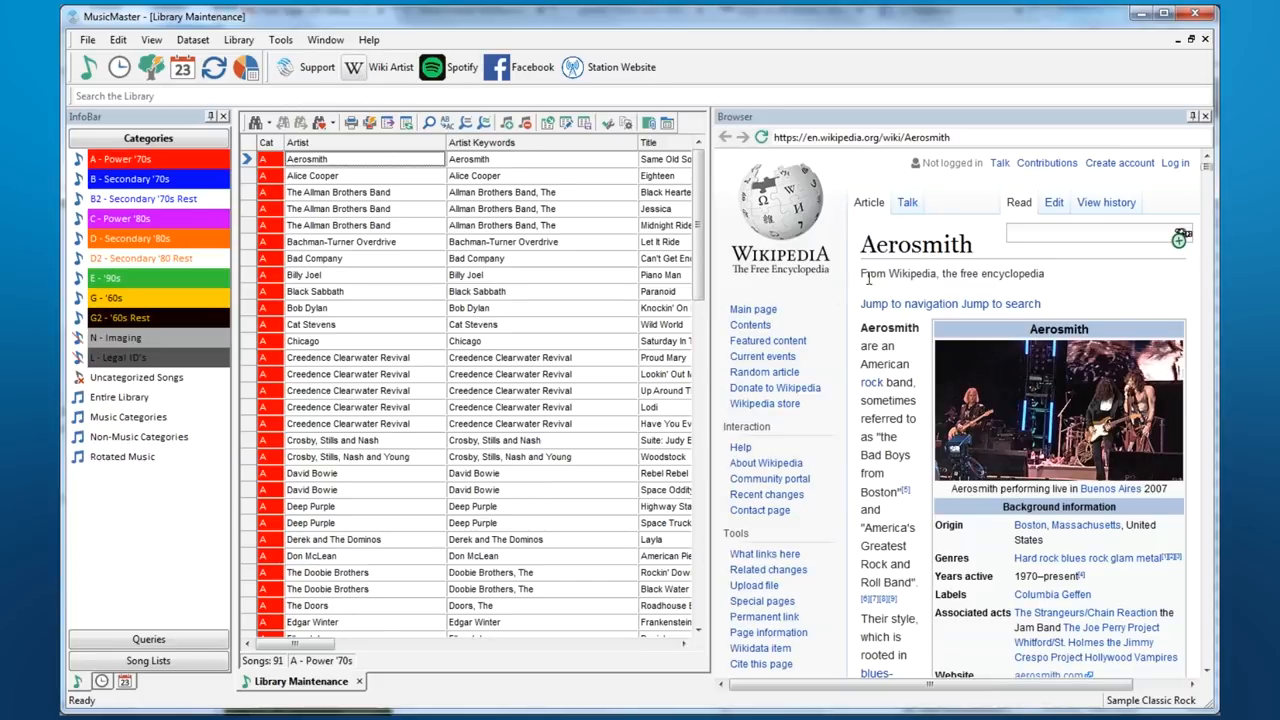
mouse_move(318, 68)
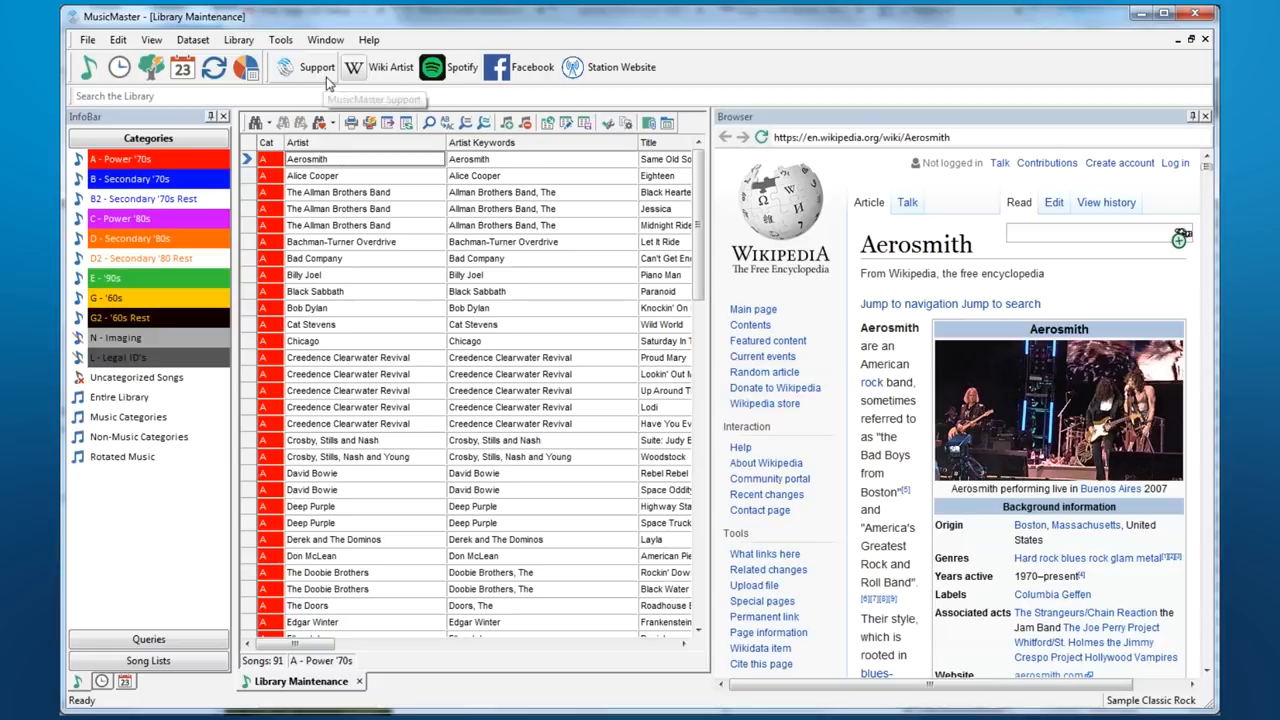
mouse_move(512, 82)
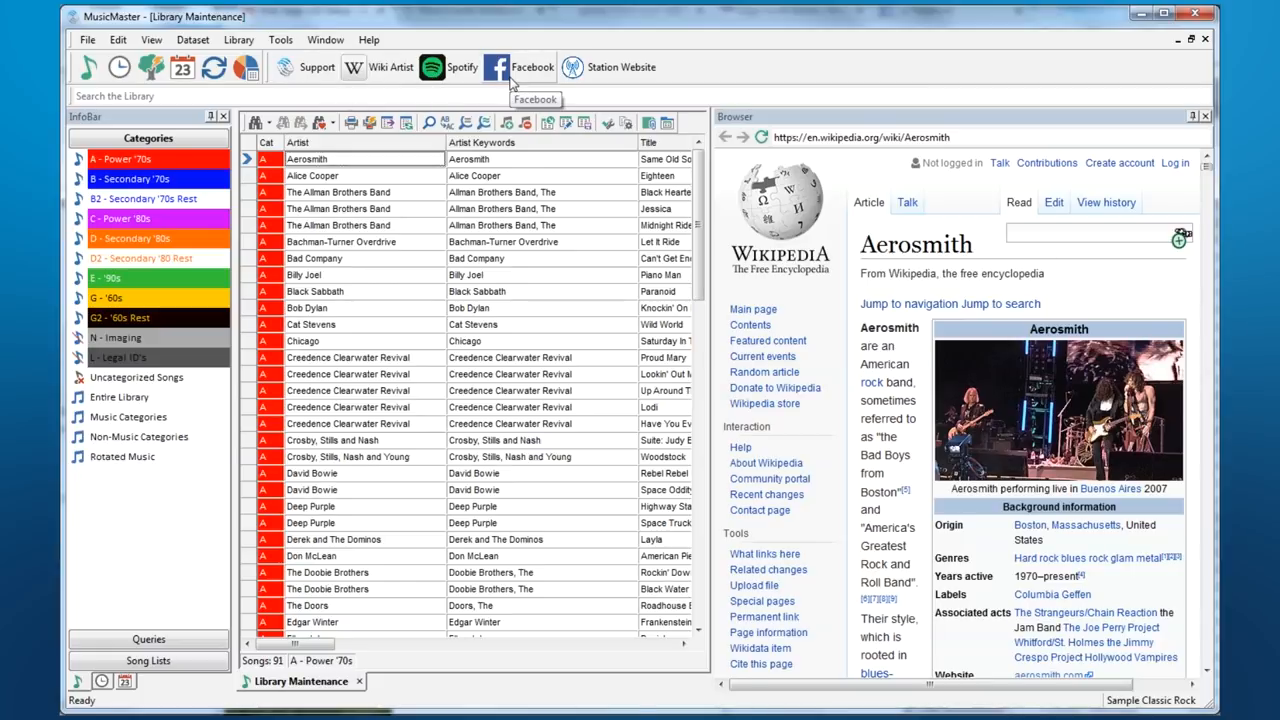
mouse_move(284, 50)
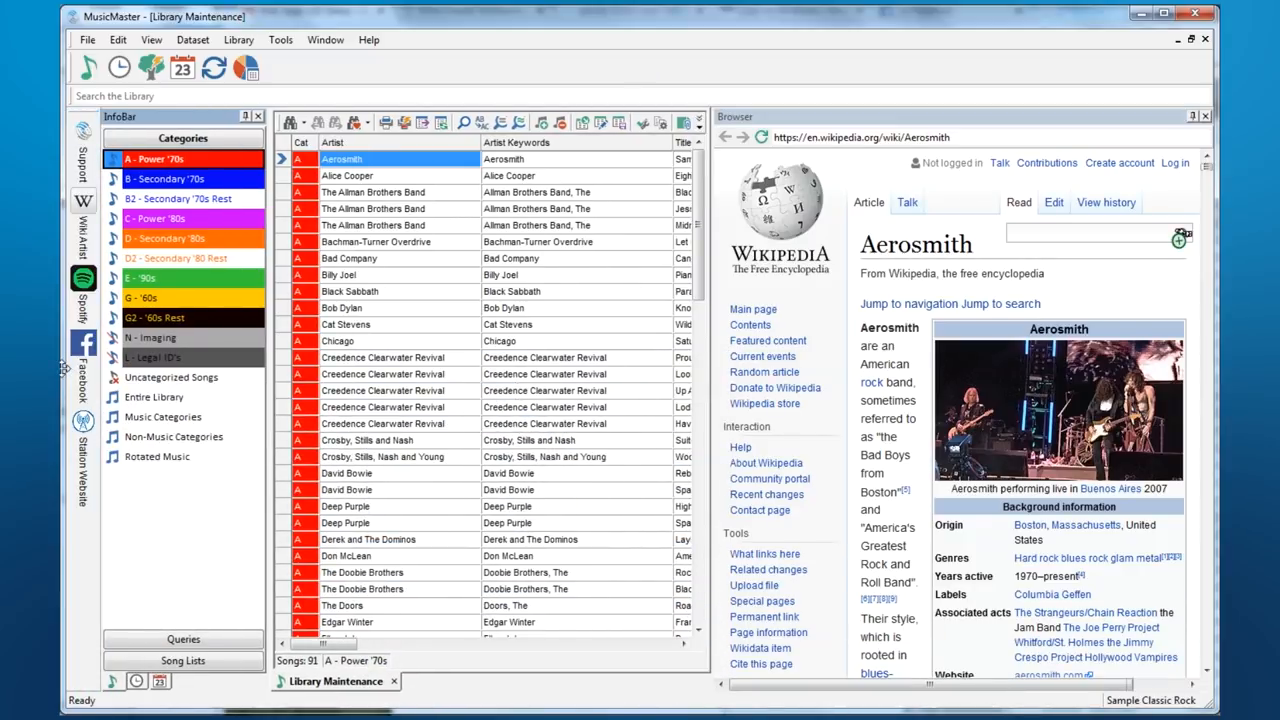
click(152, 40)
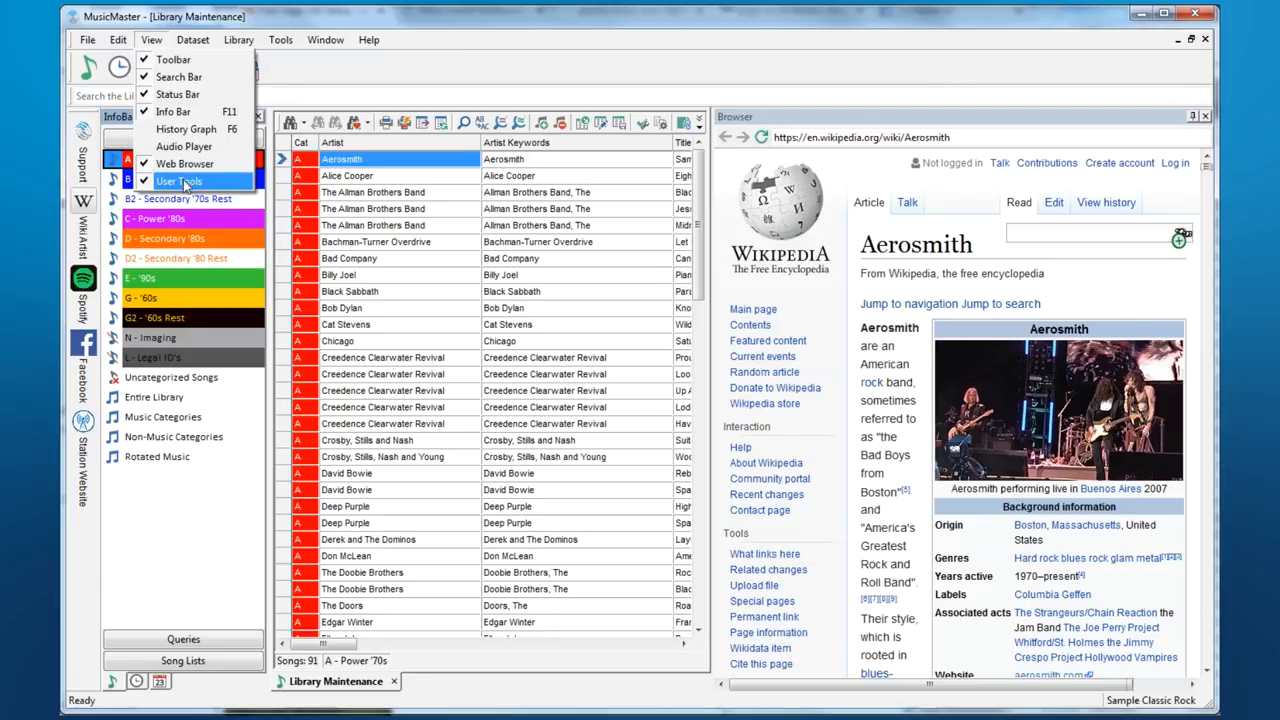
click(180, 180)
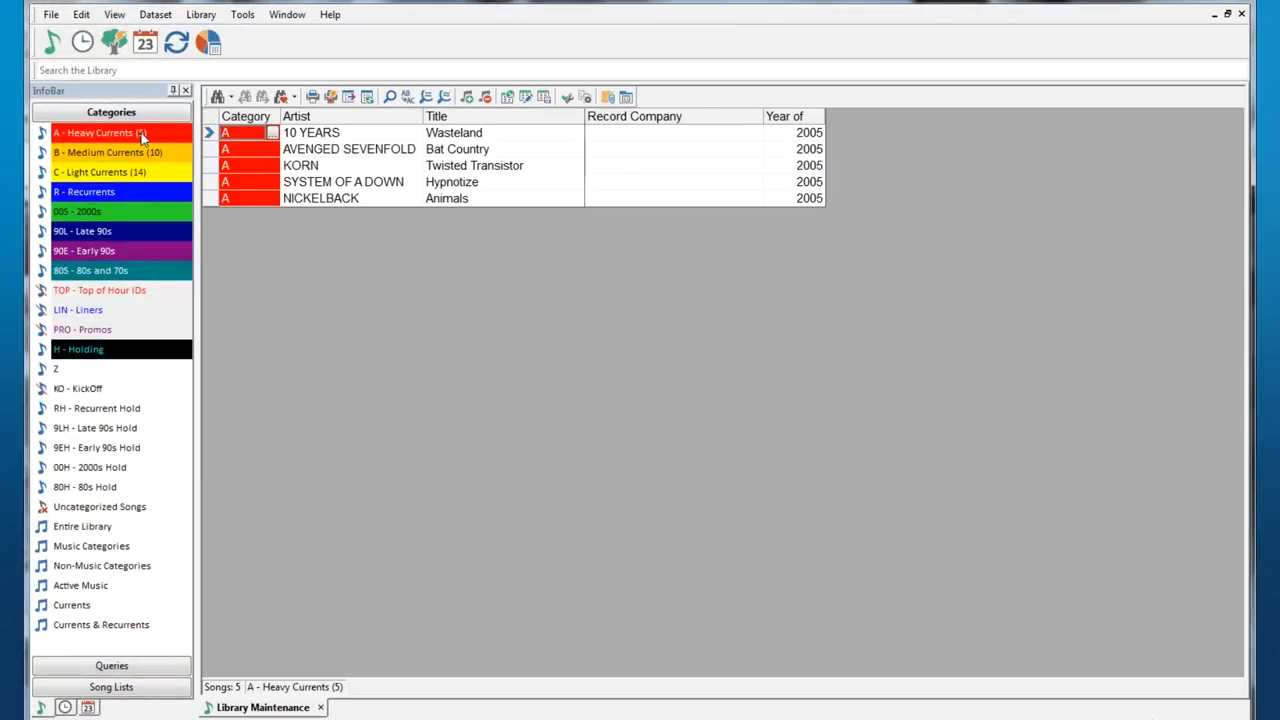
- Add B - Medium Currents and C - Light Currents to the Heavy Currents list via Ctrl+click
click(108, 152)
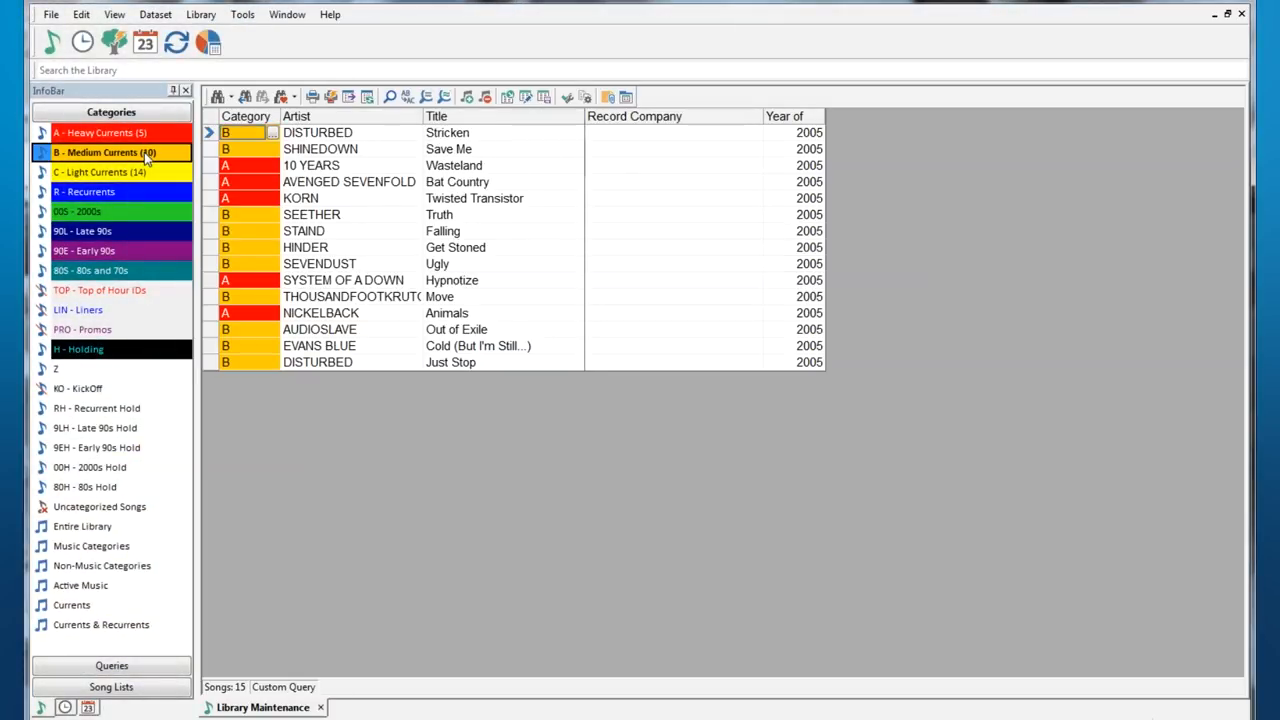
click(100, 172)
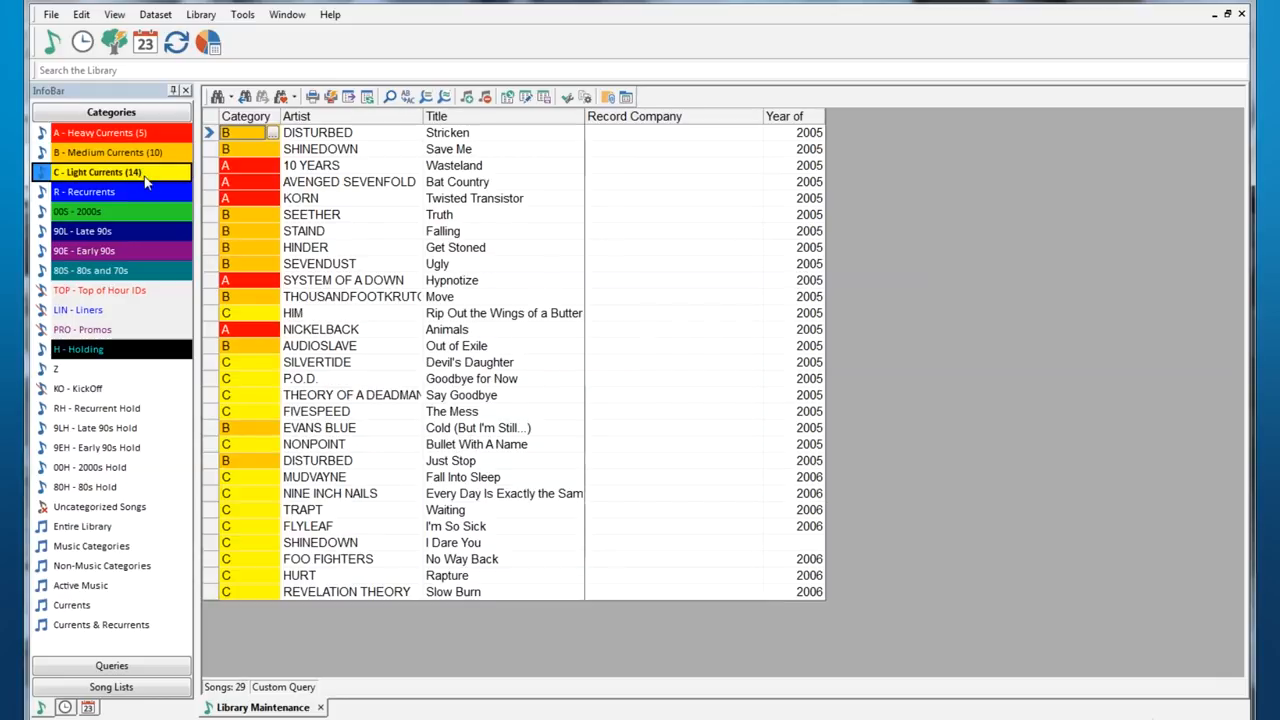
mouse_move(148, 192)
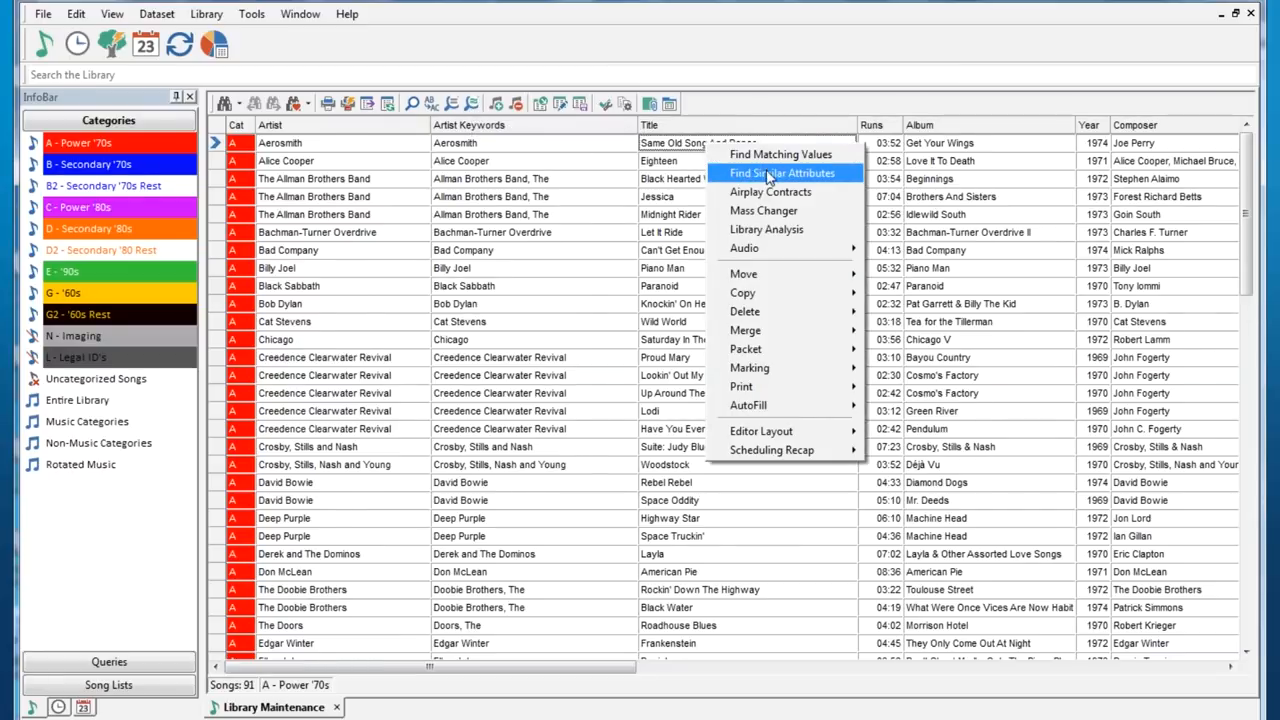
- Find songs similar to the selected one by exactness and view the Sound code breakdown
click(782, 172)
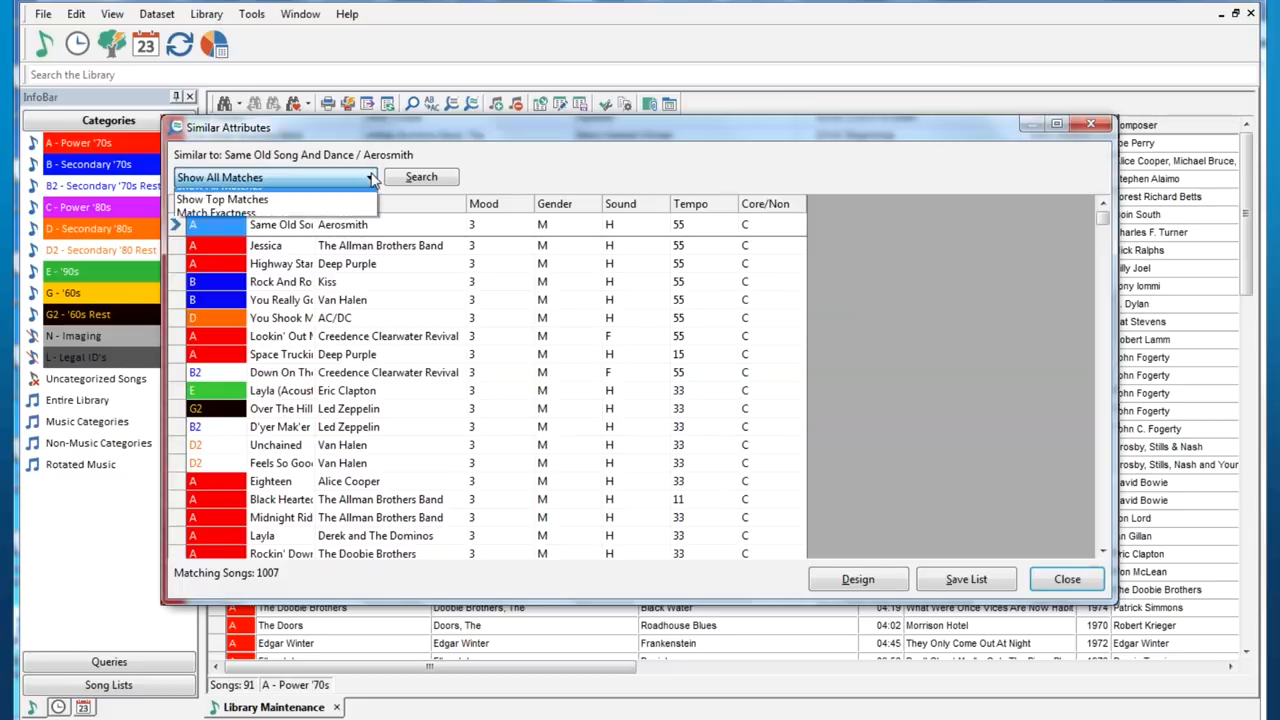
click(222, 212)
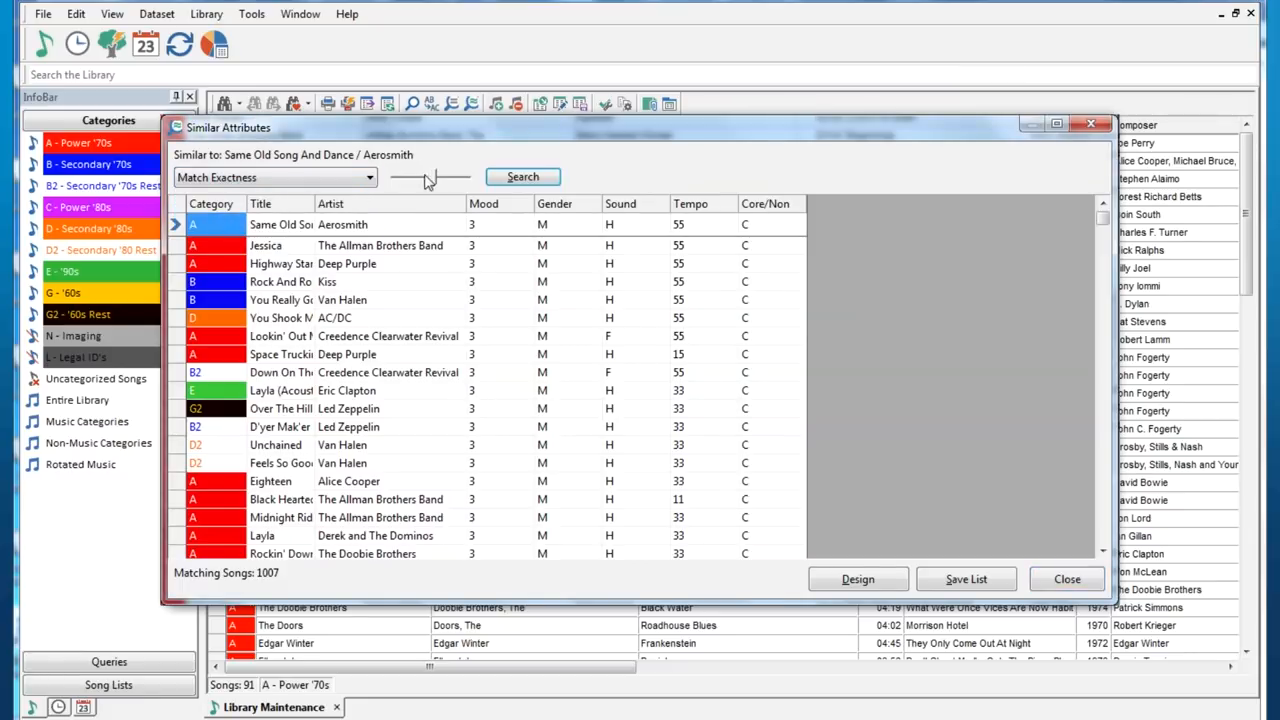
click(522, 176)
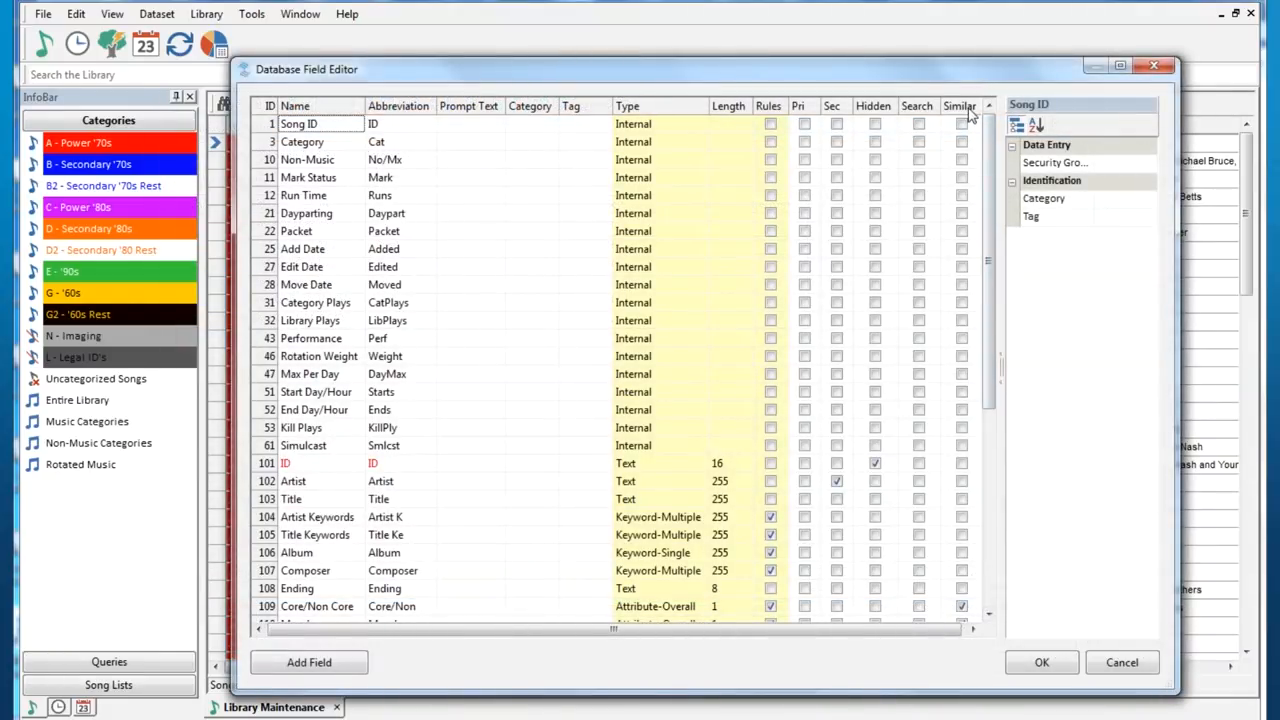
scroll(down, 3)
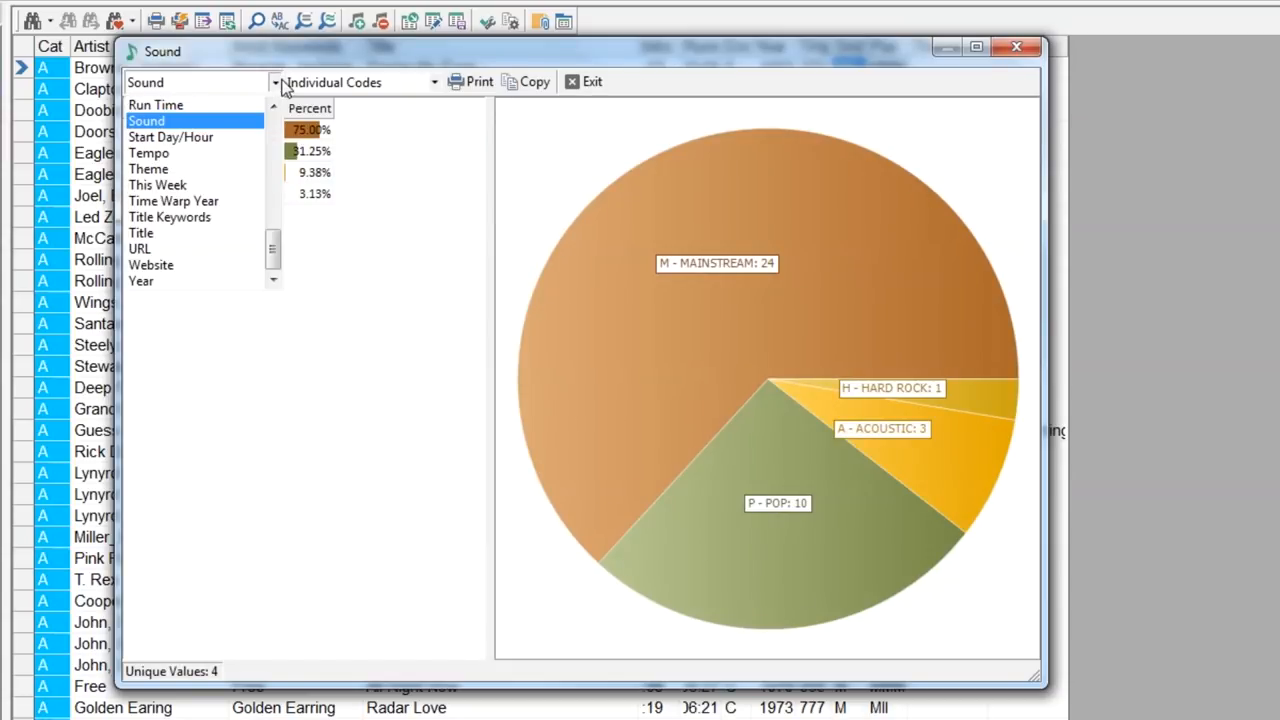
- Exit the analysis window back to the Library Maintenance song grid
click(148, 152)
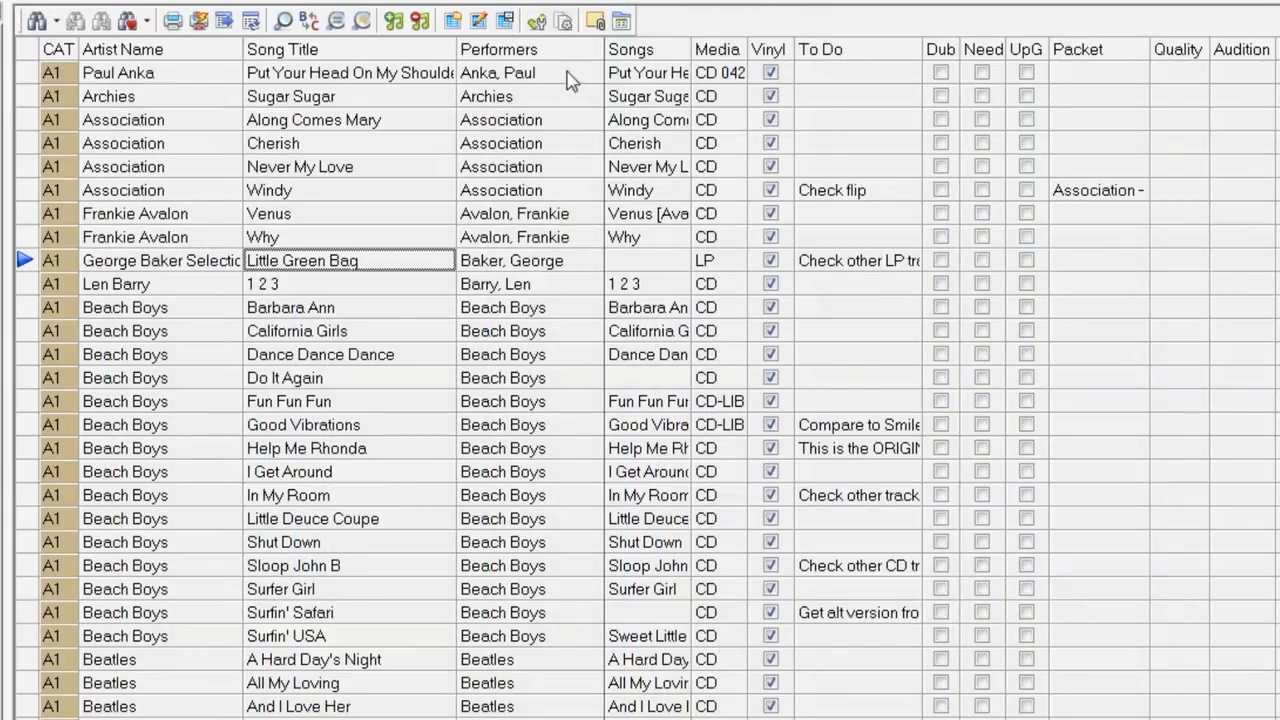
mouse_move(596, 20)
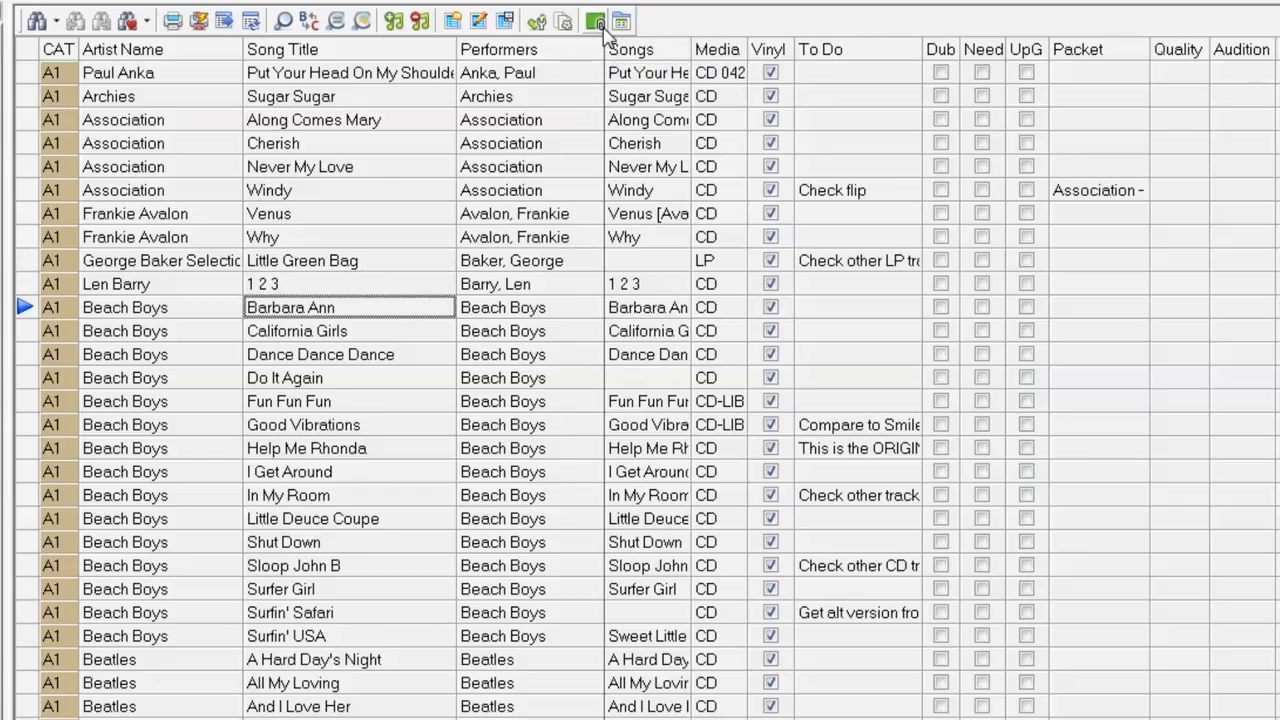
click(596, 20)
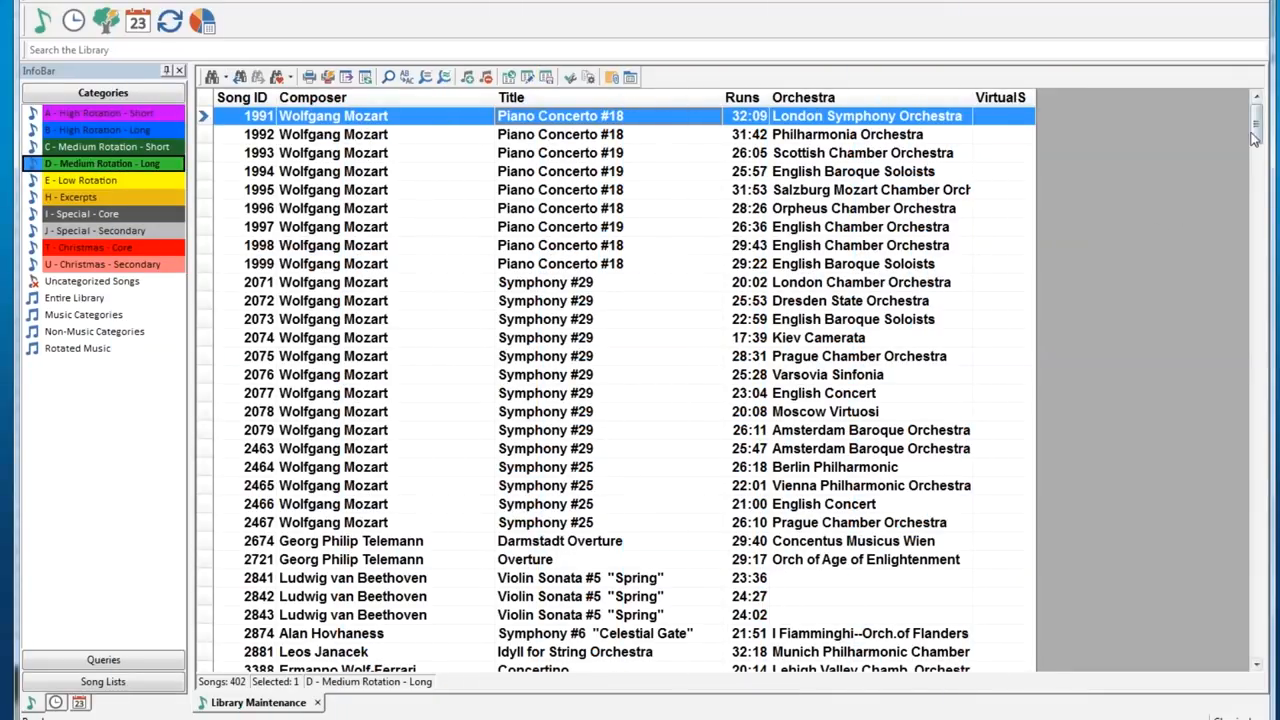
- Select the Spring, Summer, Autumn and Winter concertos and start Create Virtual Show
scroll(down, 3)
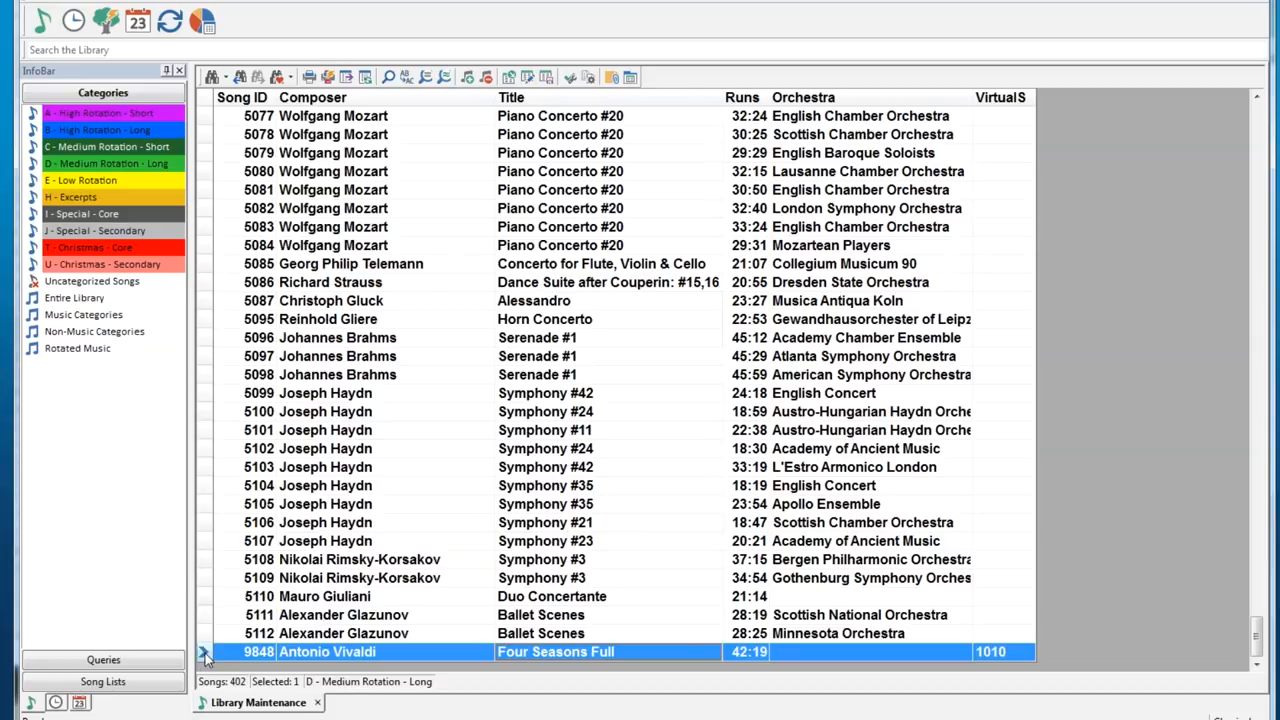
mouse_move(1058, 652)
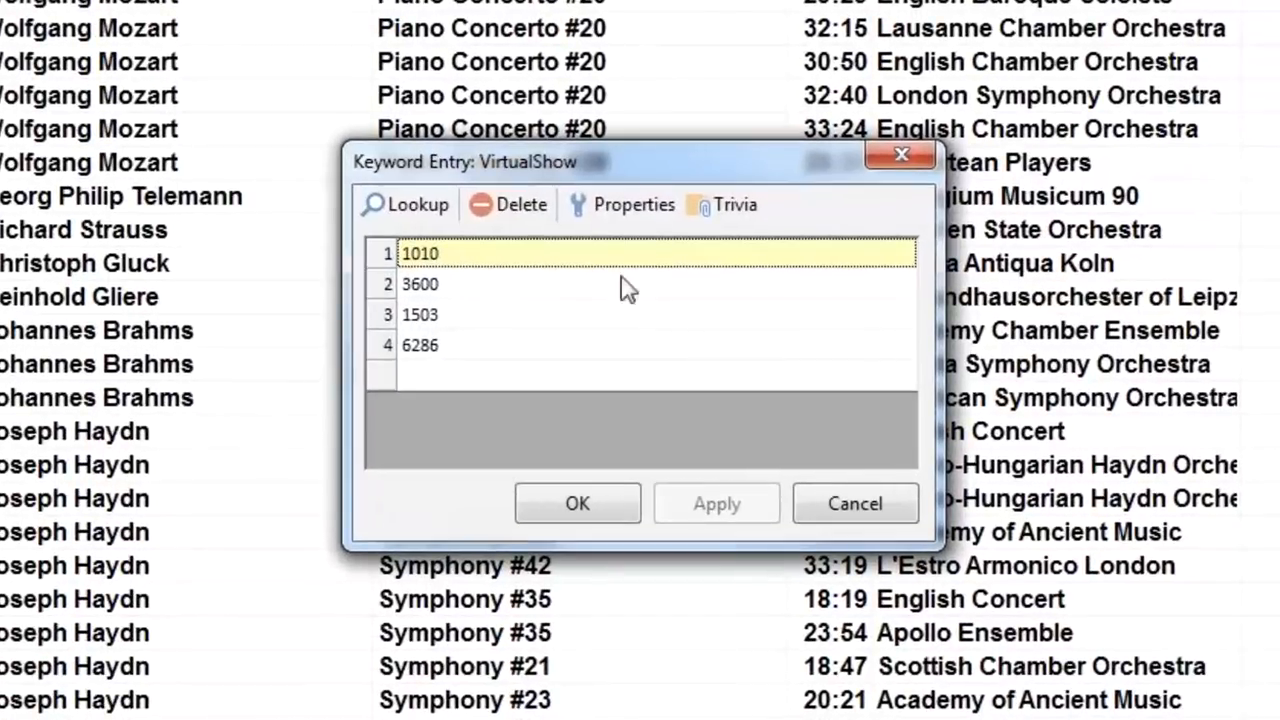
mouse_move(524, 248)
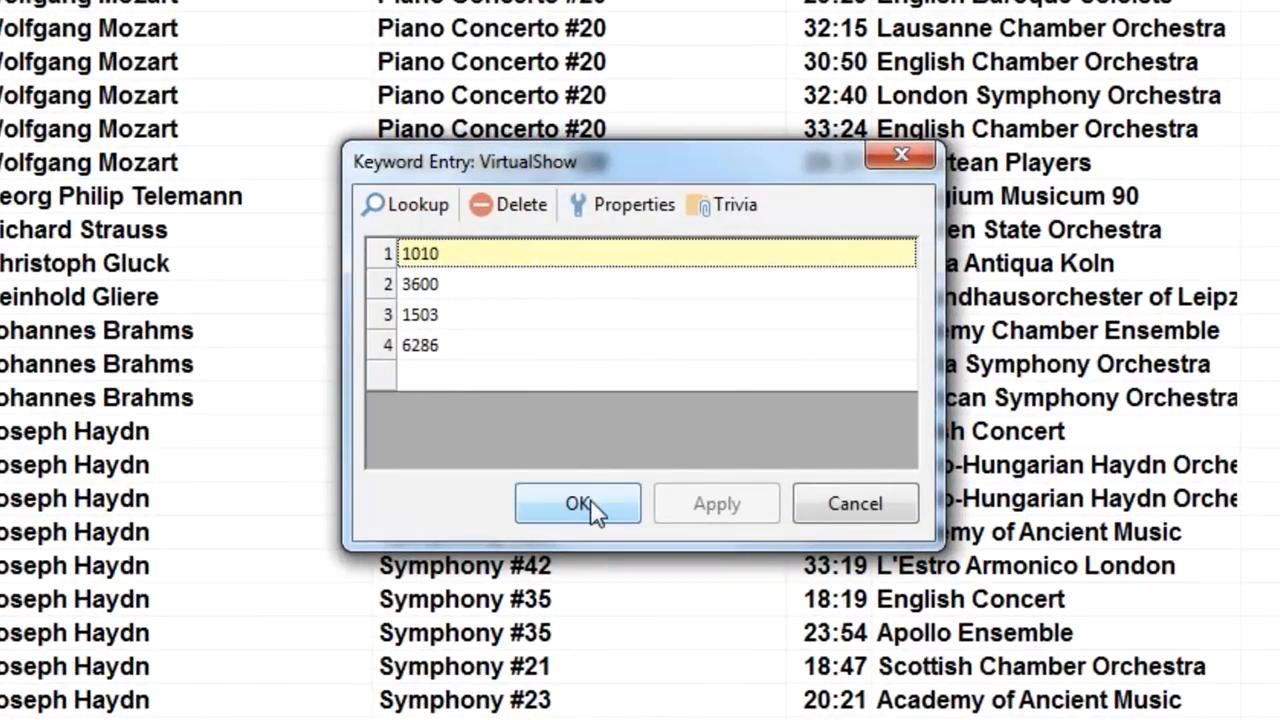
click(576, 504)
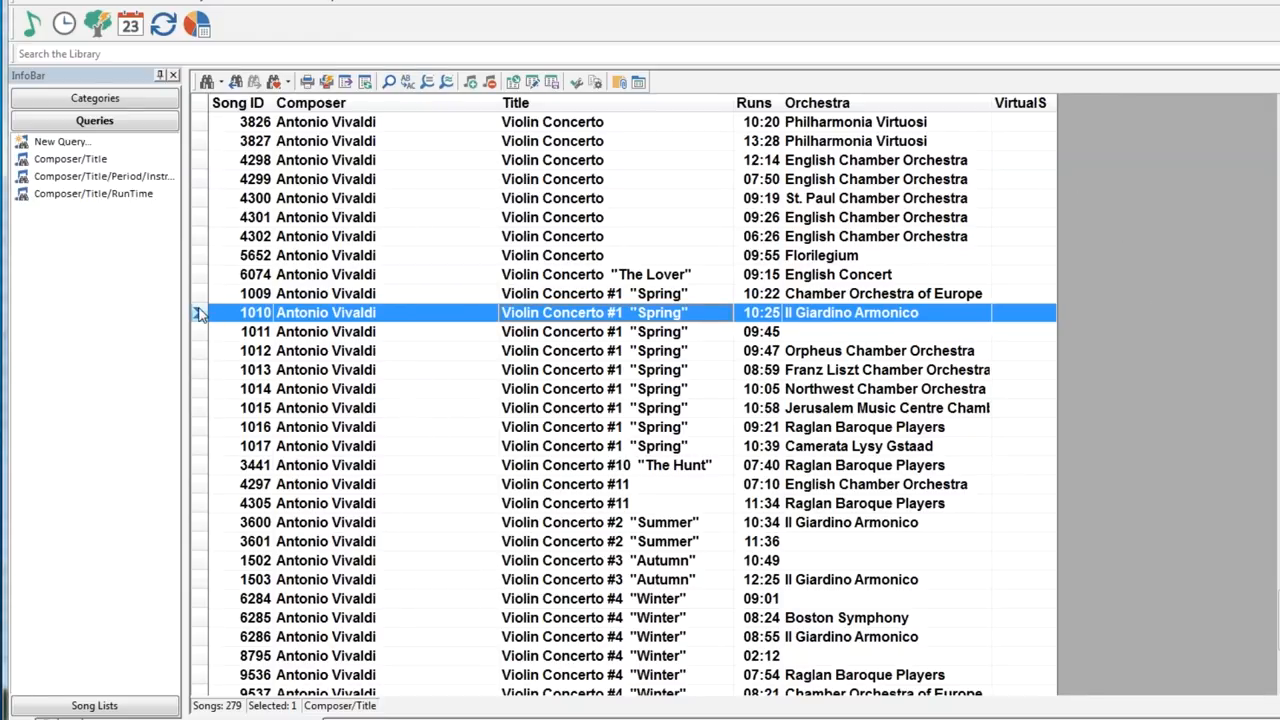
mouse_move(204, 532)
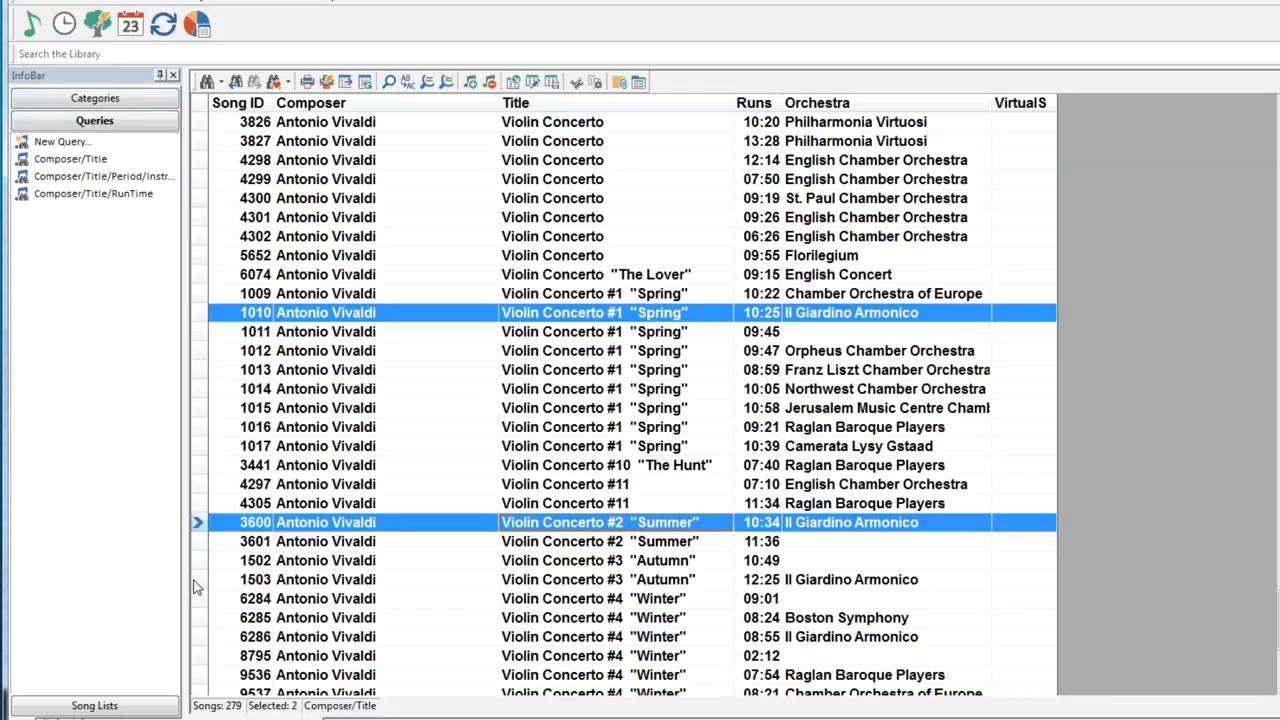
click(400, 580)
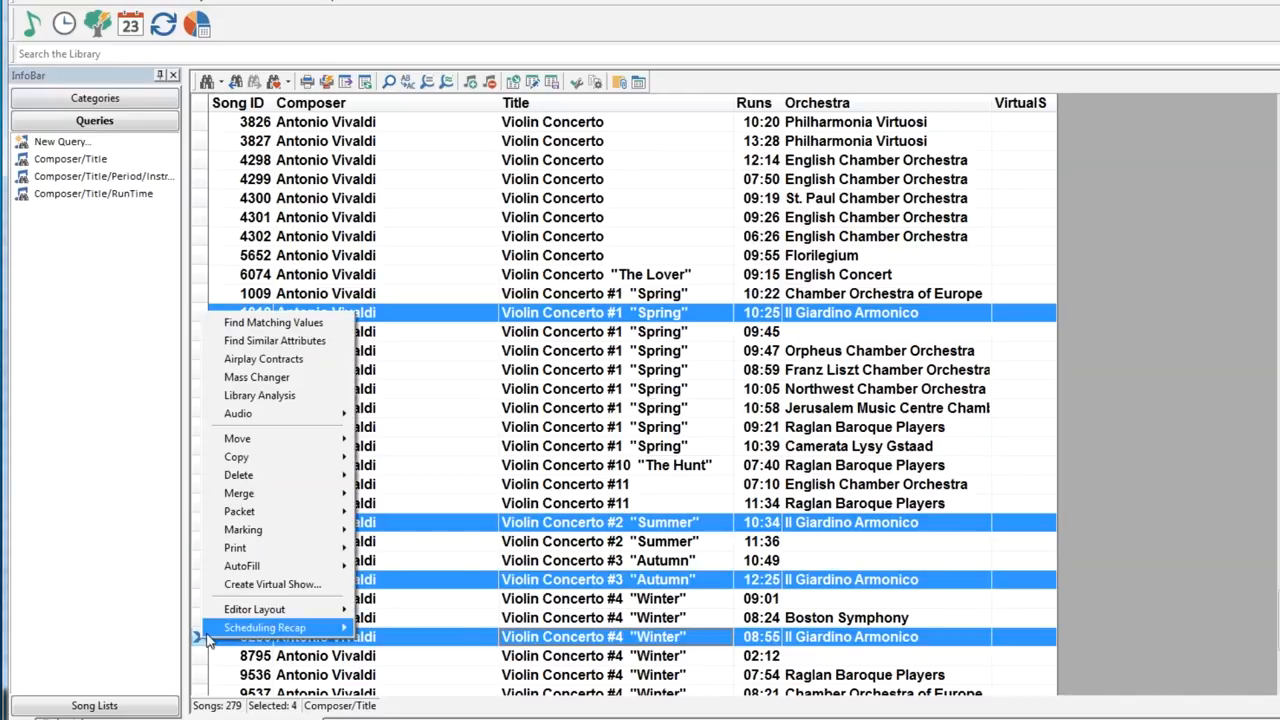
click(272, 584)
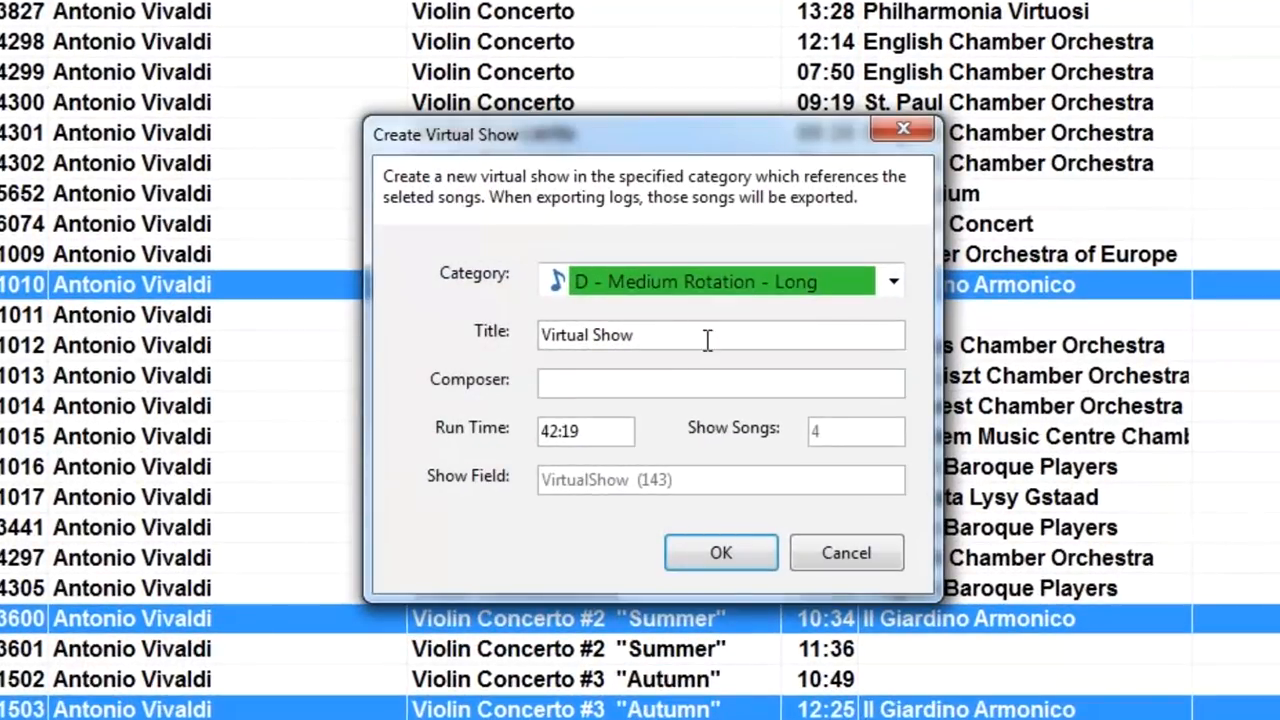
- Enter title Four Seasons Full and composer Antonio Vivaldi for the virtual show
text(F)
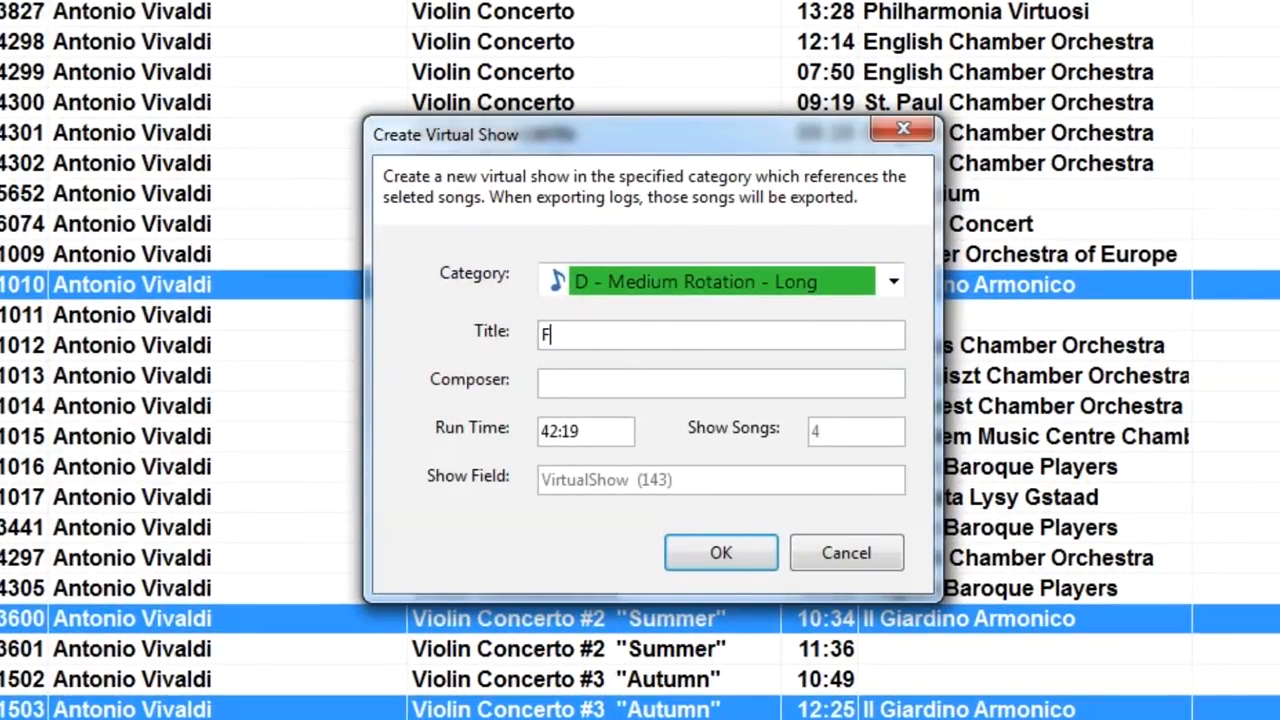
text(our Seasons Full)
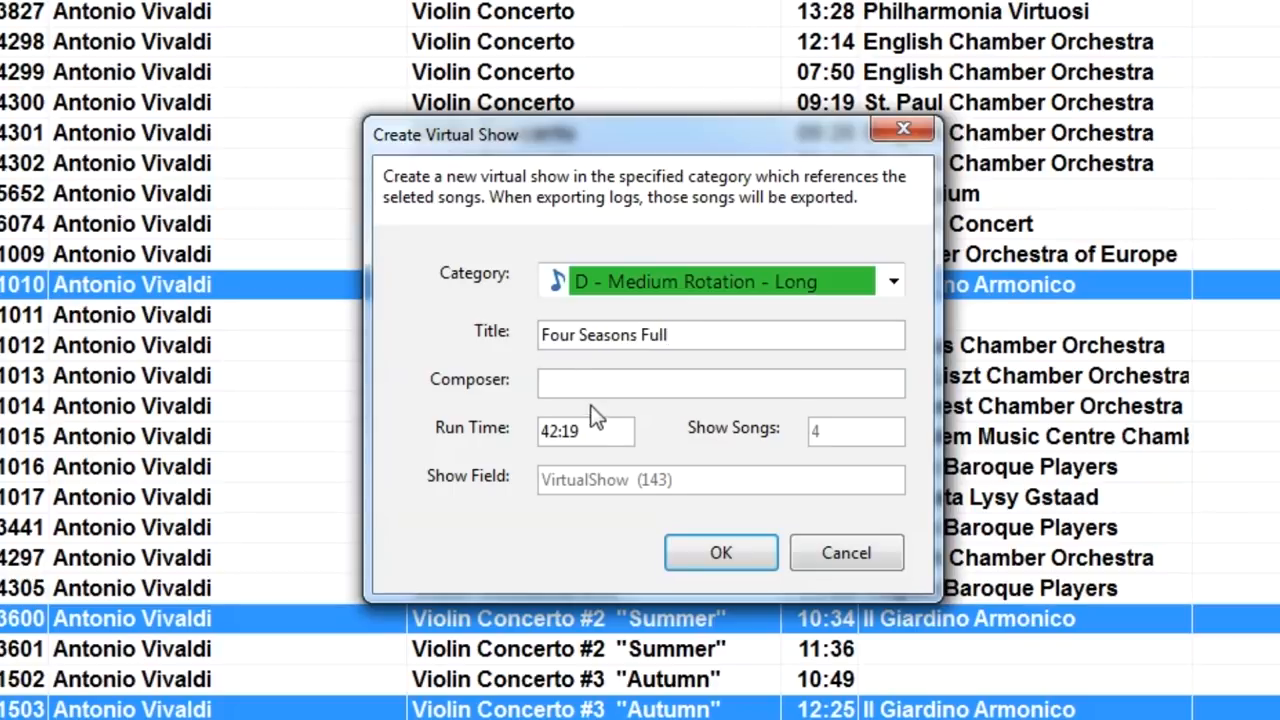
text(Antonio Vivaldi)
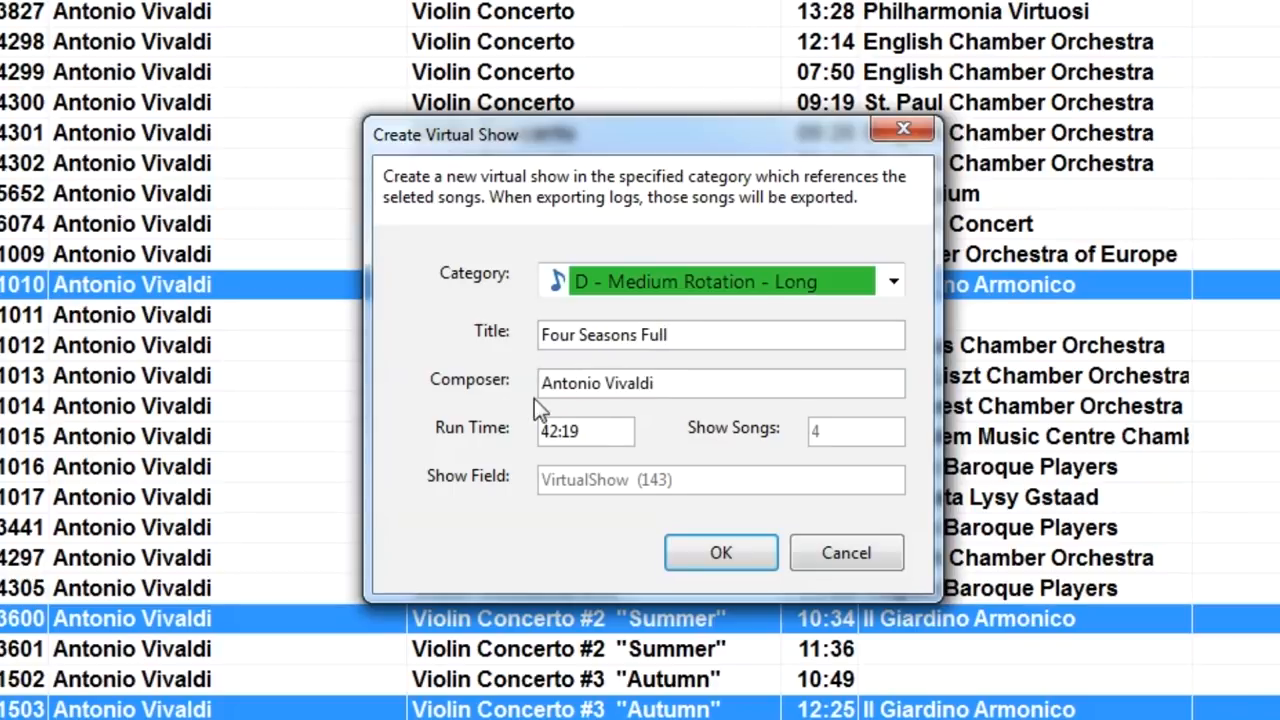
mouse_move(484, 418)
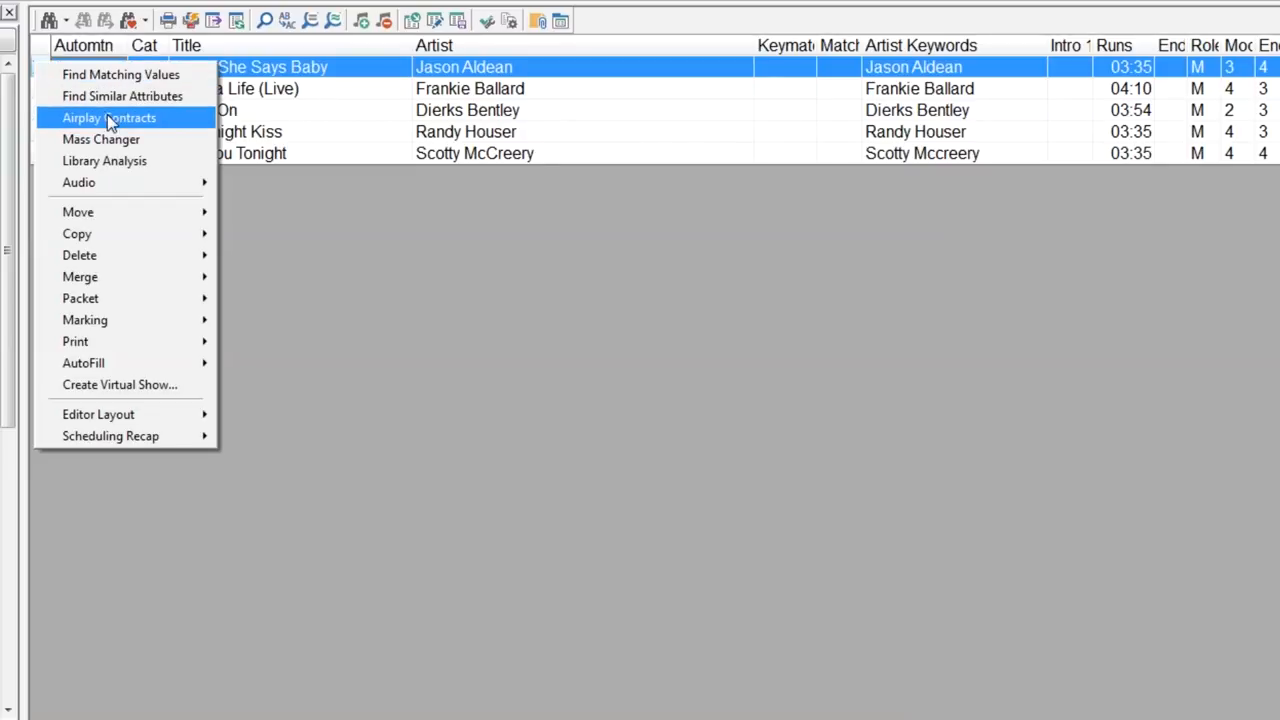
- Start a new airplay contract for When She Says Baby, 8/14/2018 to 8/28/2018
click(108, 116)
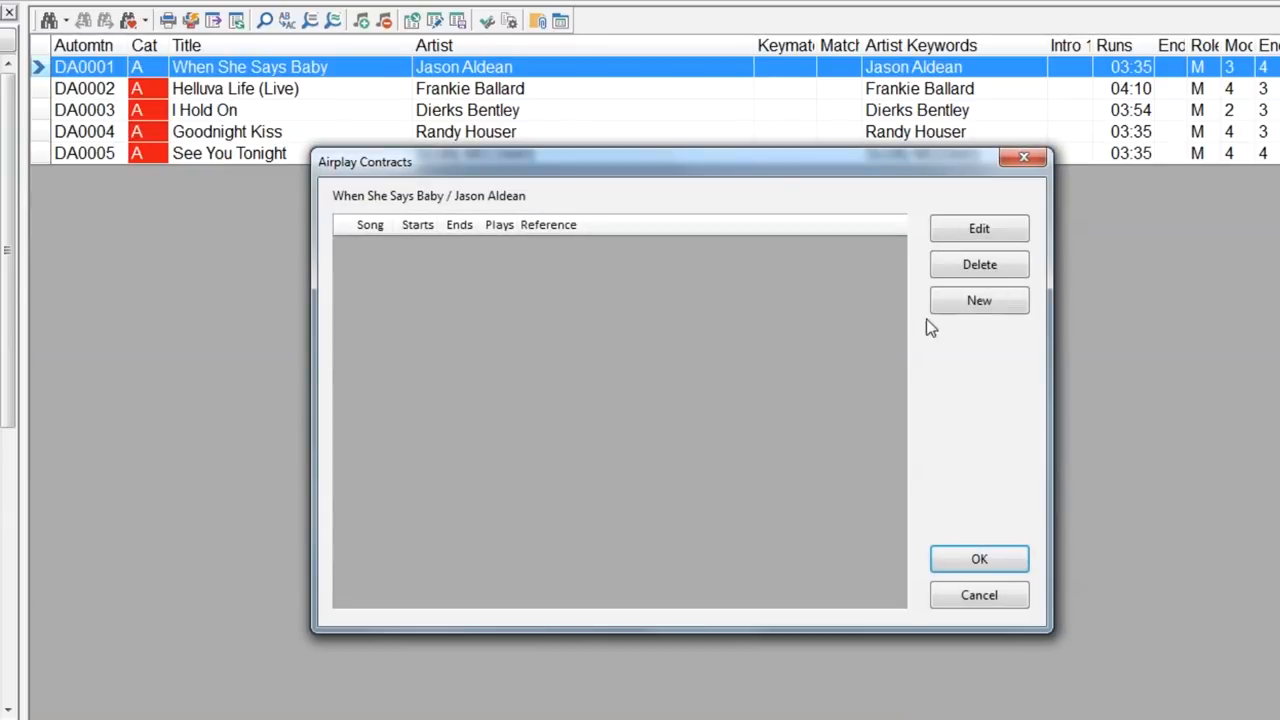
click(978, 300)
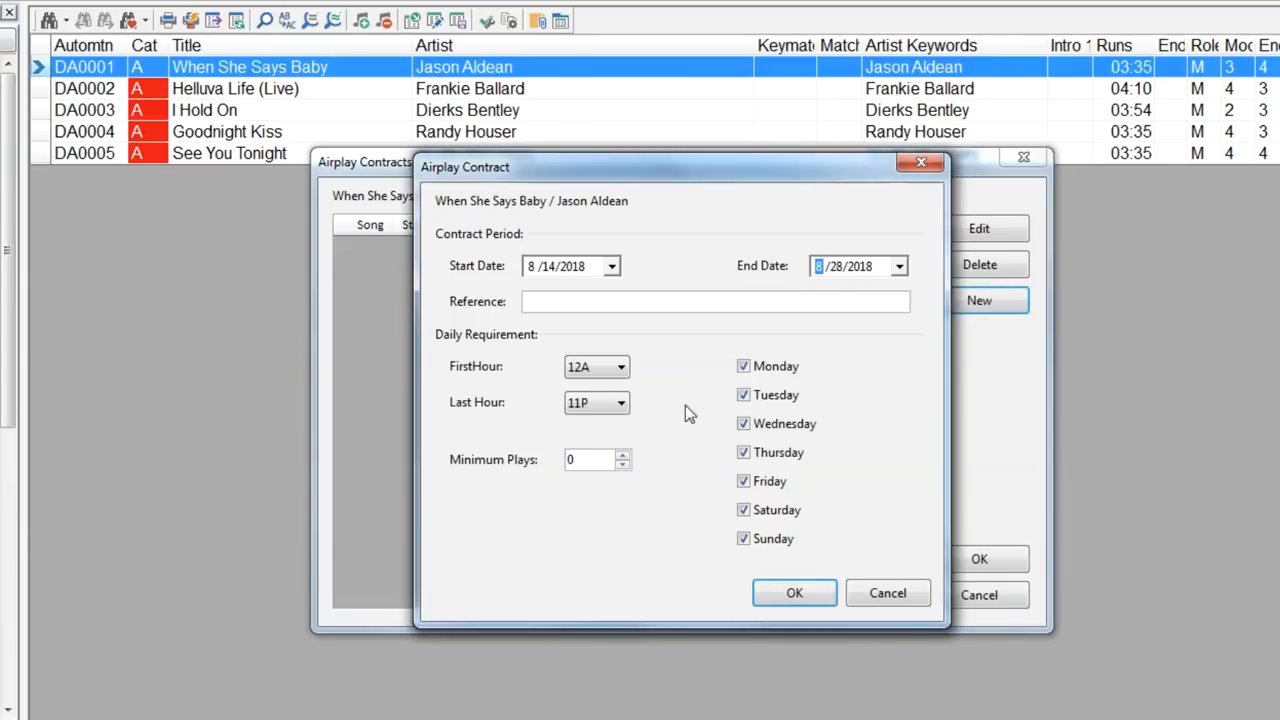
click(624, 454)
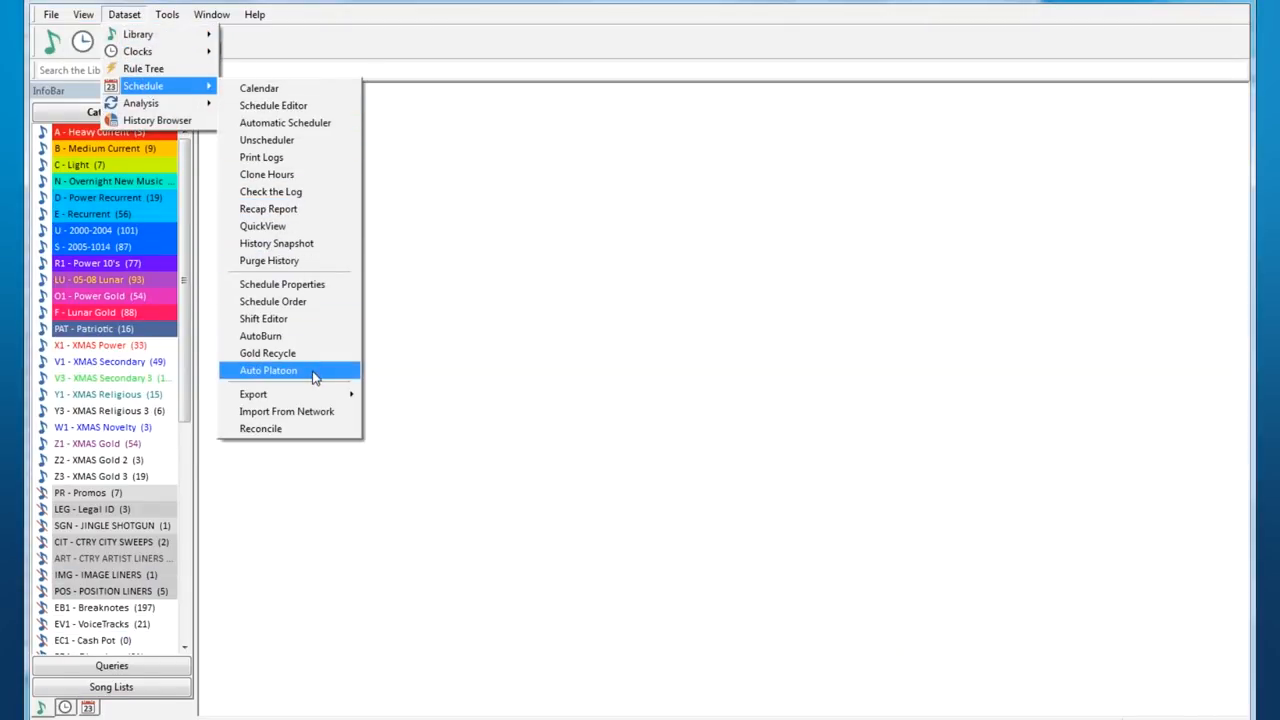
- Add an auto platoon rule moving 4 songs between B - Medium Current and T1 - HOLD 1
click(268, 370)
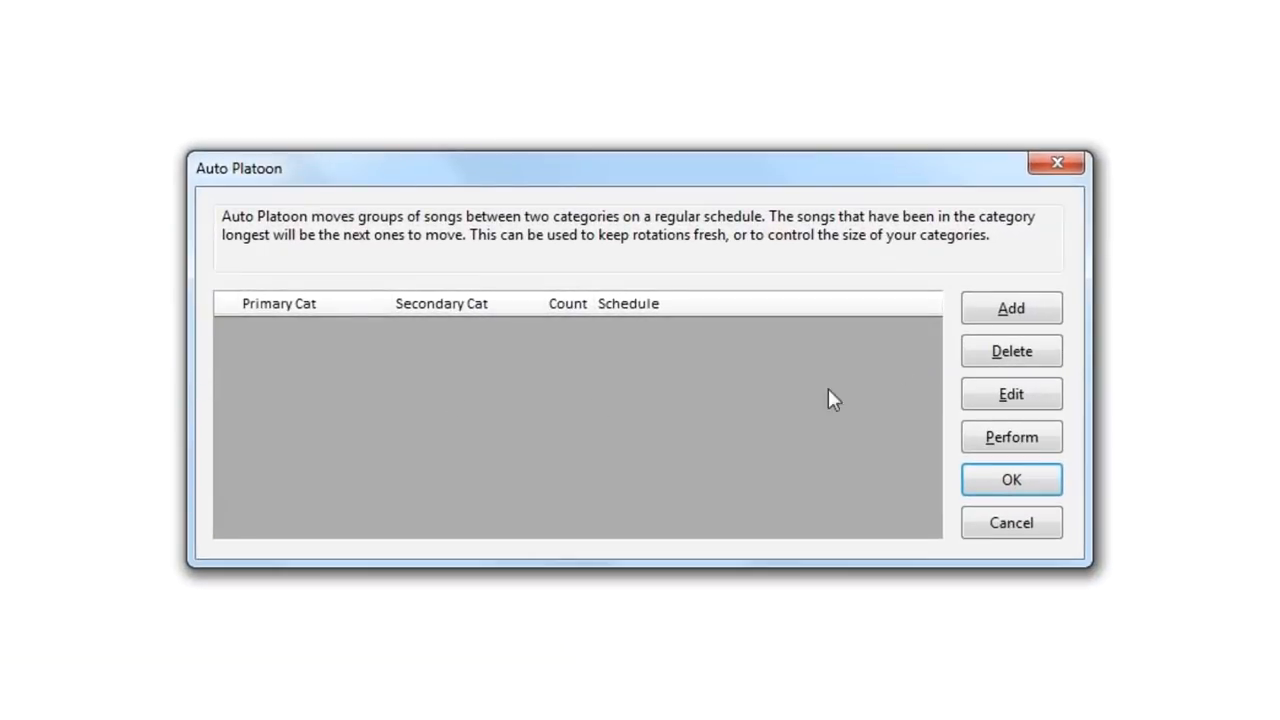
click(1010, 308)
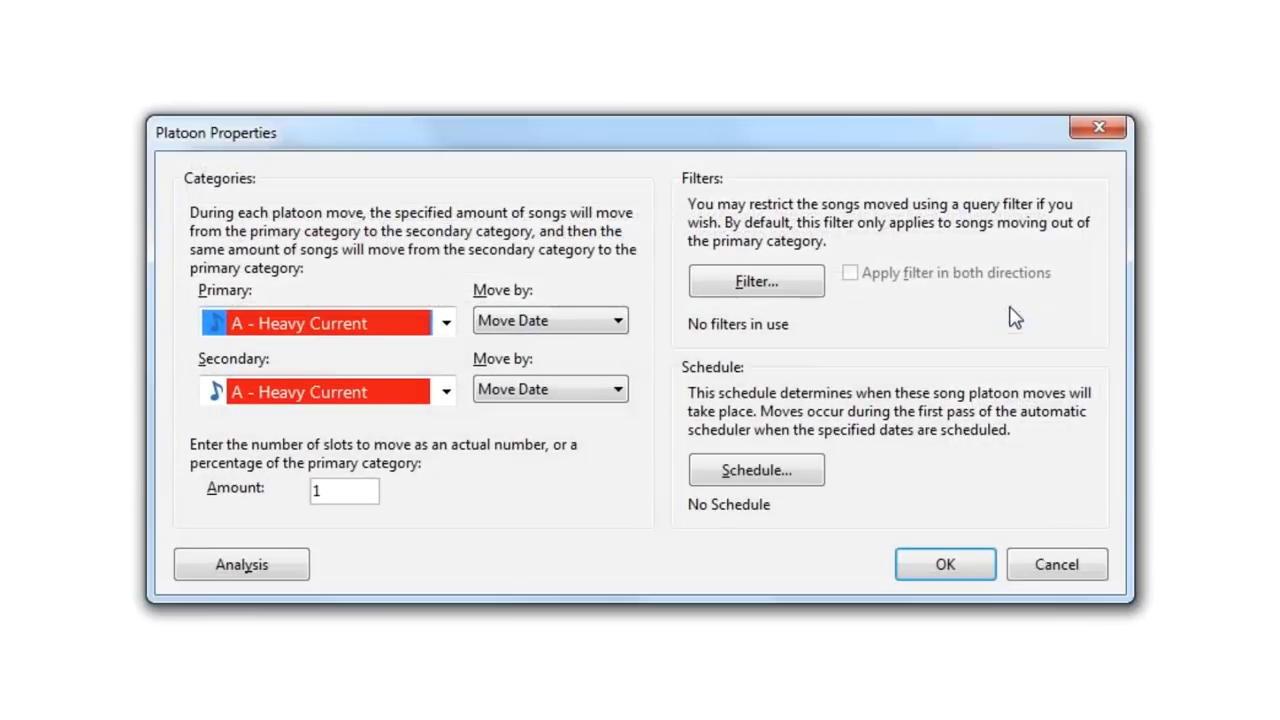
click(444, 322)
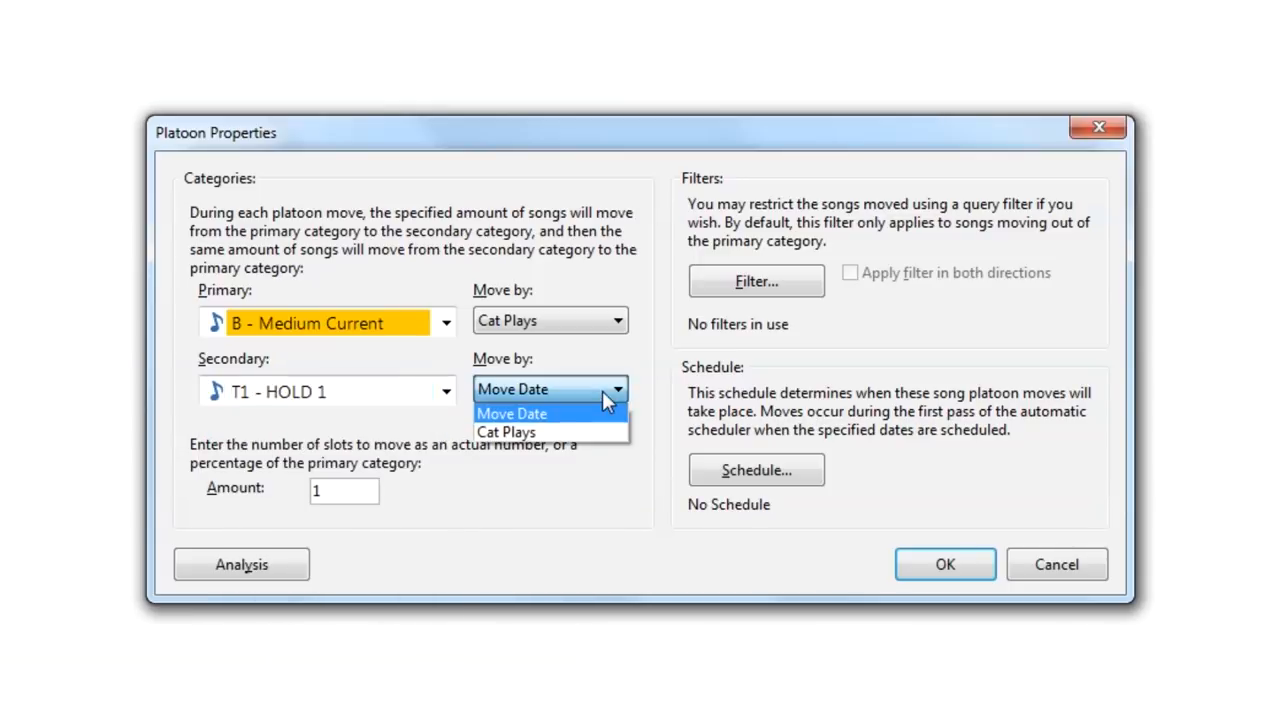
click(512, 412)
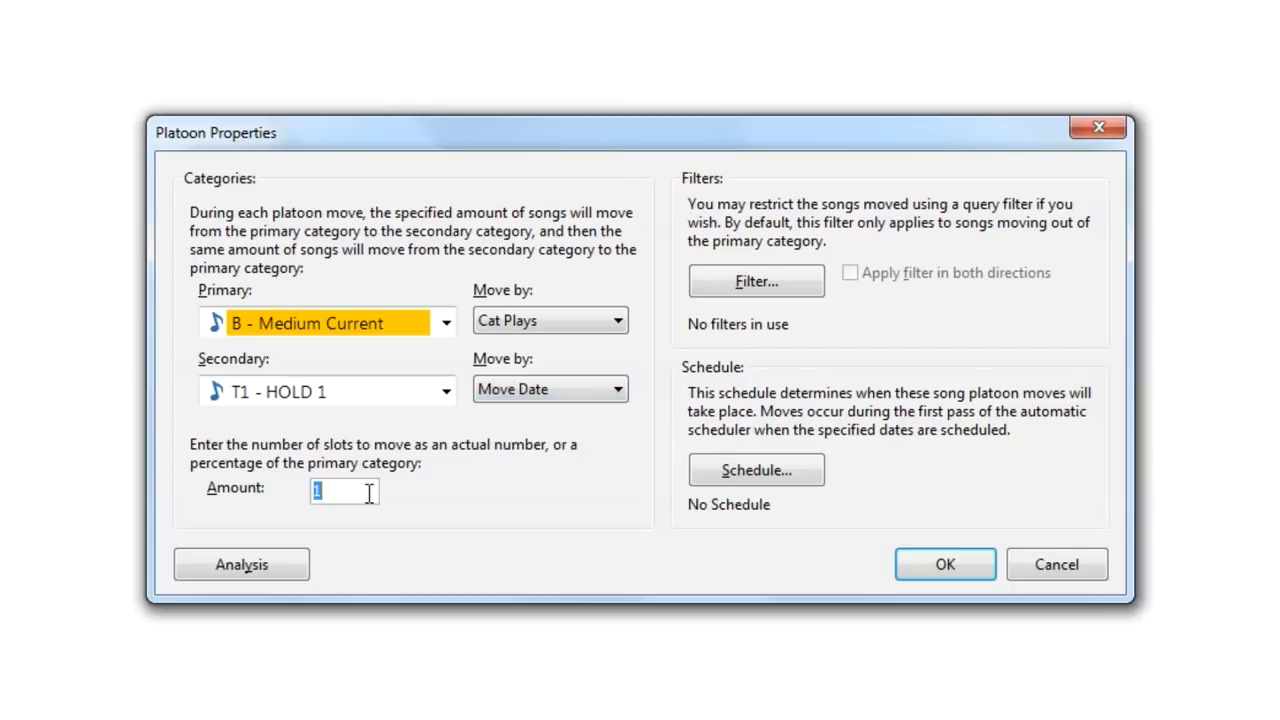
text(4)
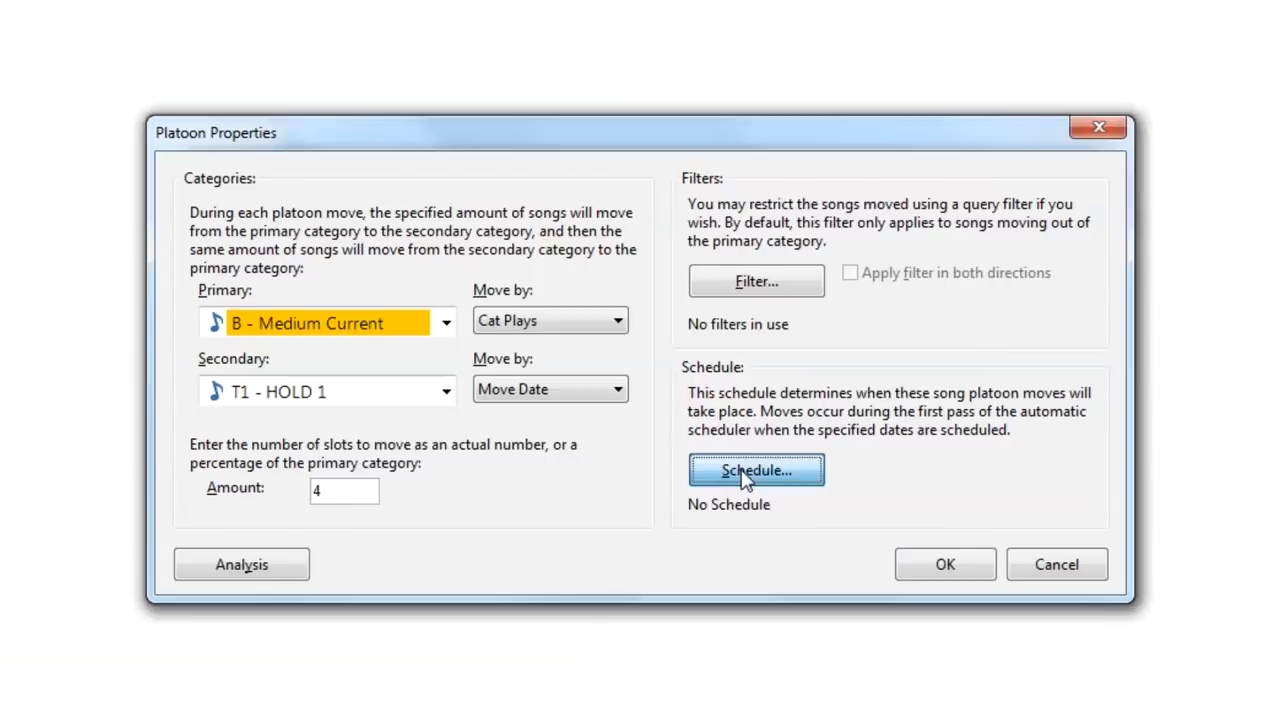
- Set the platoon's repeat schedule to Weekly
click(756, 470)
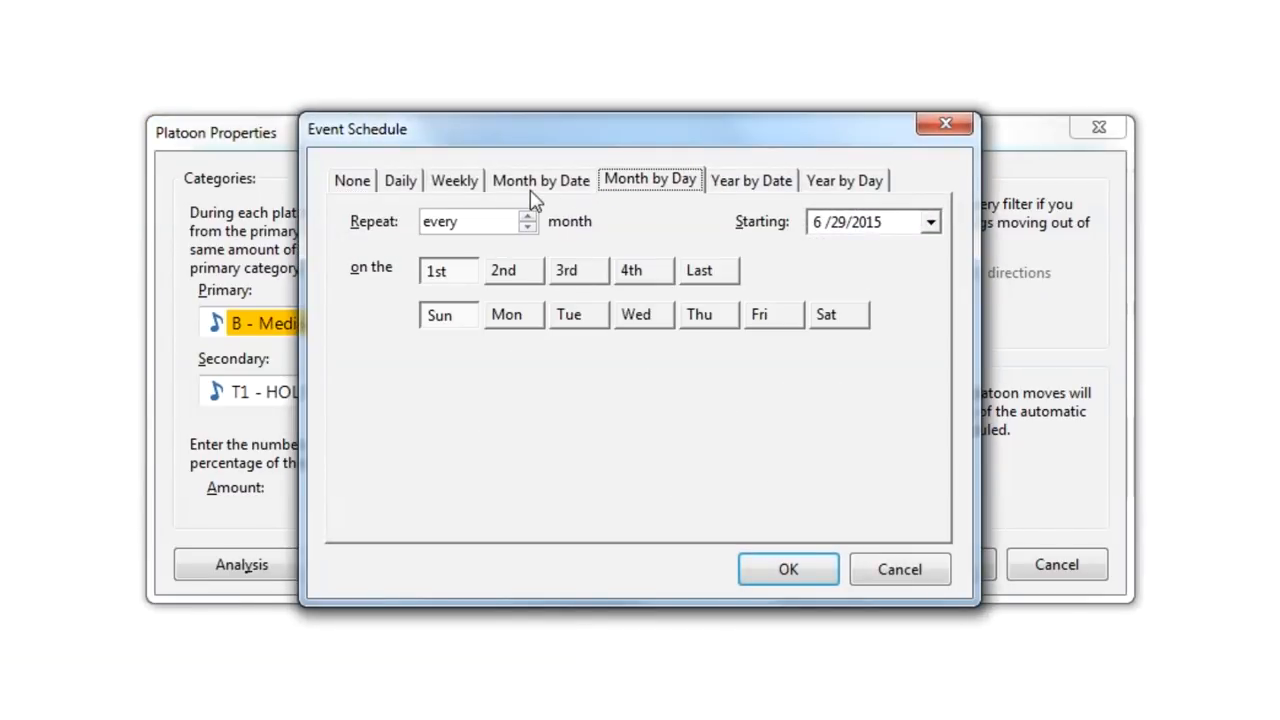
click(454, 180)
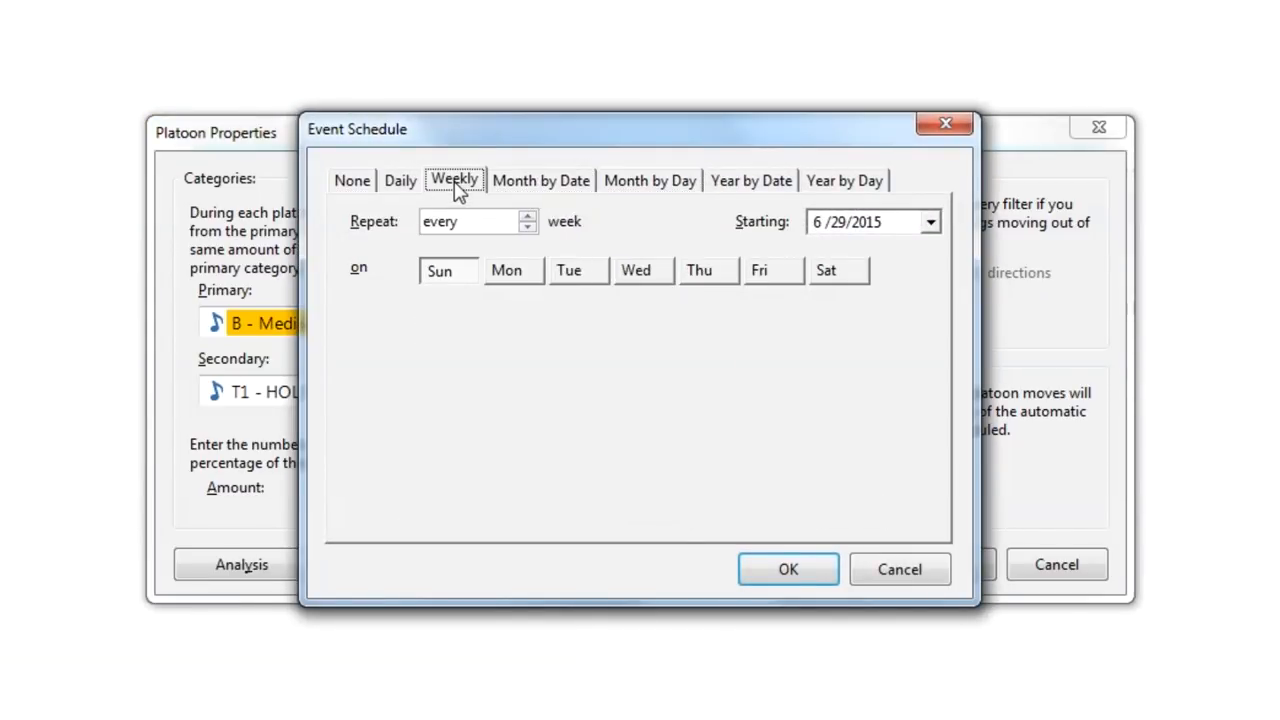
click(528, 216)
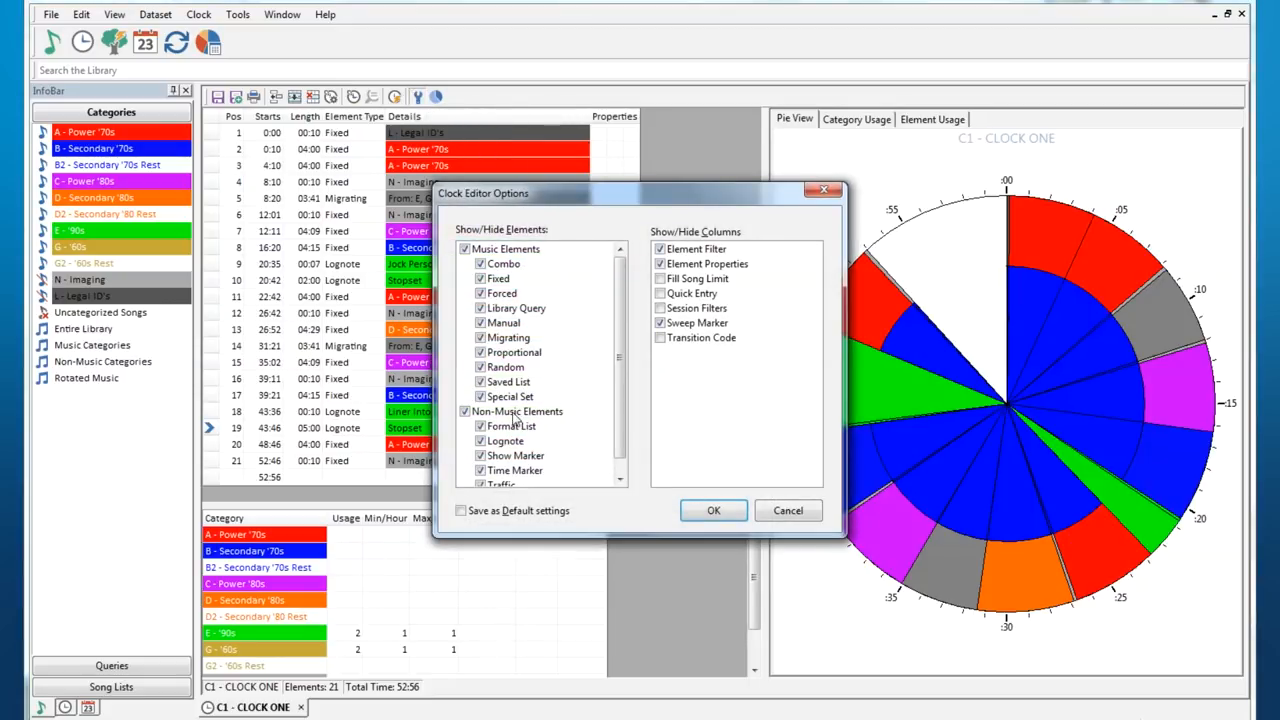
mouse_move(612, 458)
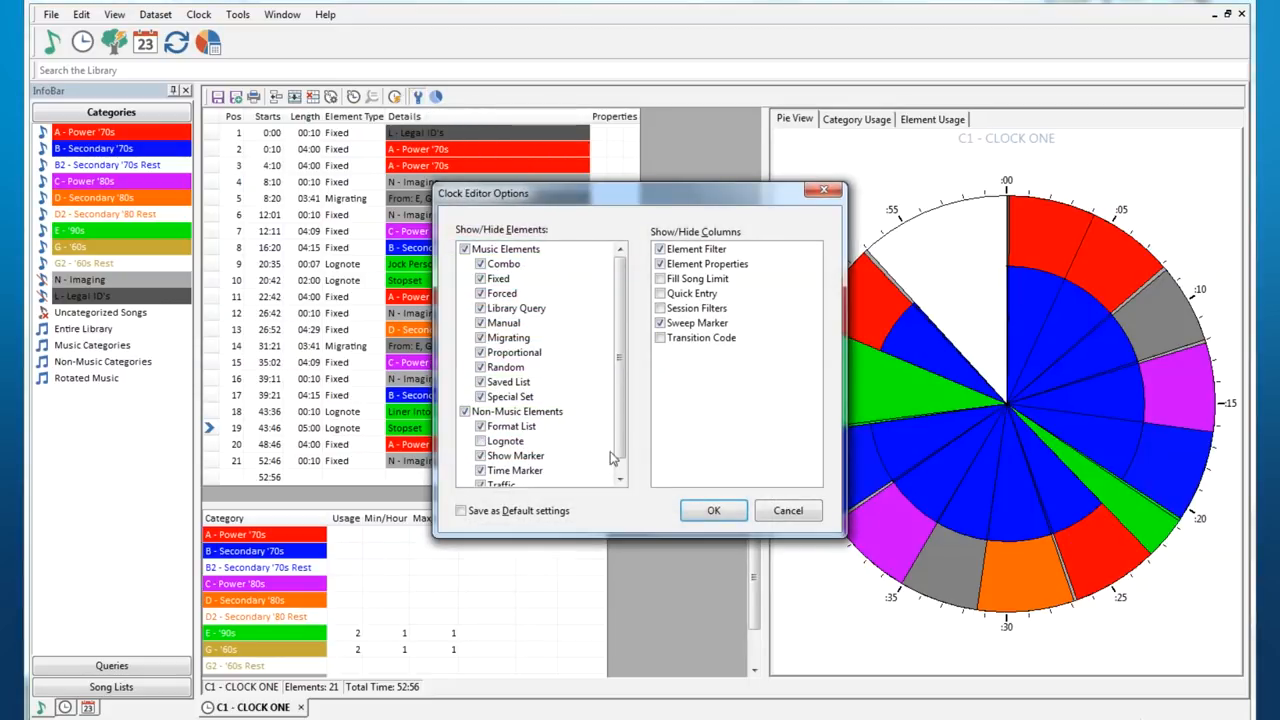
- Show the Quick Entry column in Clock One's element list via Clock Editor Options
click(712, 510)
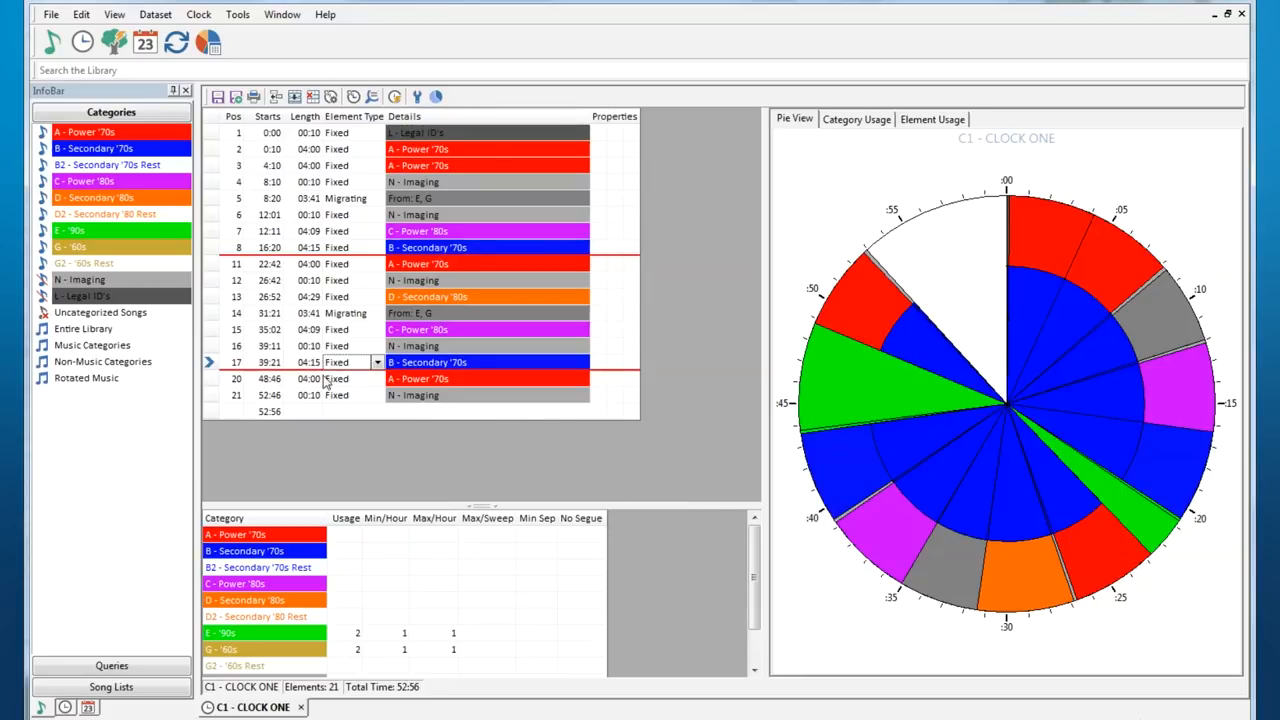
mouse_move(444, 188)
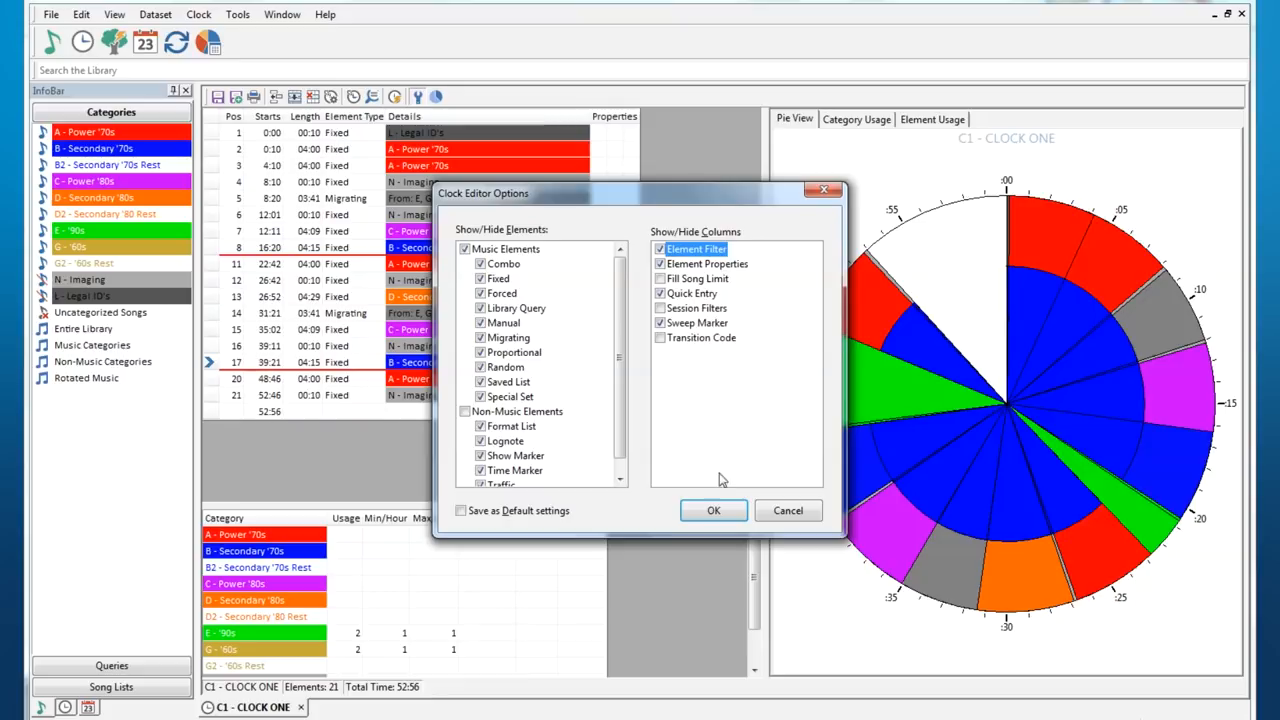
click(712, 510)
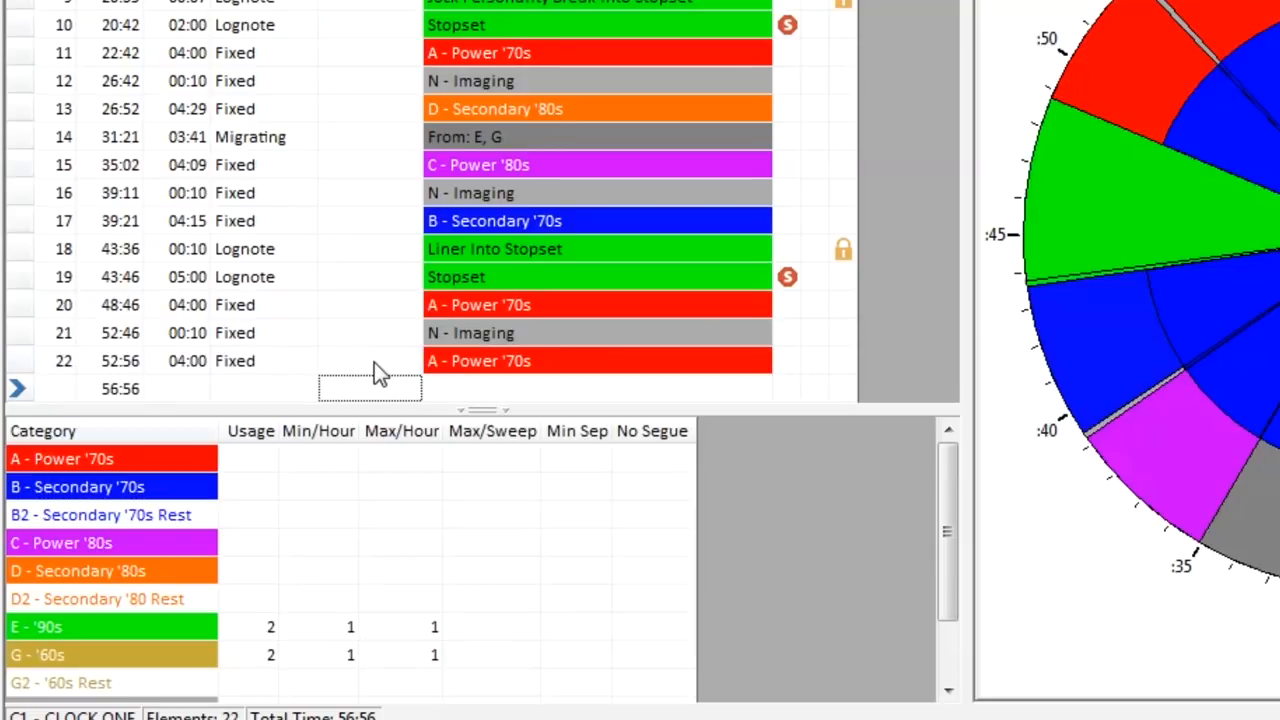
mouse_move(370, 402)
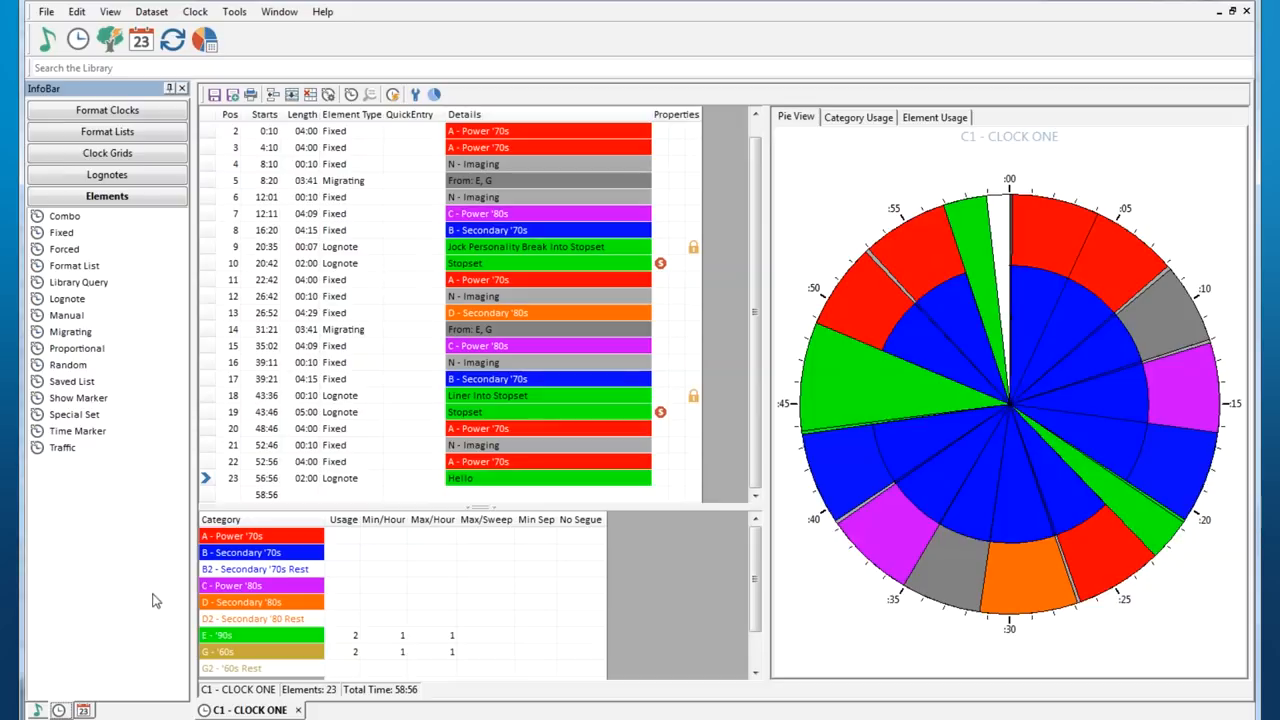
mouse_move(78, 282)
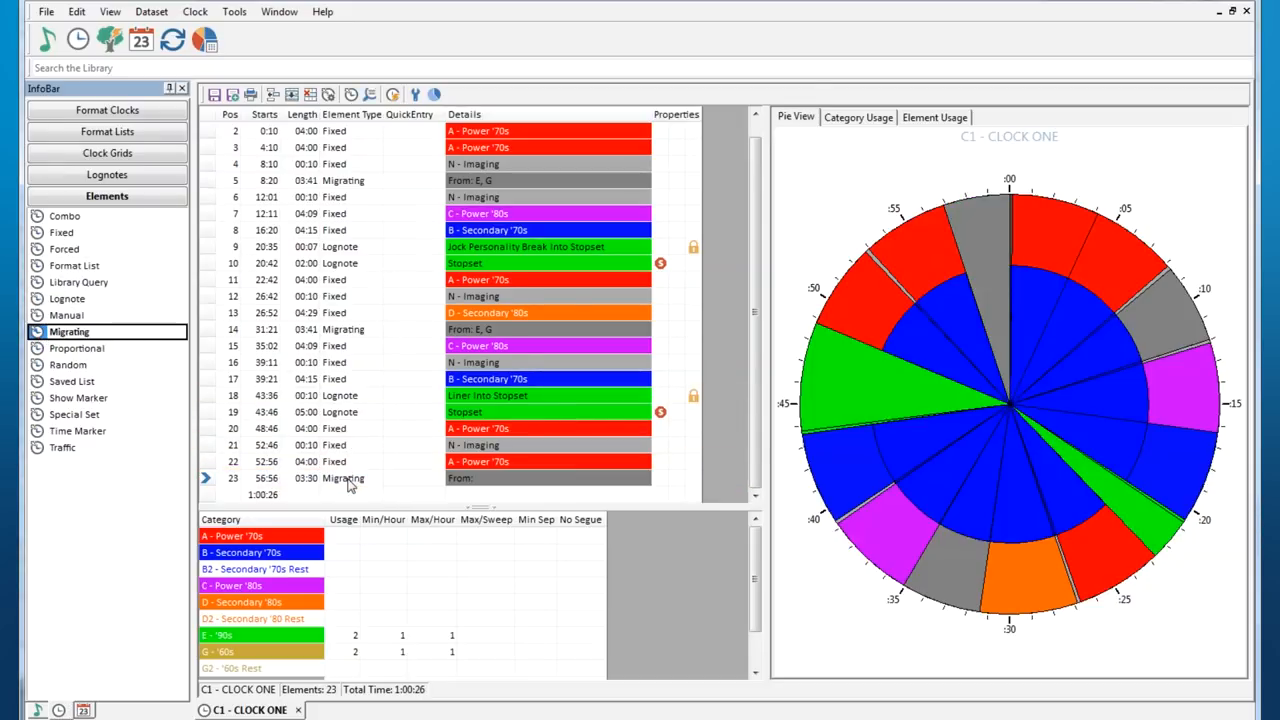
- Add a Migrating element to Clock One and choose its category in Element Properties
double_click(344, 478)
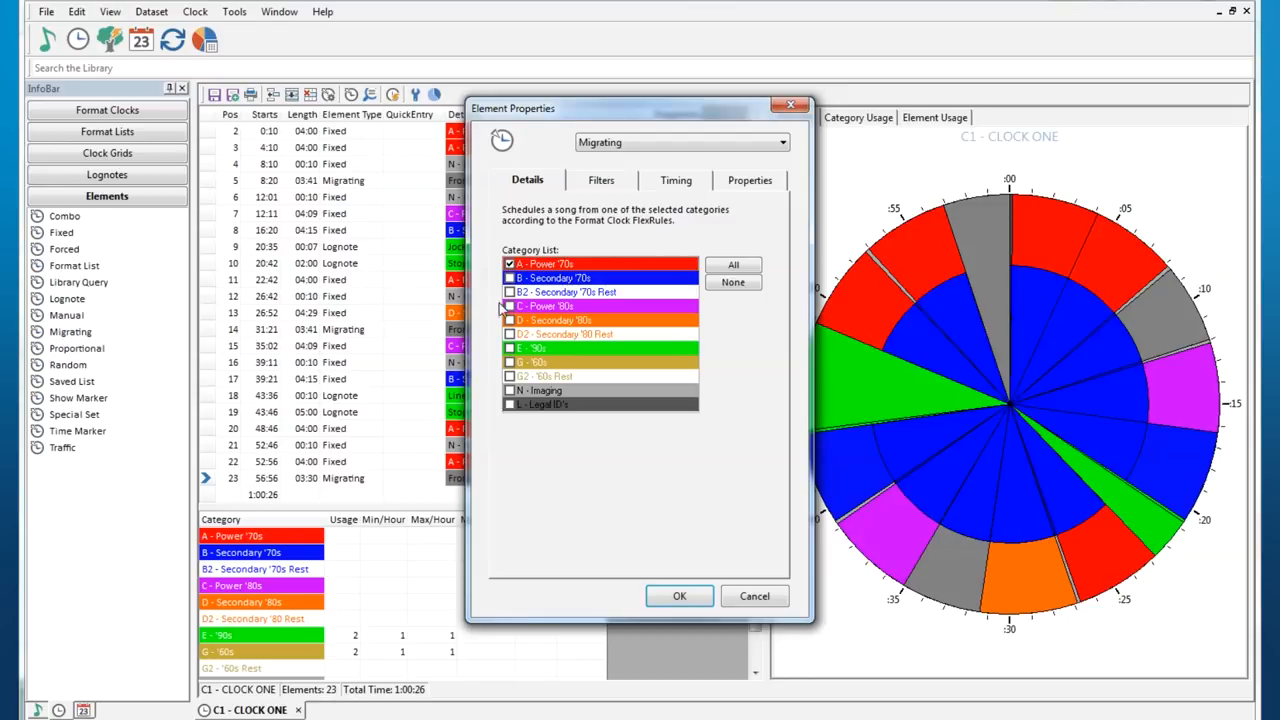
click(680, 596)
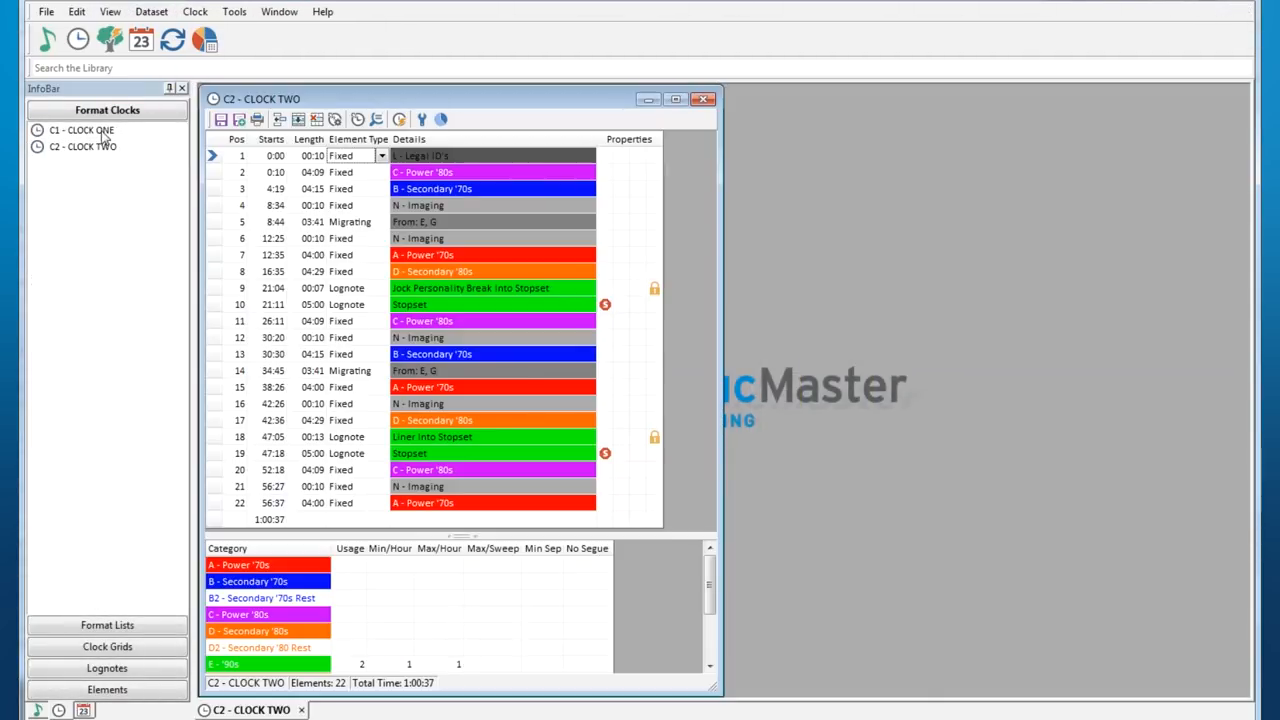
- Tile Clock One and Clock Two vertically side by side from the Window menu
click(280, 12)
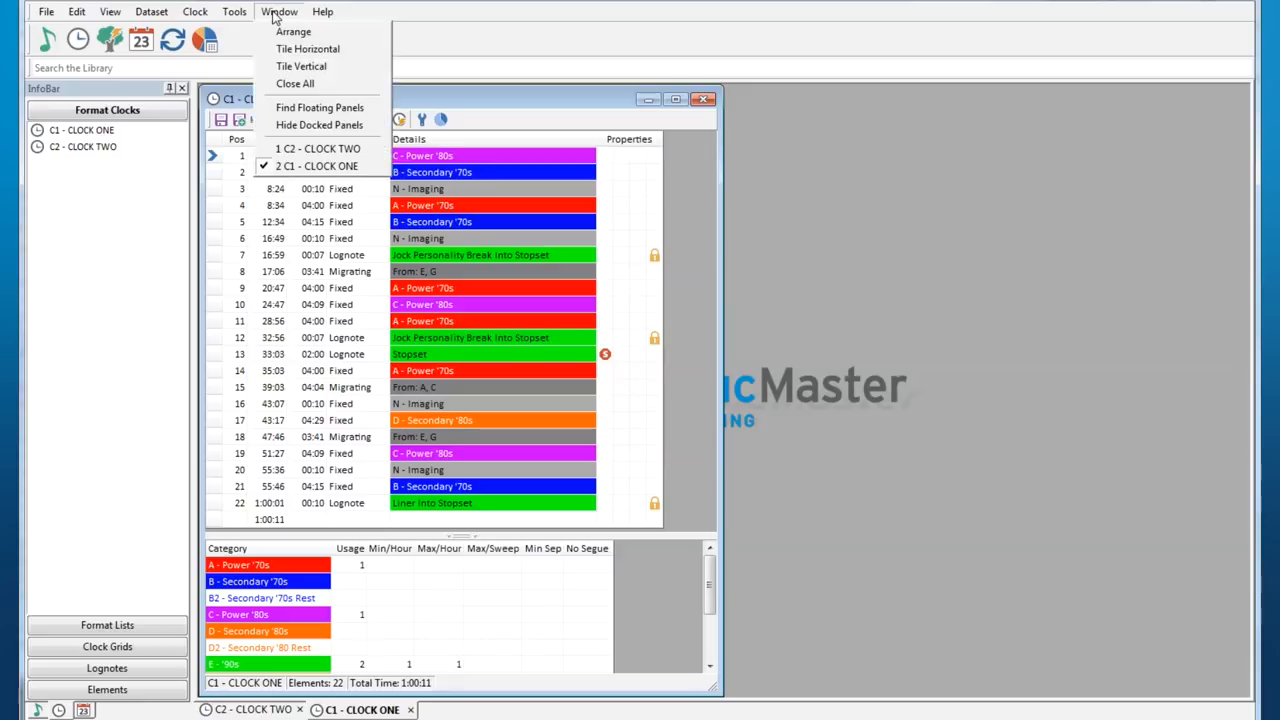
click(300, 66)
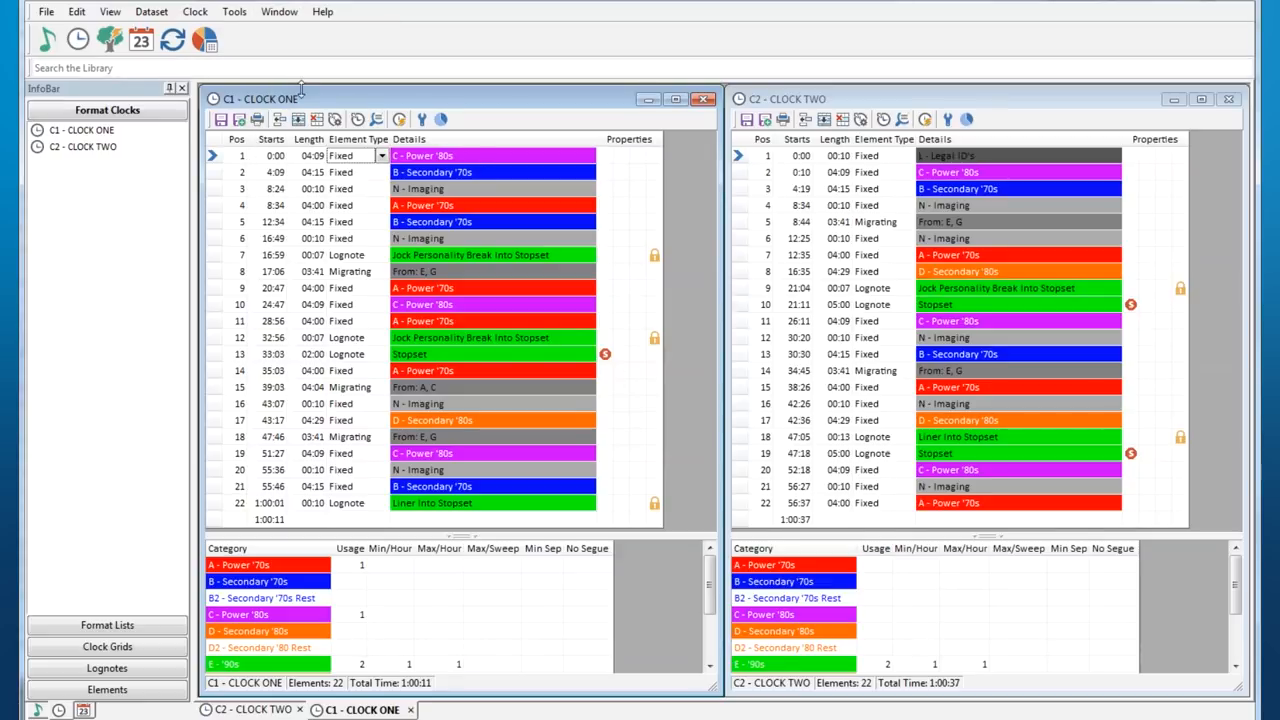
click(240, 156)
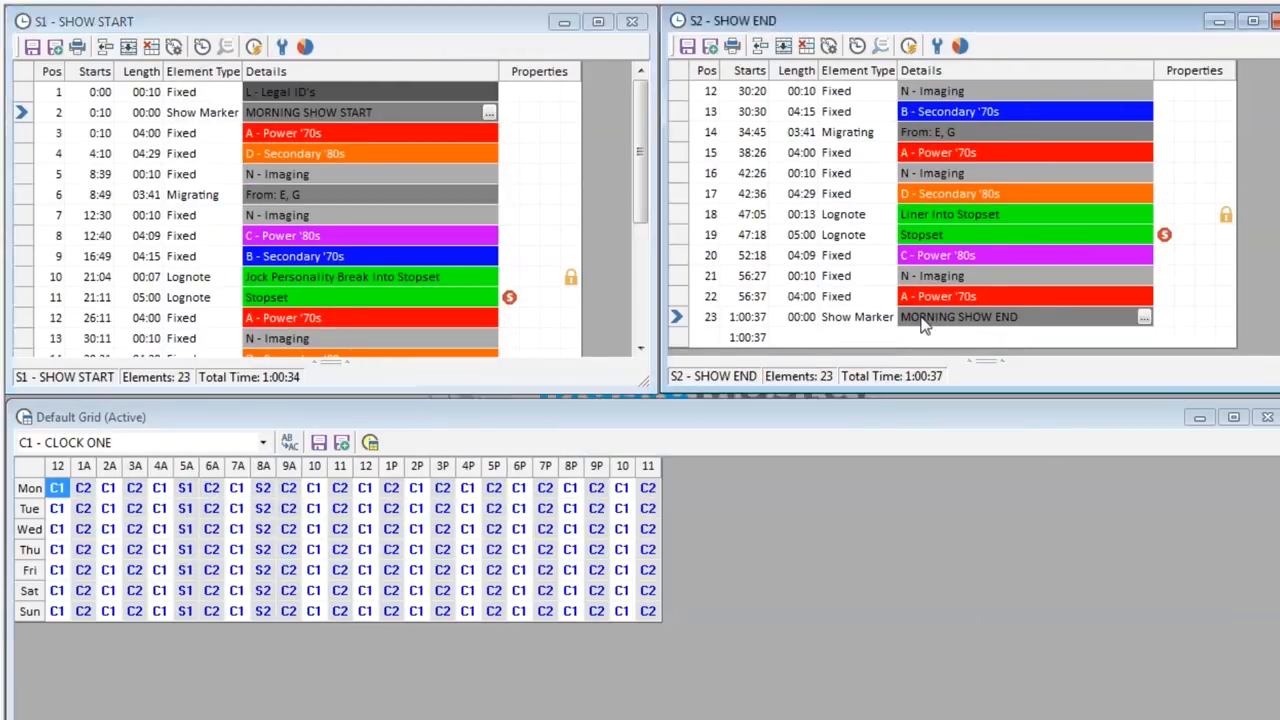
mouse_move(192, 502)
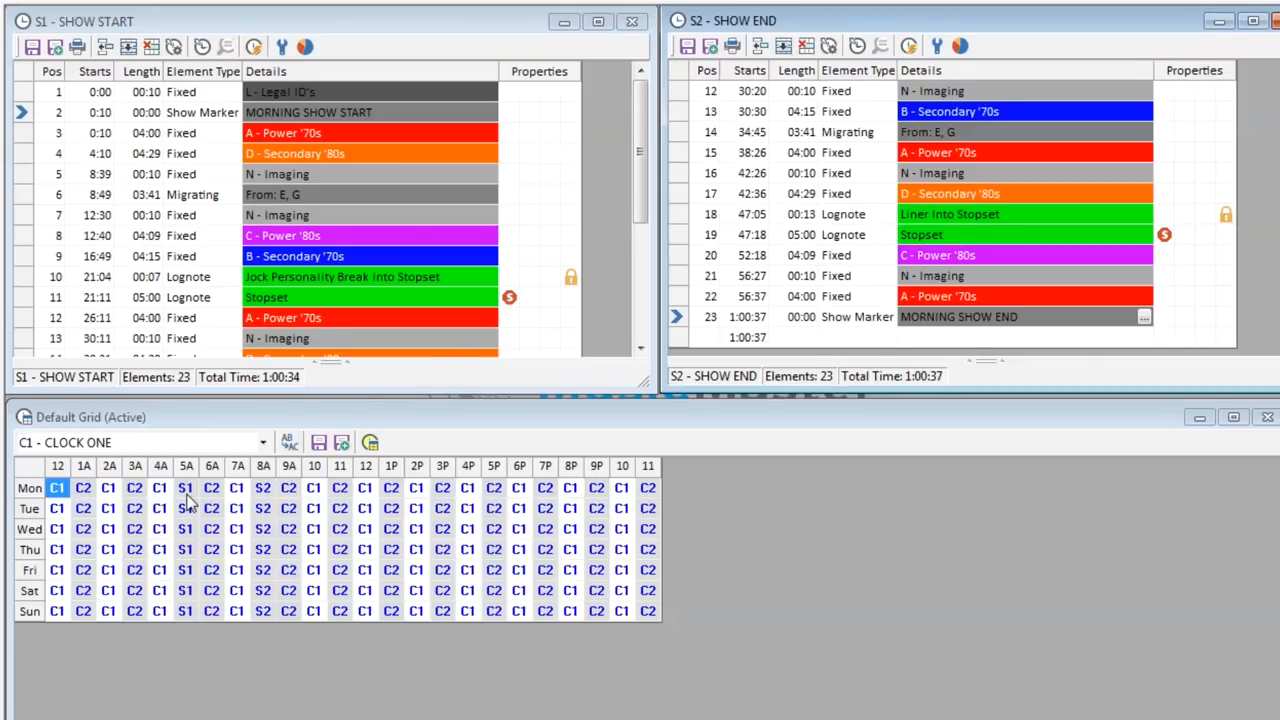
- Open Schedule Printing for the 05:00a MORNING SHOW START show on 8/24/2018
click(140, 442)
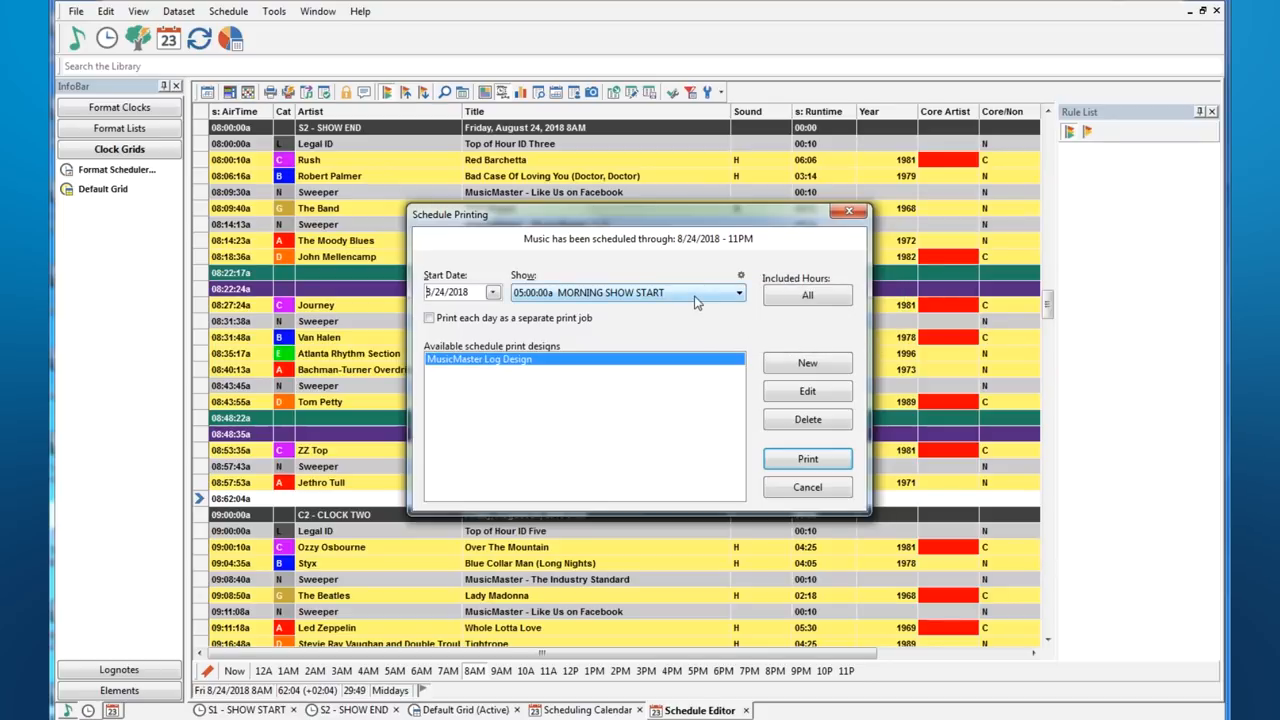
- Leave Schedule Printing and open format clock AA - All Day Classic Rock - Alternate
click(808, 488)
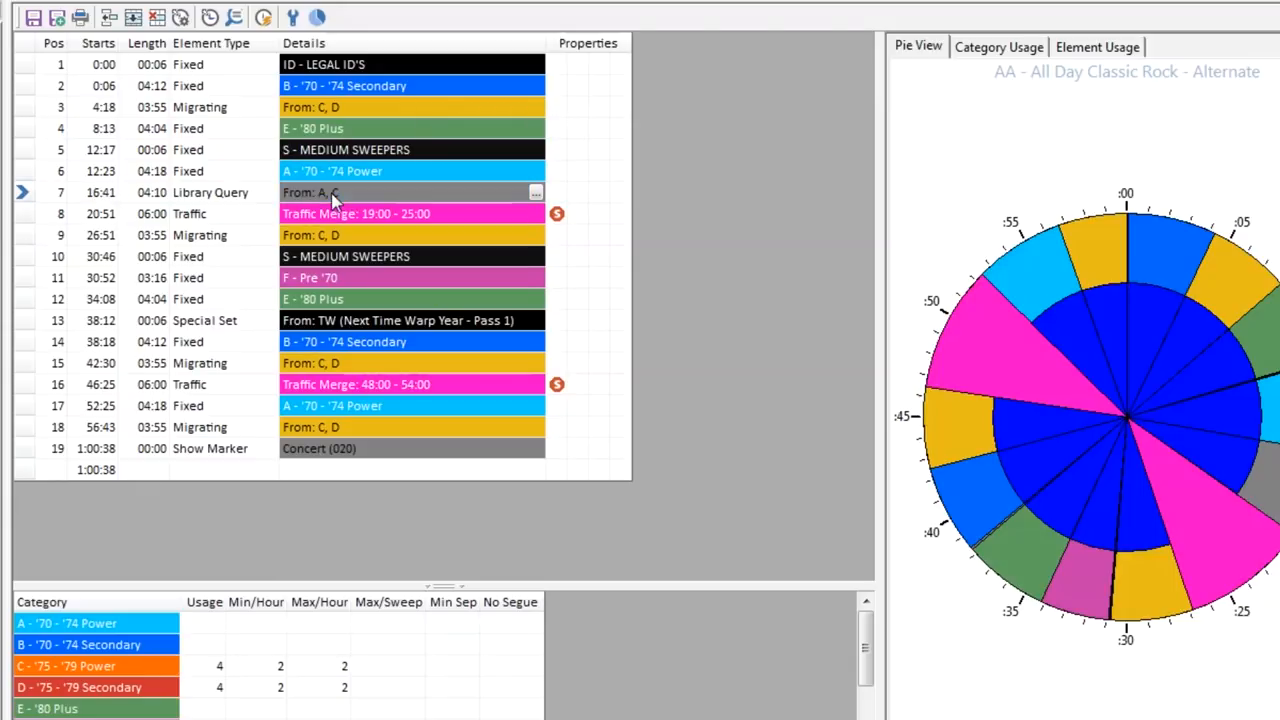
mouse_move(498, 292)
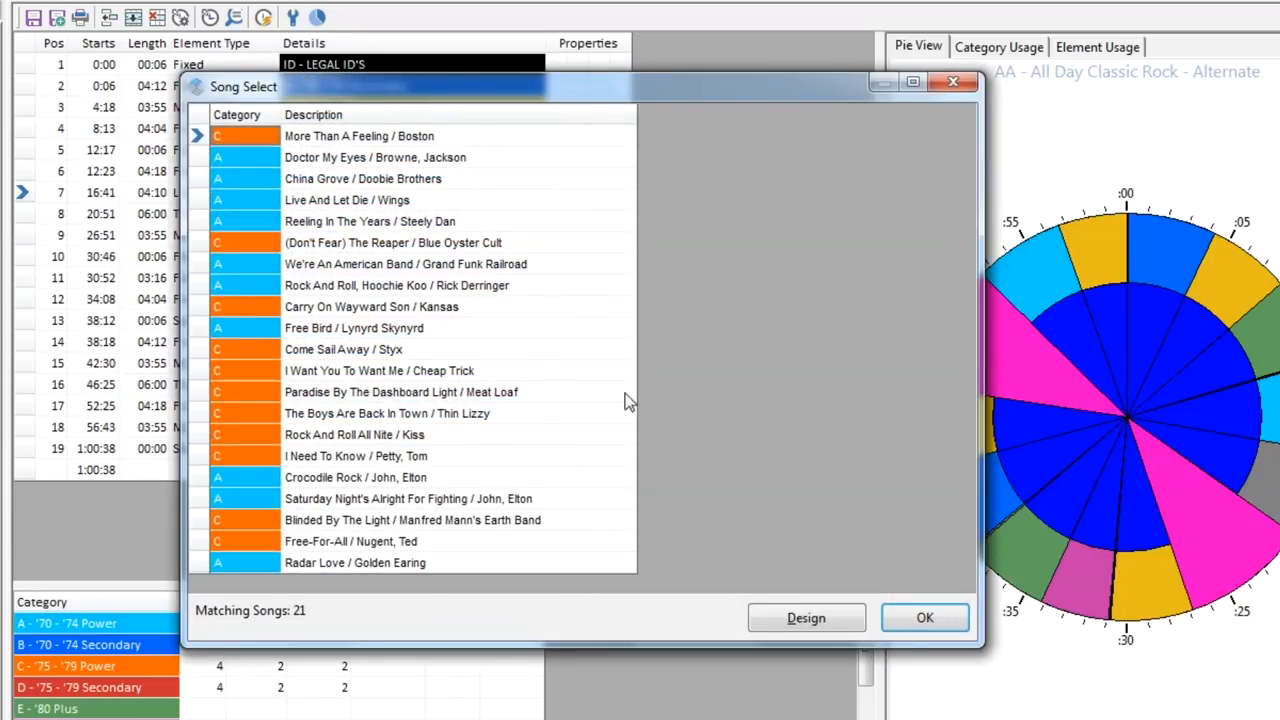
mouse_move(612, 304)
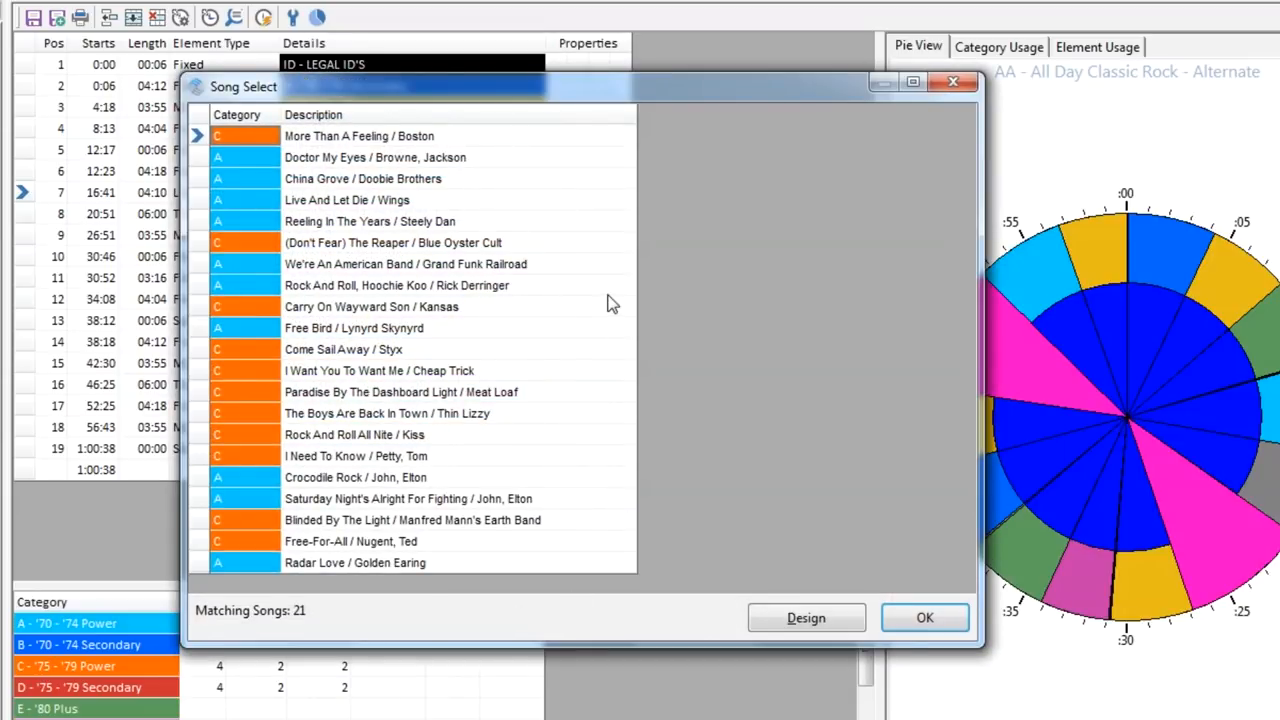
- Close the Library Query song preview and save the clock as new format clock AB
click(924, 616)
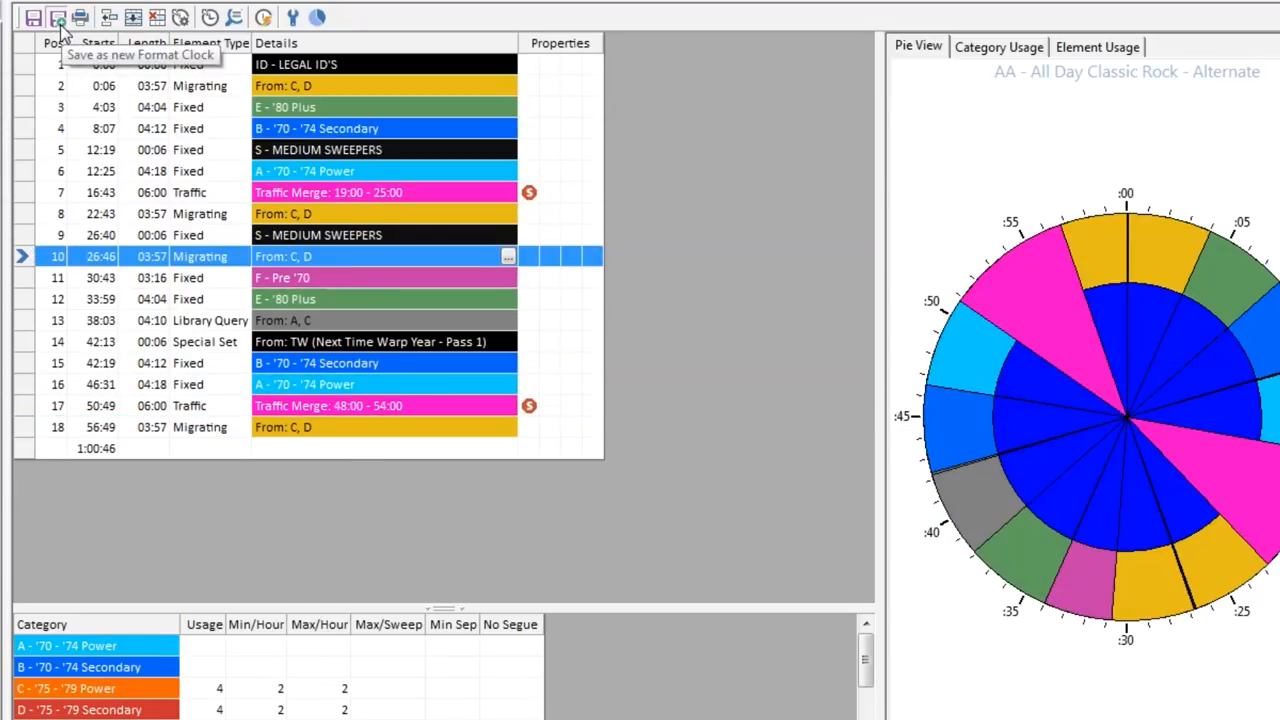
click(58, 16)
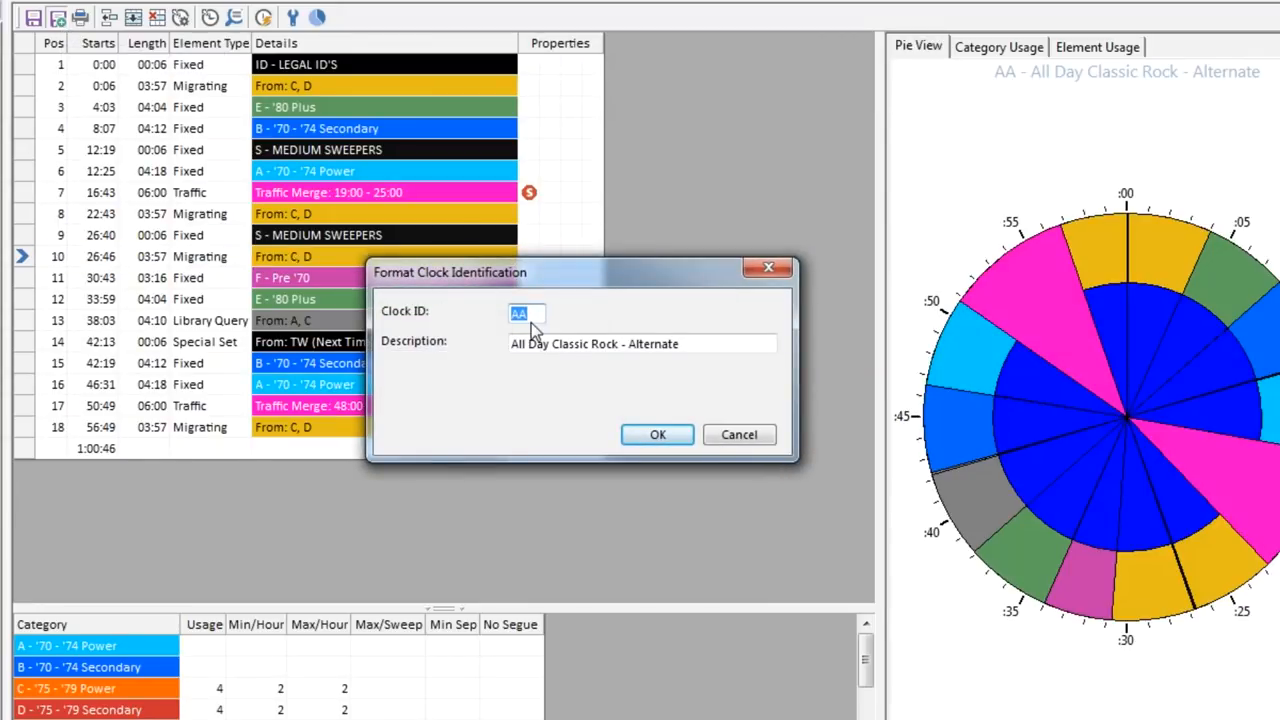
text(AB)
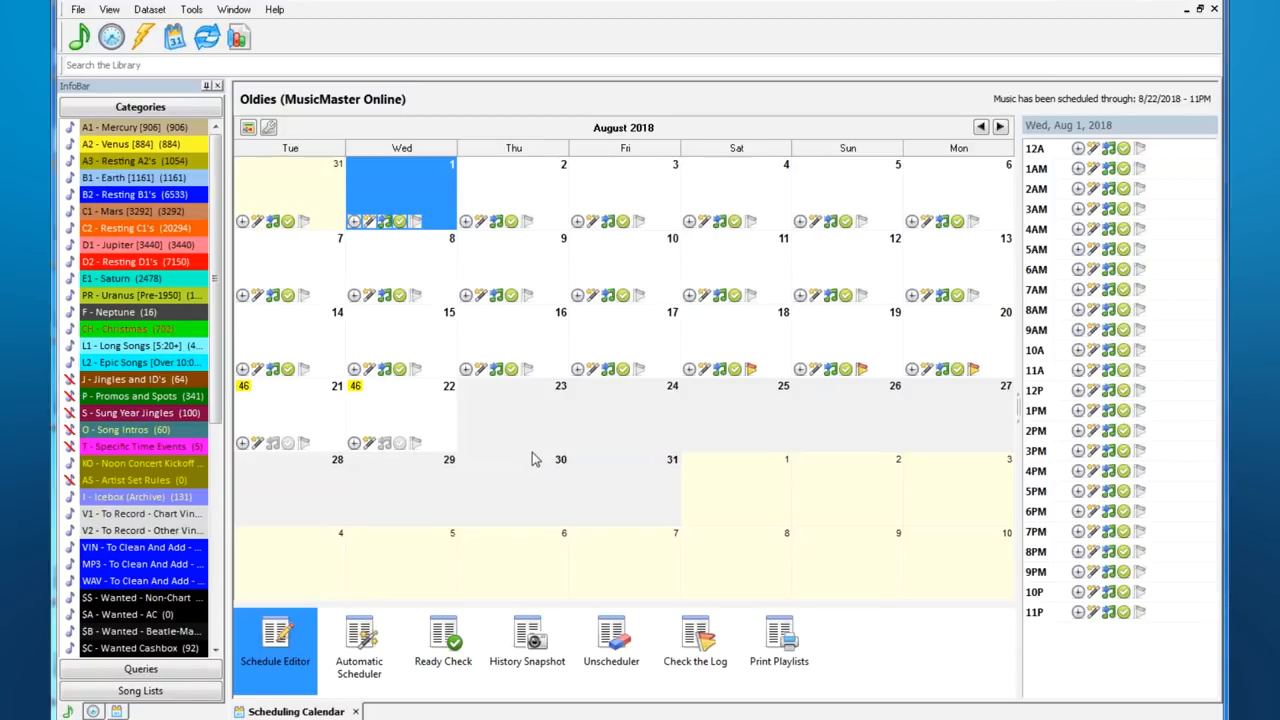
mouse_move(538, 434)
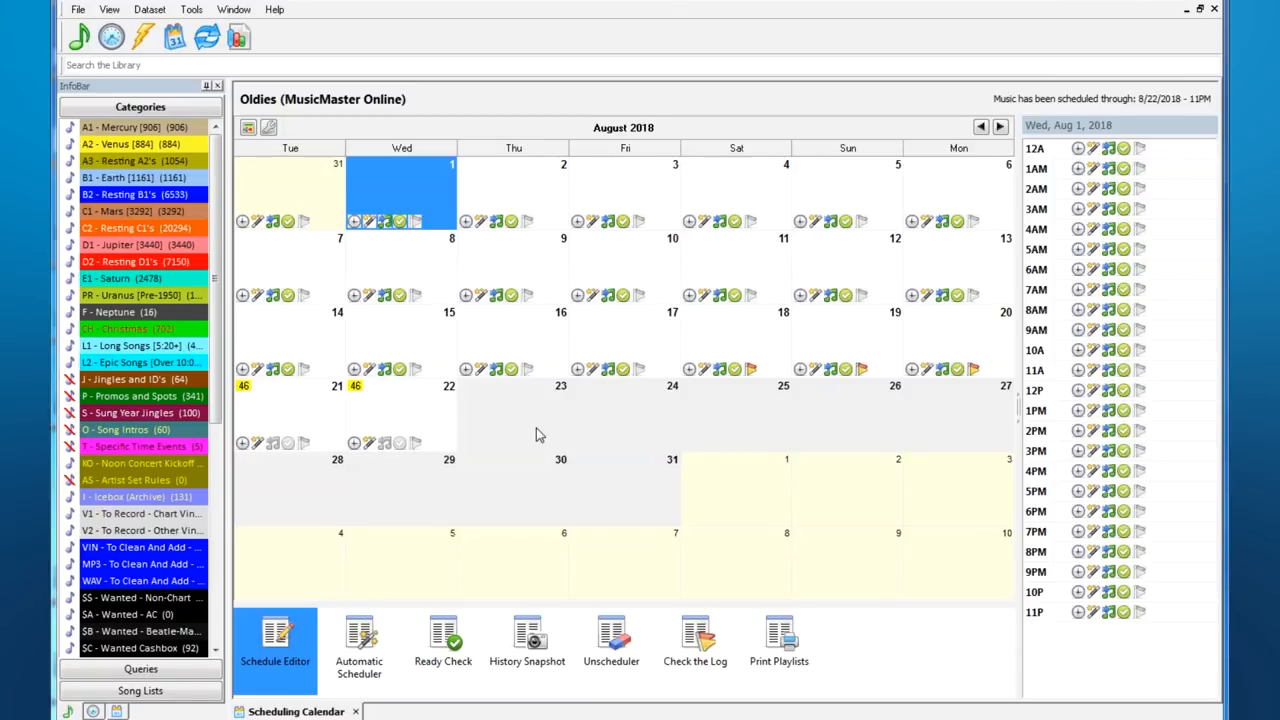
mouse_move(408, 334)
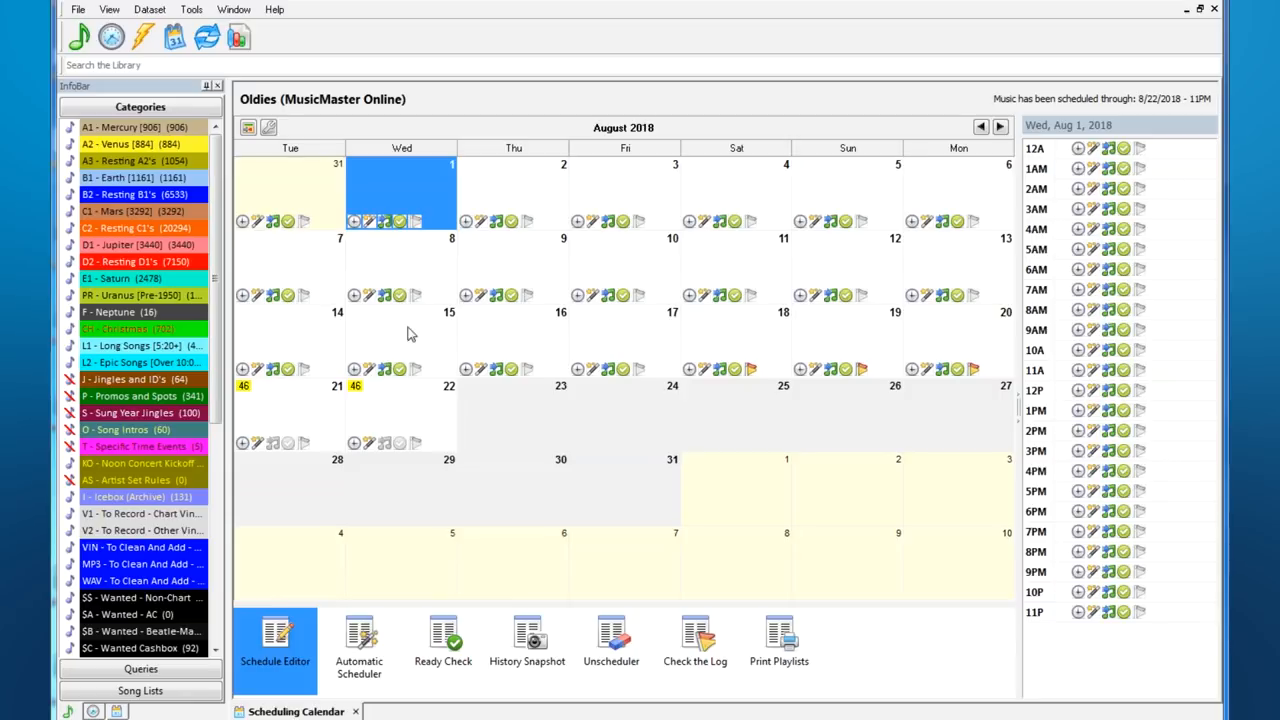
mouse_move(424, 400)
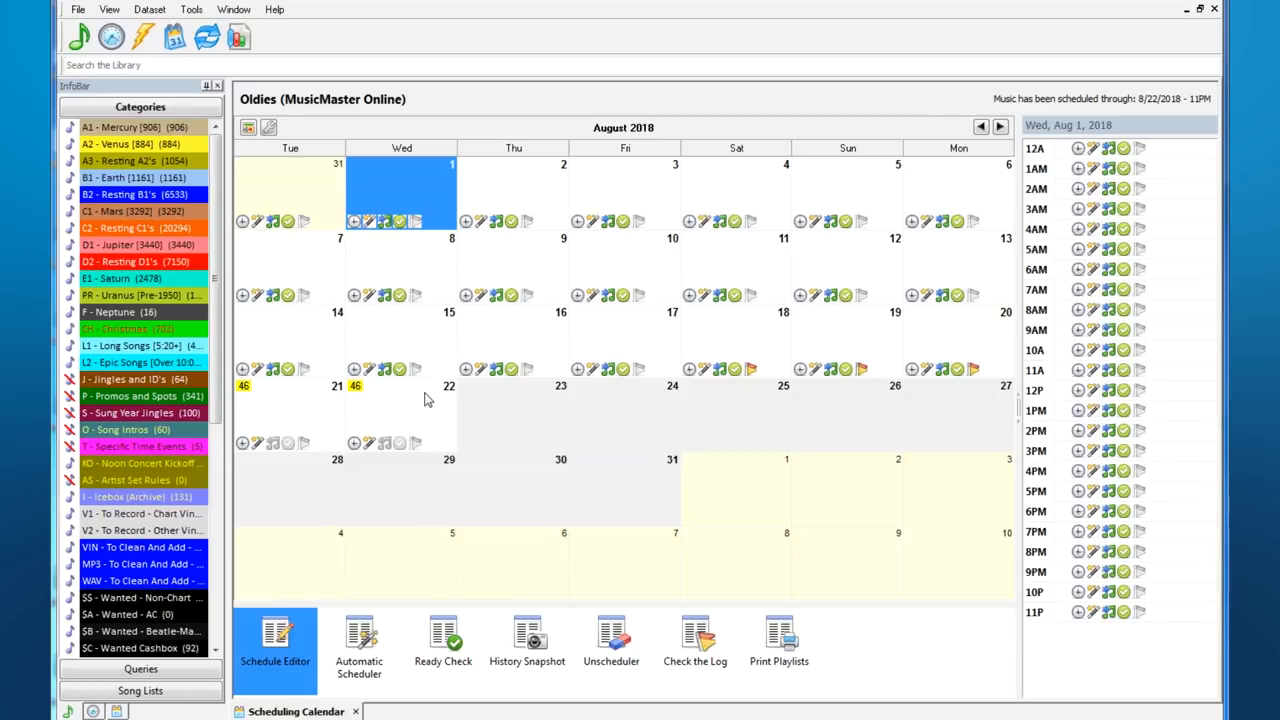
mouse_move(416, 424)
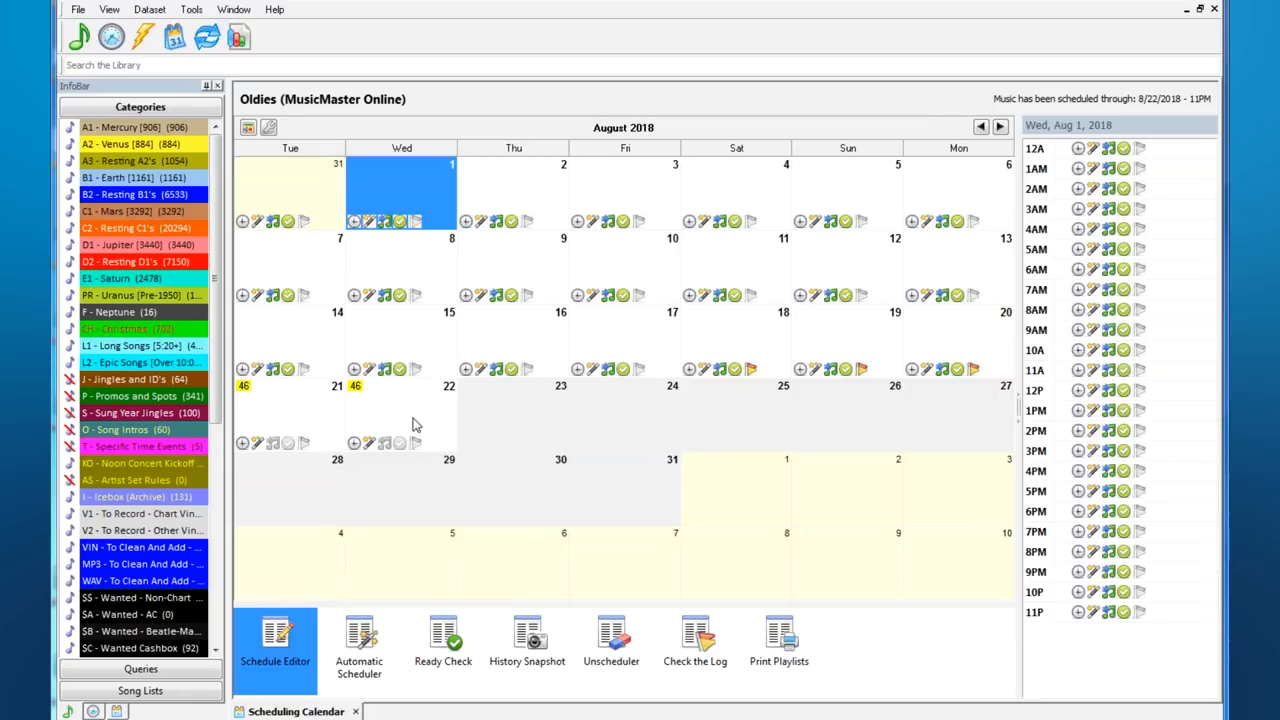
- Select August 22, 2018 in the Scheduling Calendar to list its hourly status
click(400, 414)
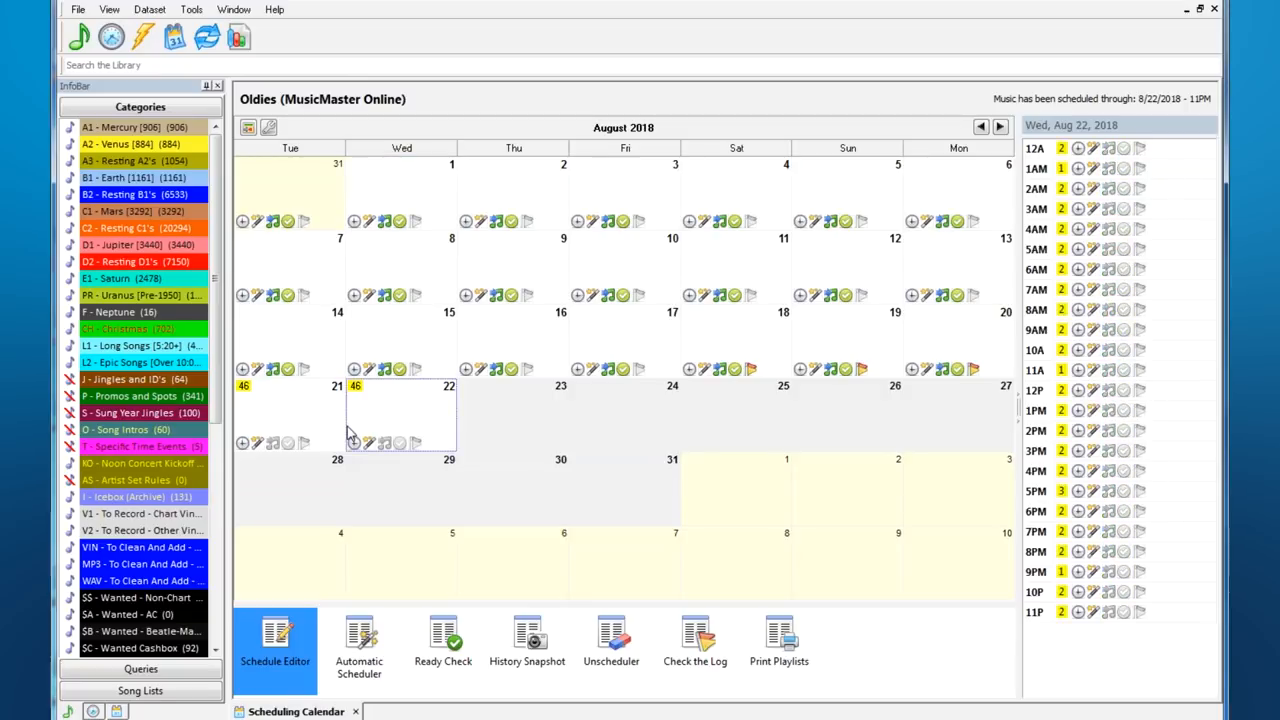
mouse_move(800, 604)
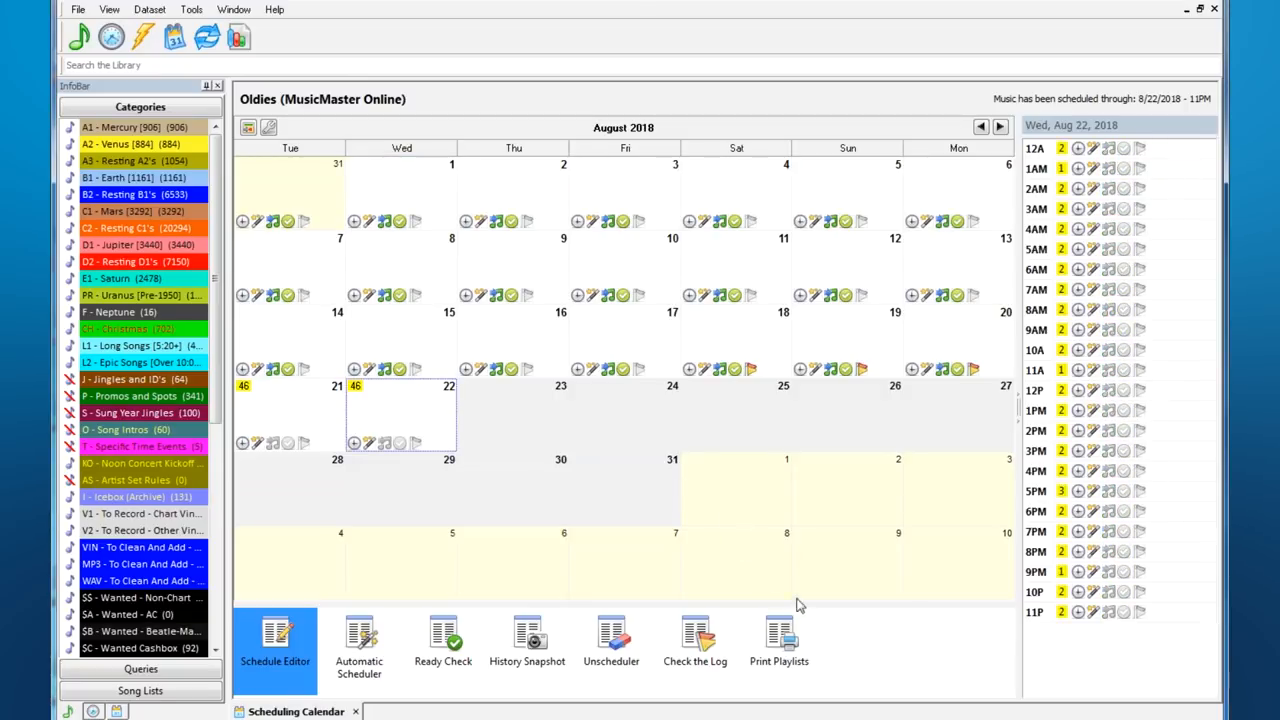
- Add Export to Automation to the calendar's active operations and open the 8/1/2018 music log
click(268, 128)
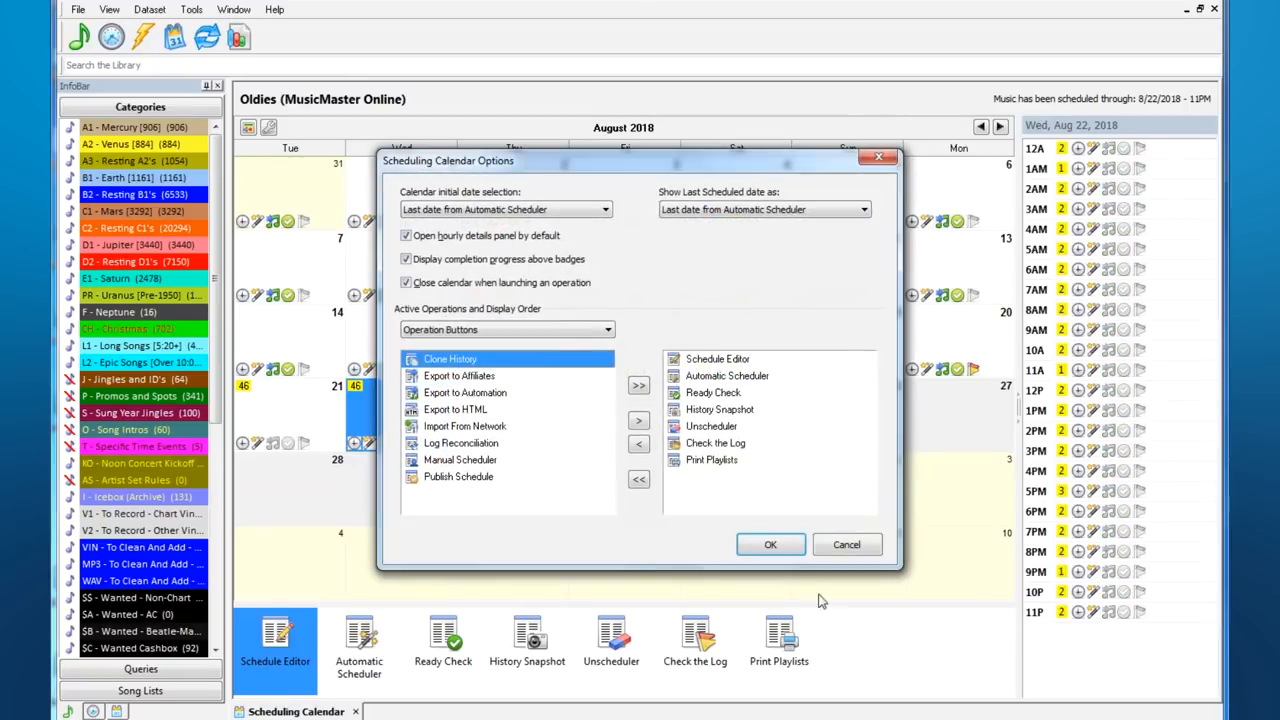
click(464, 392)
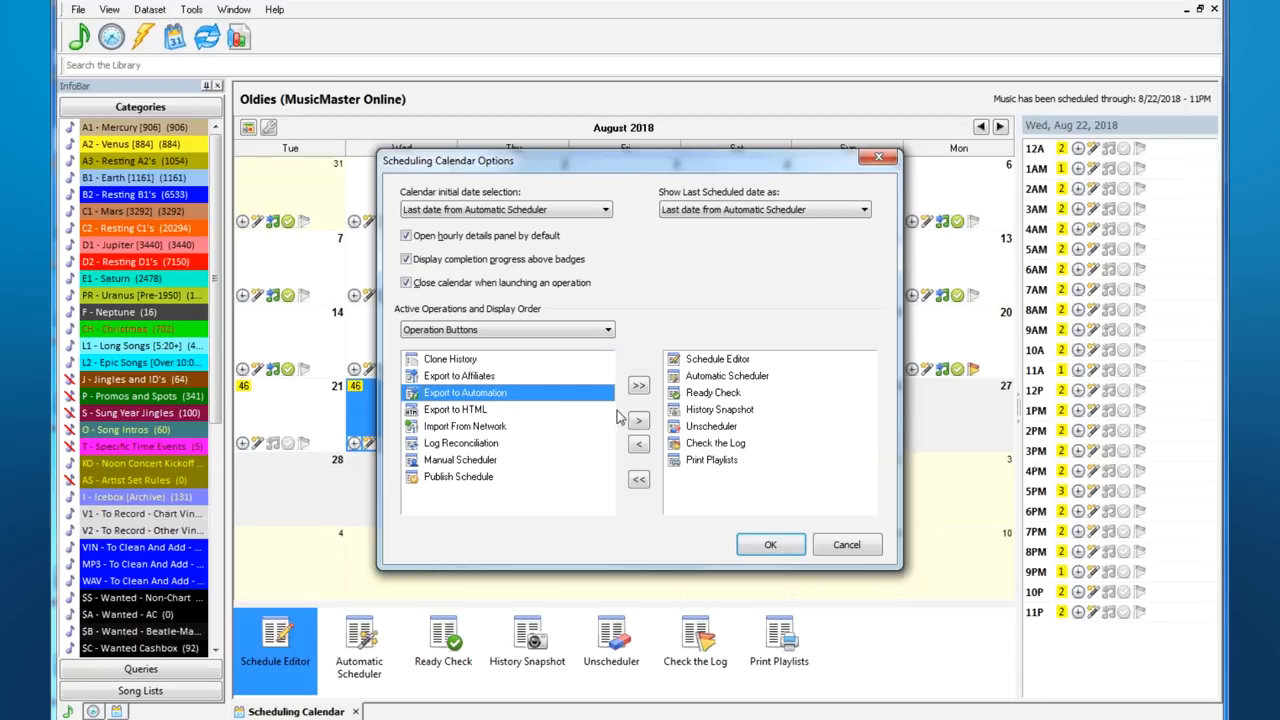
click(770, 544)
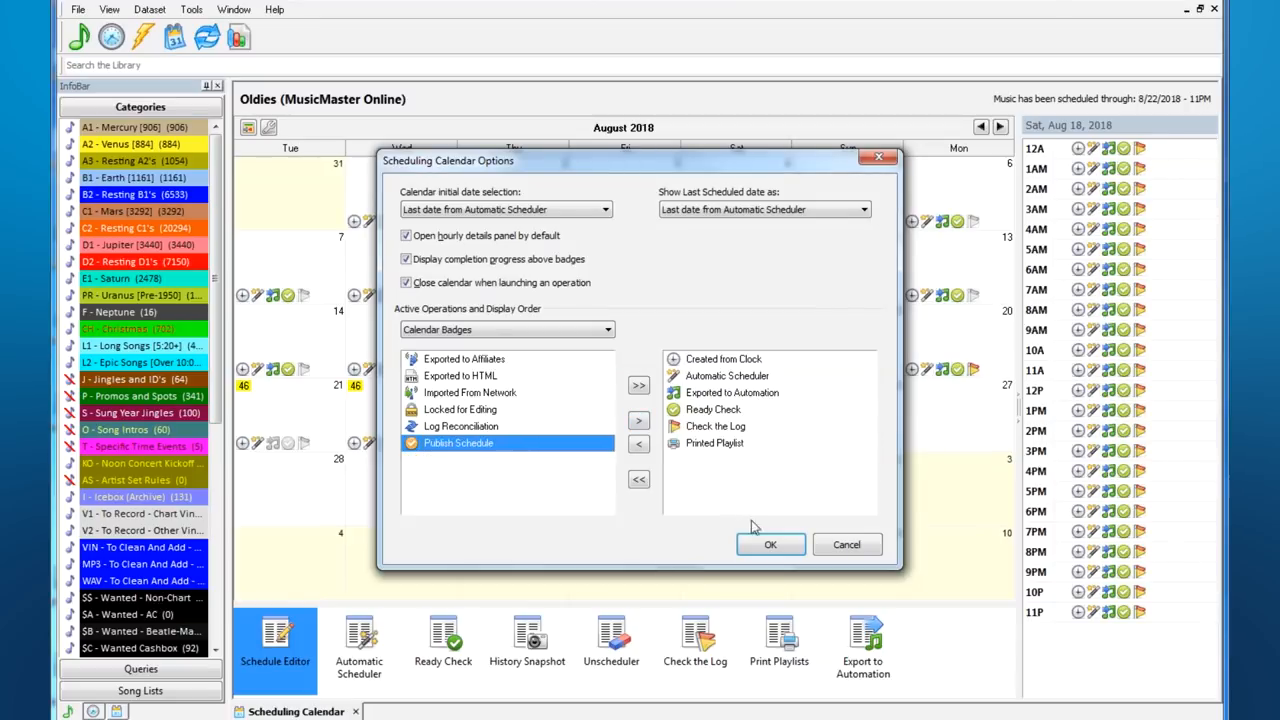
click(770, 544)
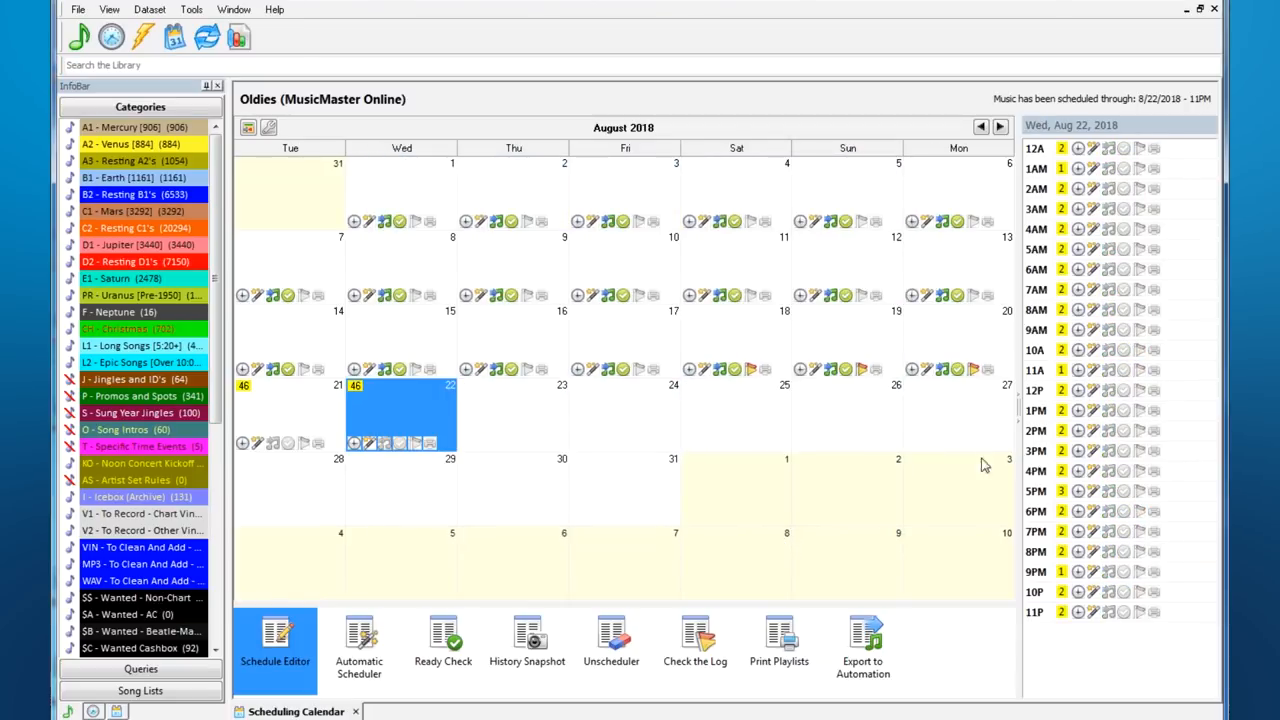
click(276, 644)
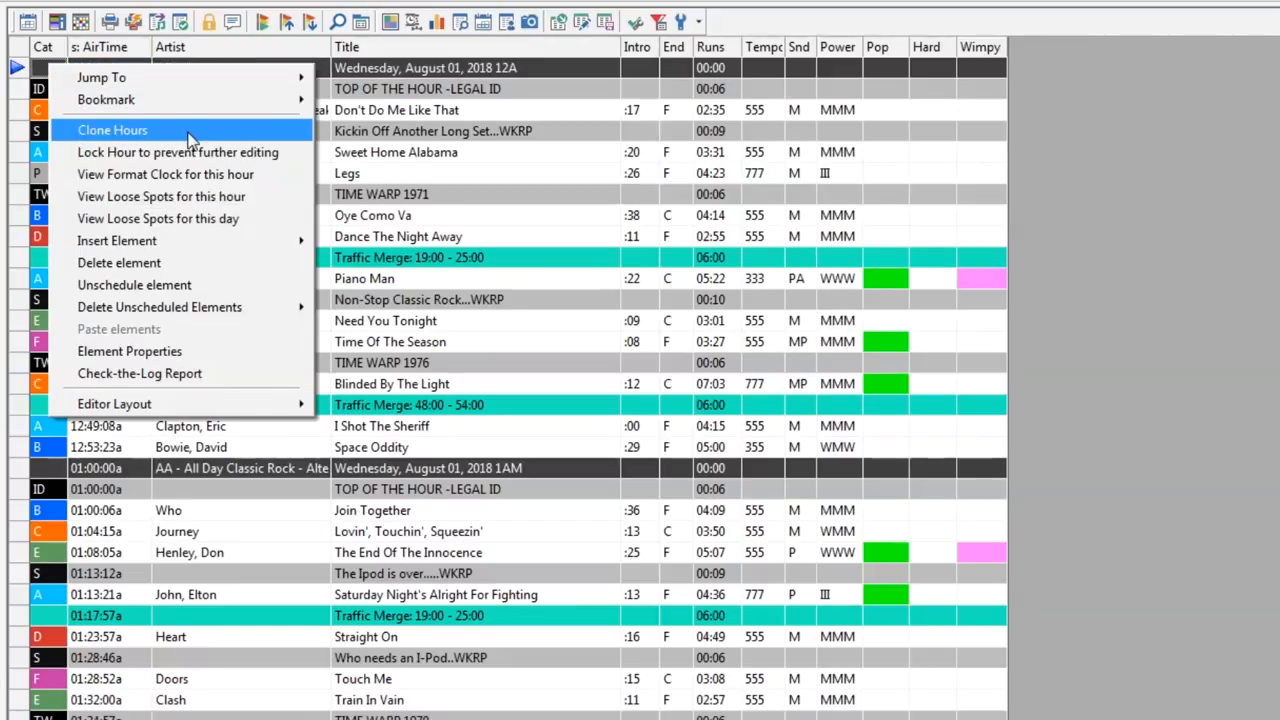
- Clone 12AM–2AM of 8/1/2018 onto 8/17/2018, replacing only specific elements
click(112, 130)
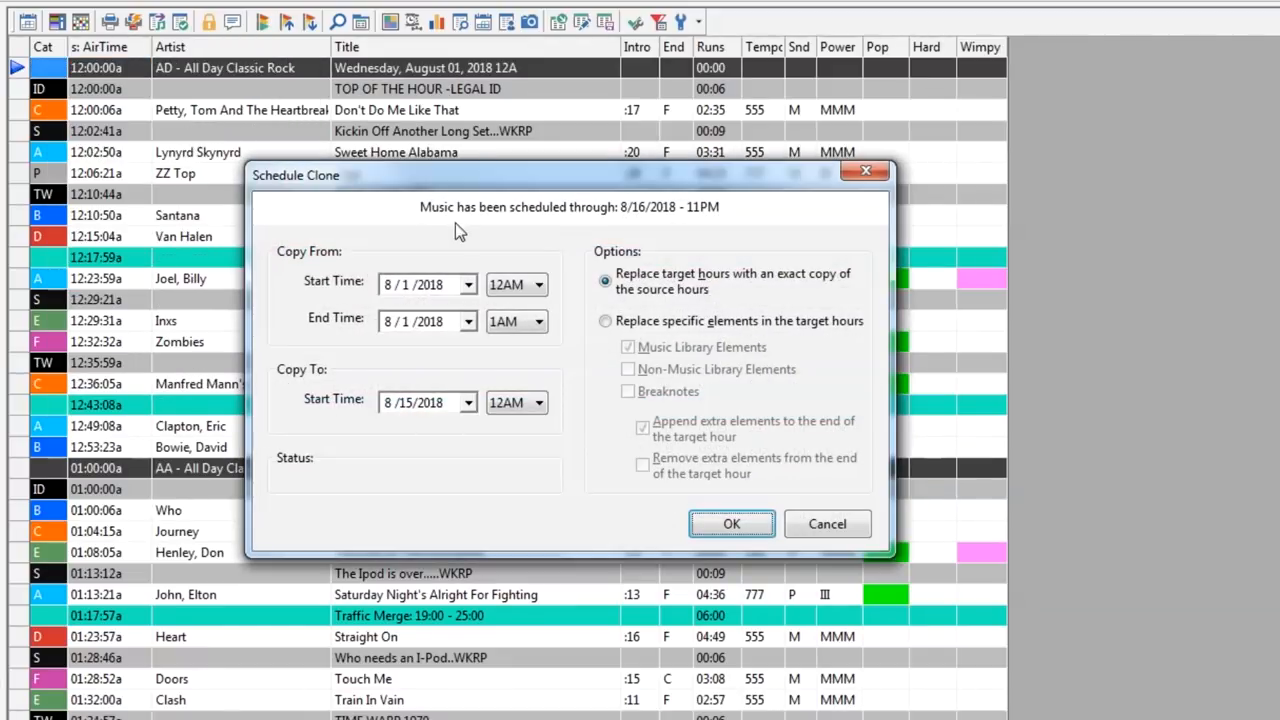
click(544, 320)
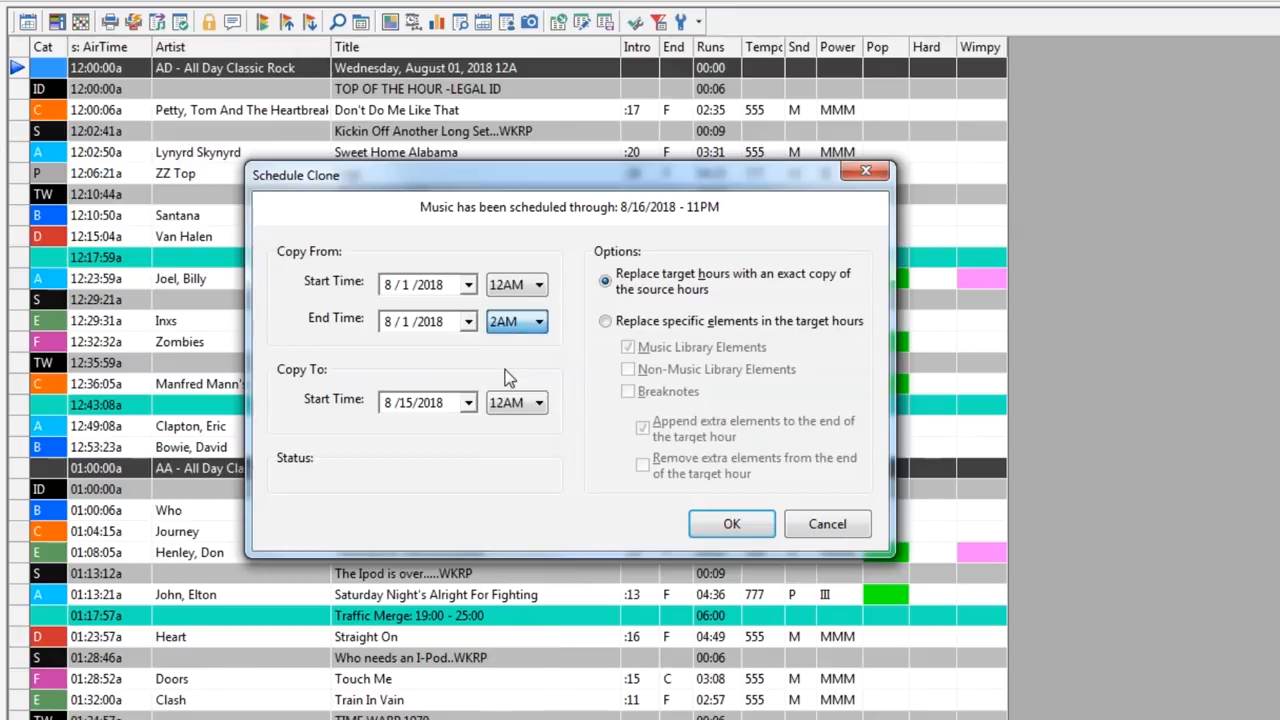
click(468, 402)
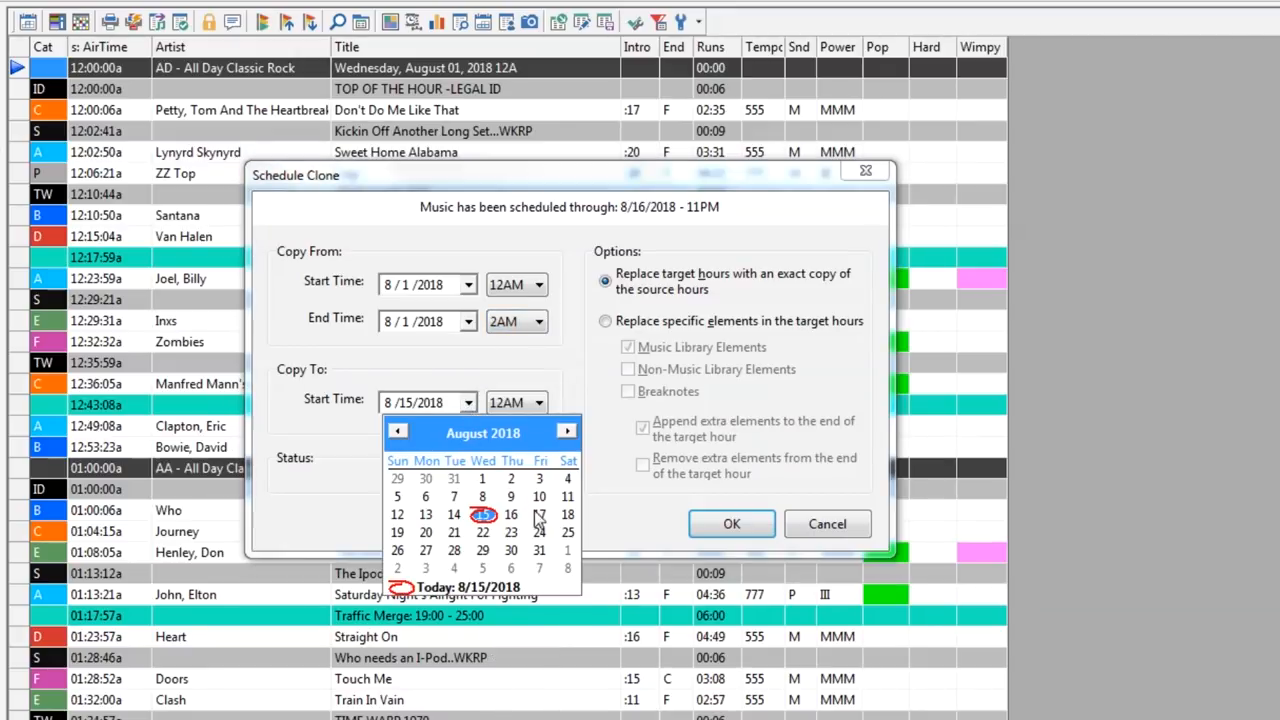
click(540, 514)
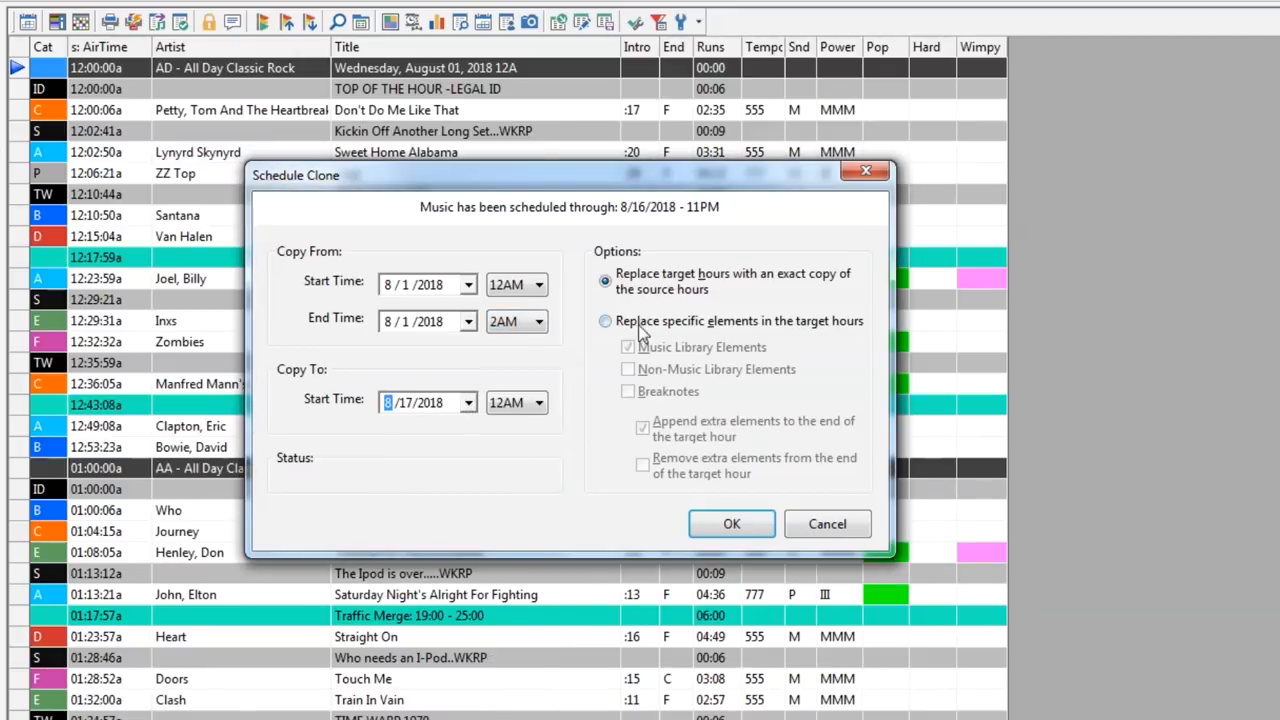
click(604, 320)
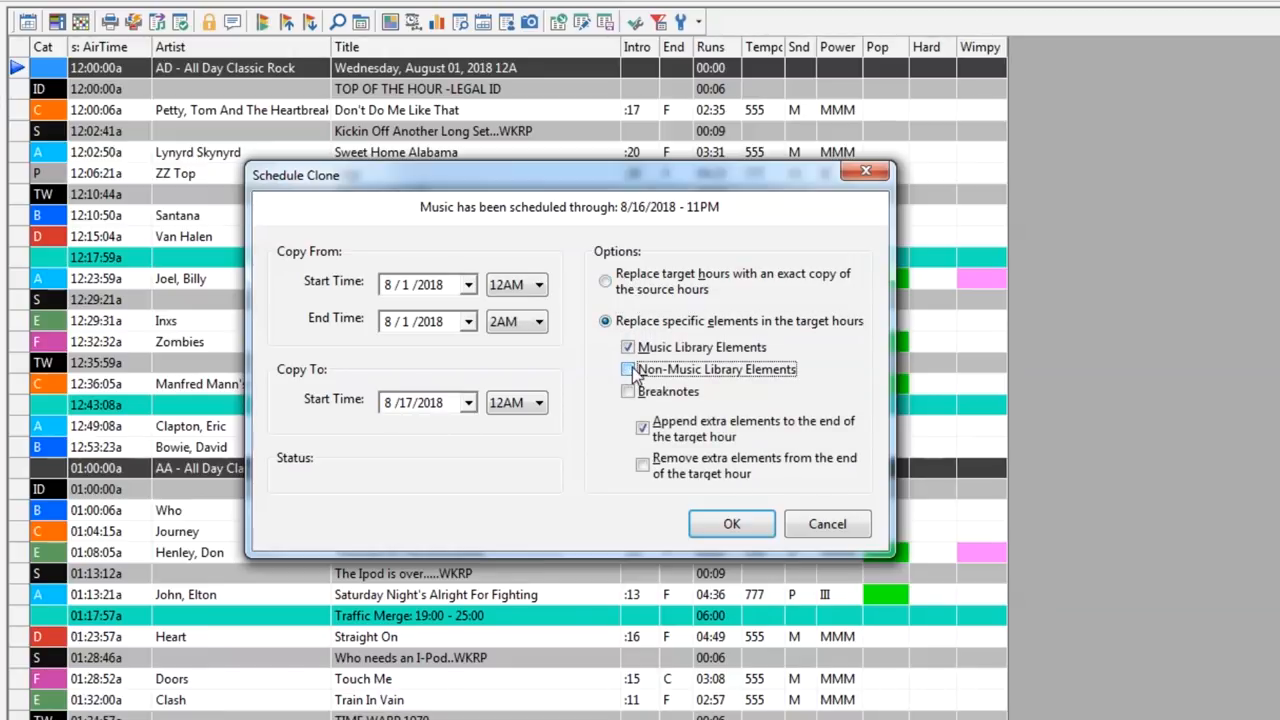
click(628, 368)
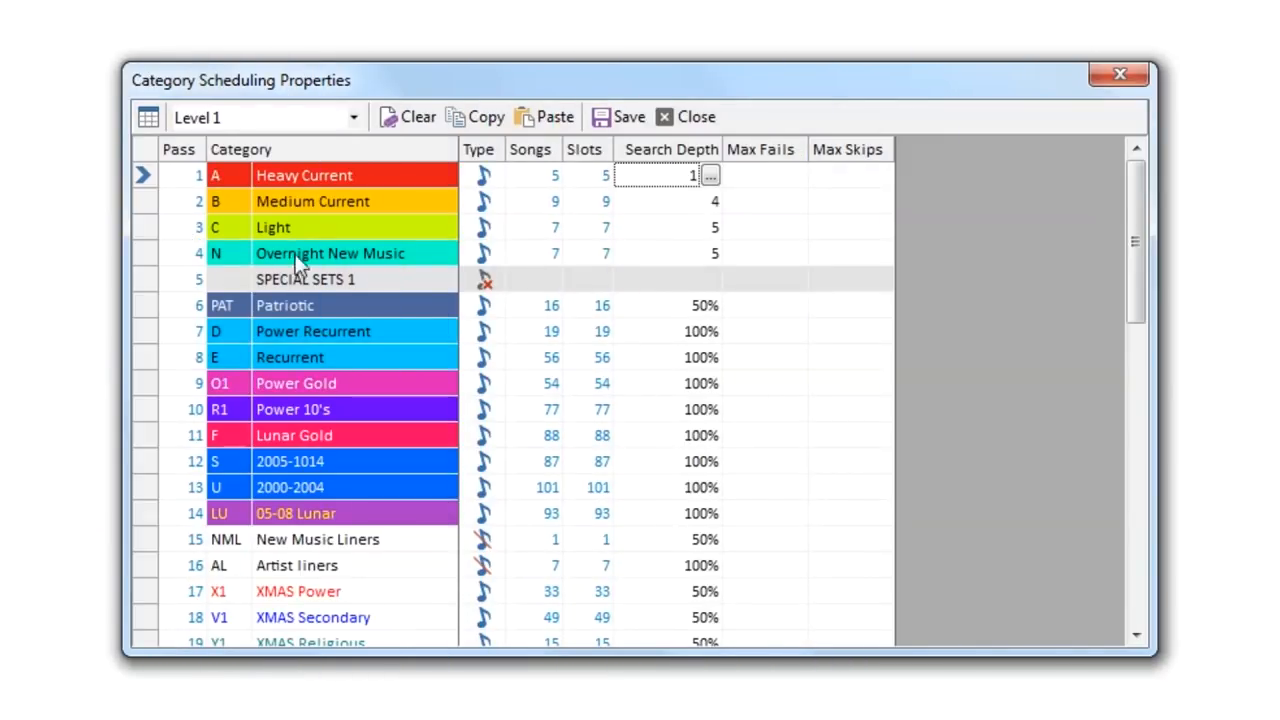
- Switch Power Recurrent's search depth from a fixed percentage to Virtual (auto-calculated)
click(656, 332)
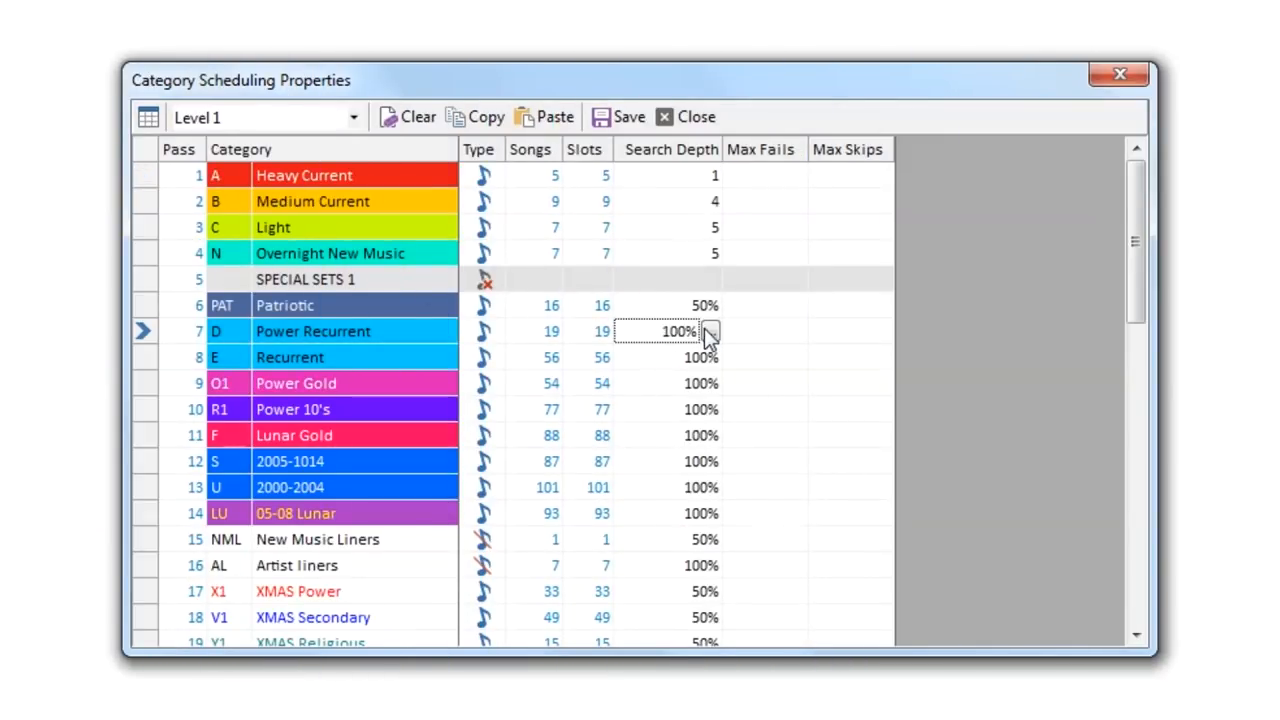
click(710, 332)
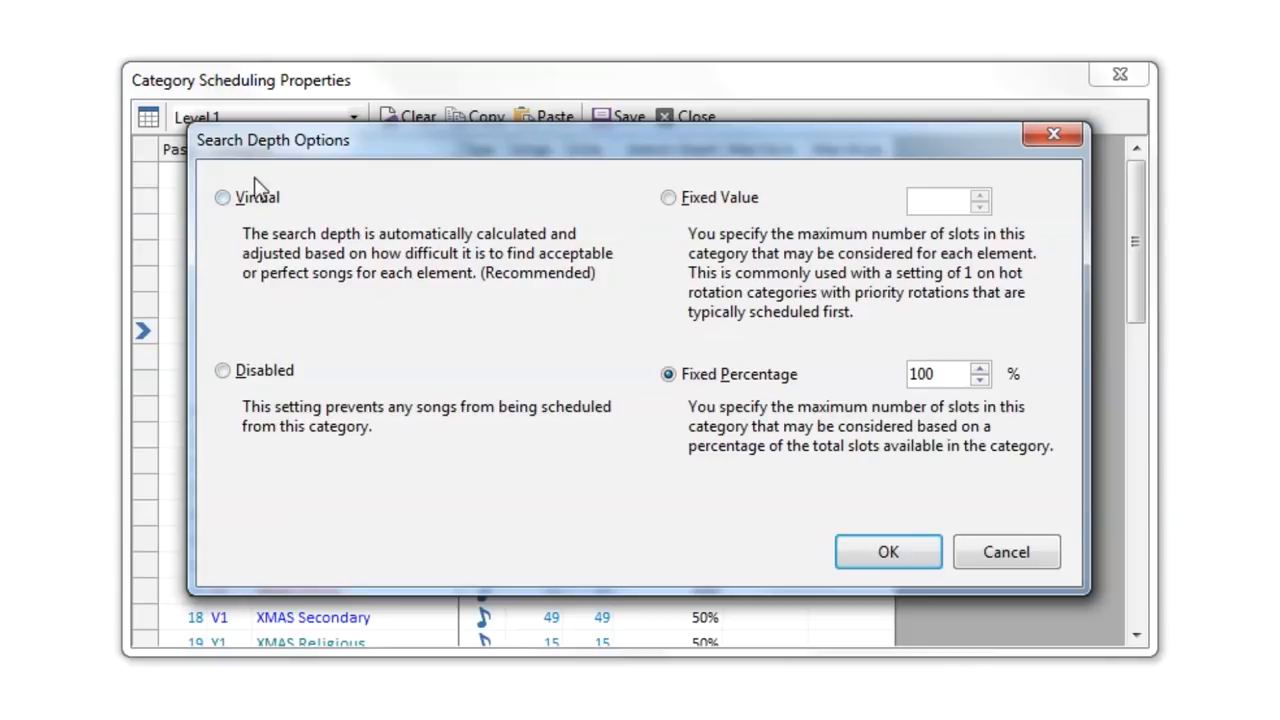
click(224, 198)
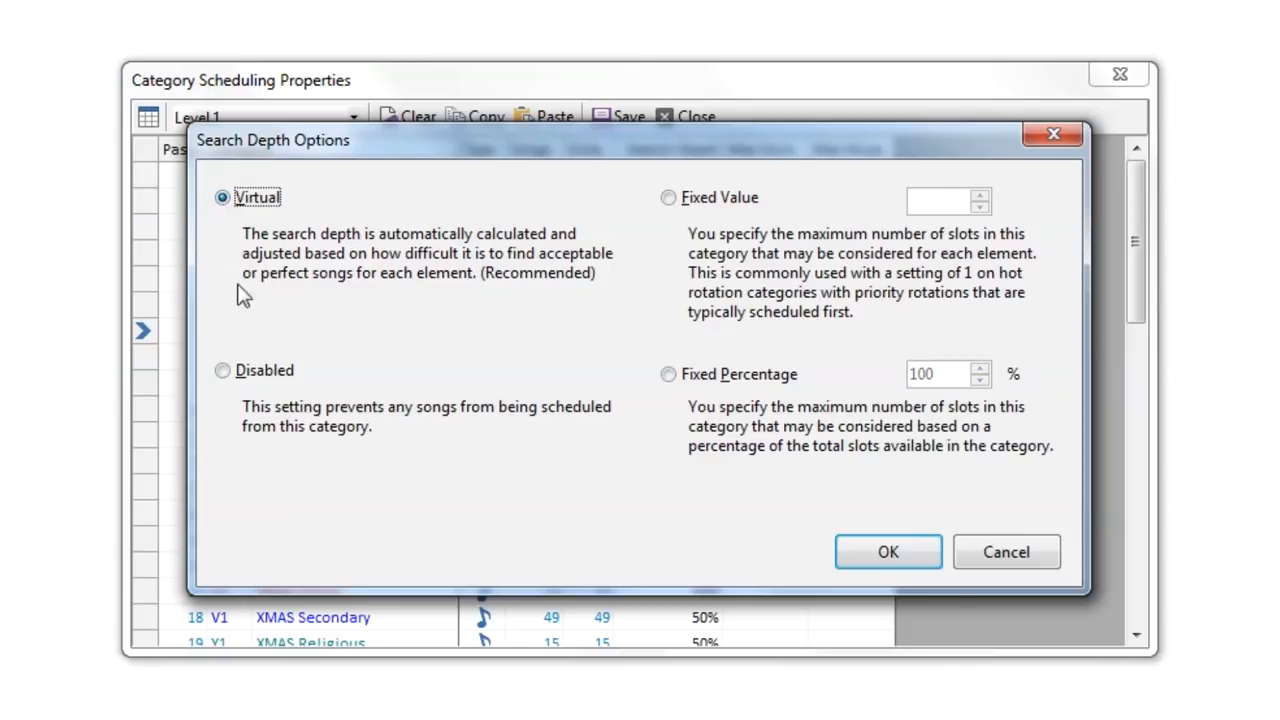
mouse_move(644, 232)
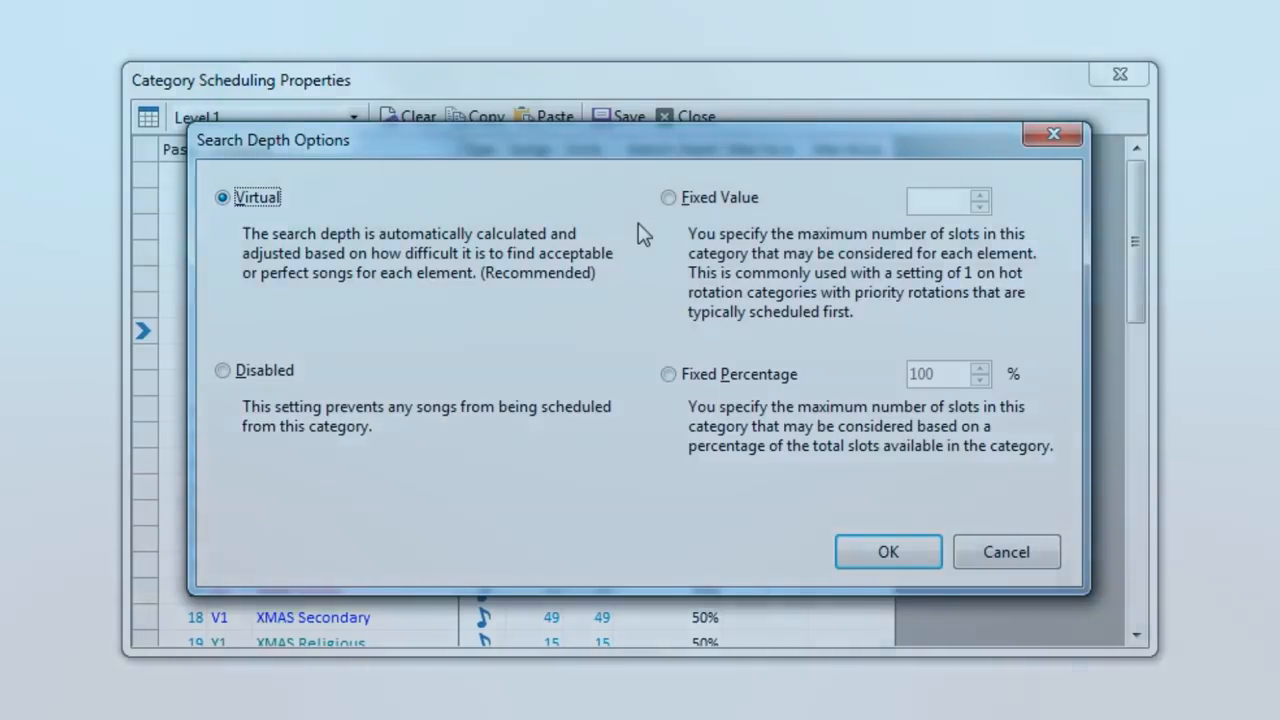
click(888, 552)
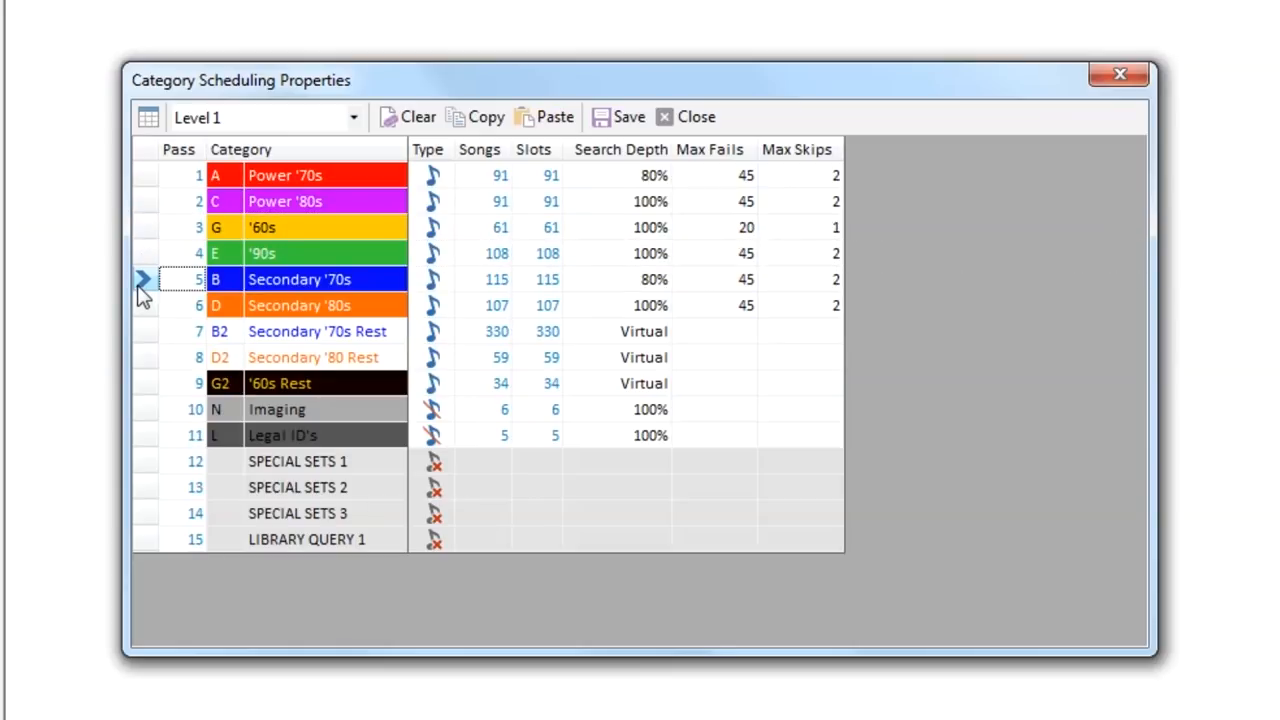
- Group categories into one shared pass so the remaining passes renumber through pass 14
click(184, 228)
text(2)
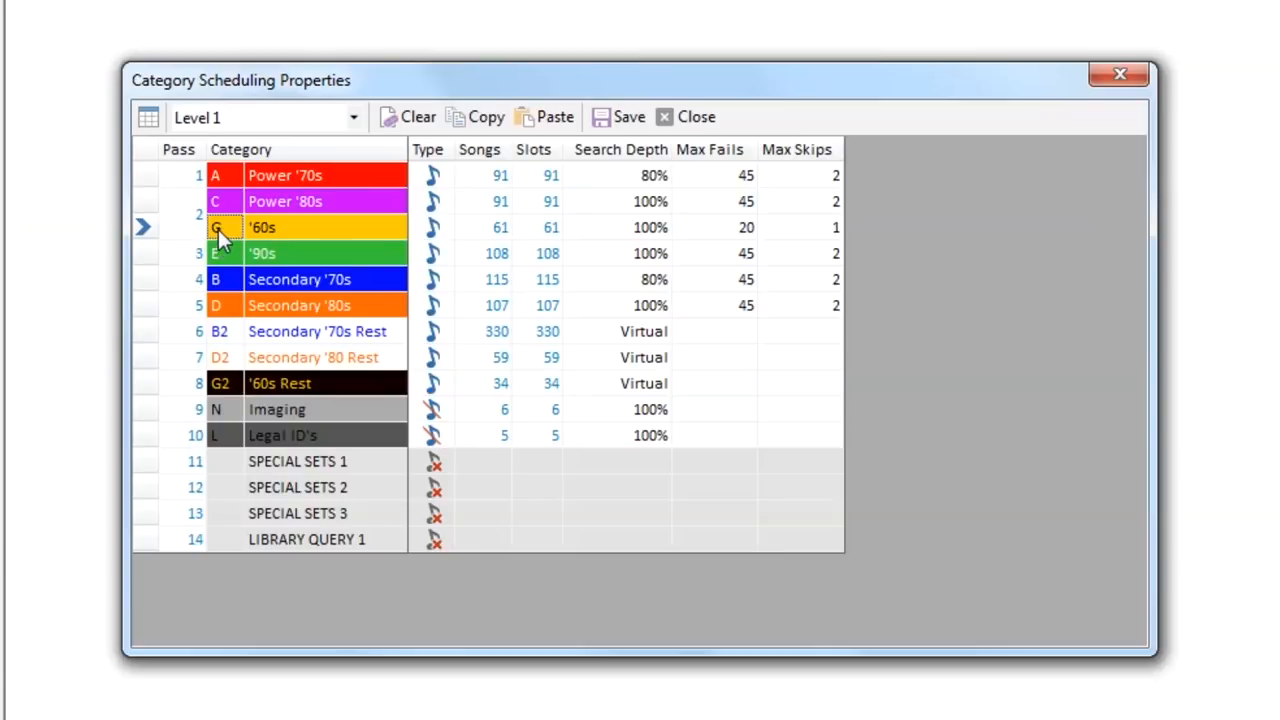
click(616, 332)
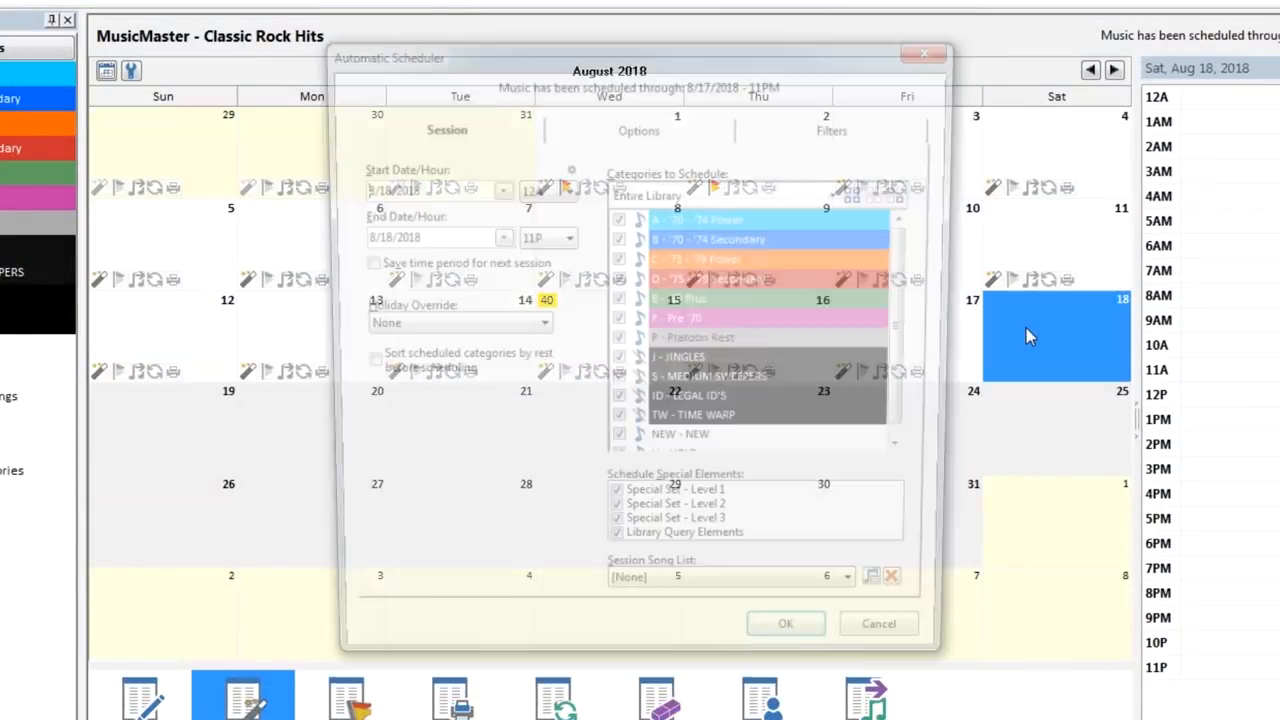
- Run the Automatic Scheduler through August 18 with Create a History Snapshot enabled
click(640, 130)
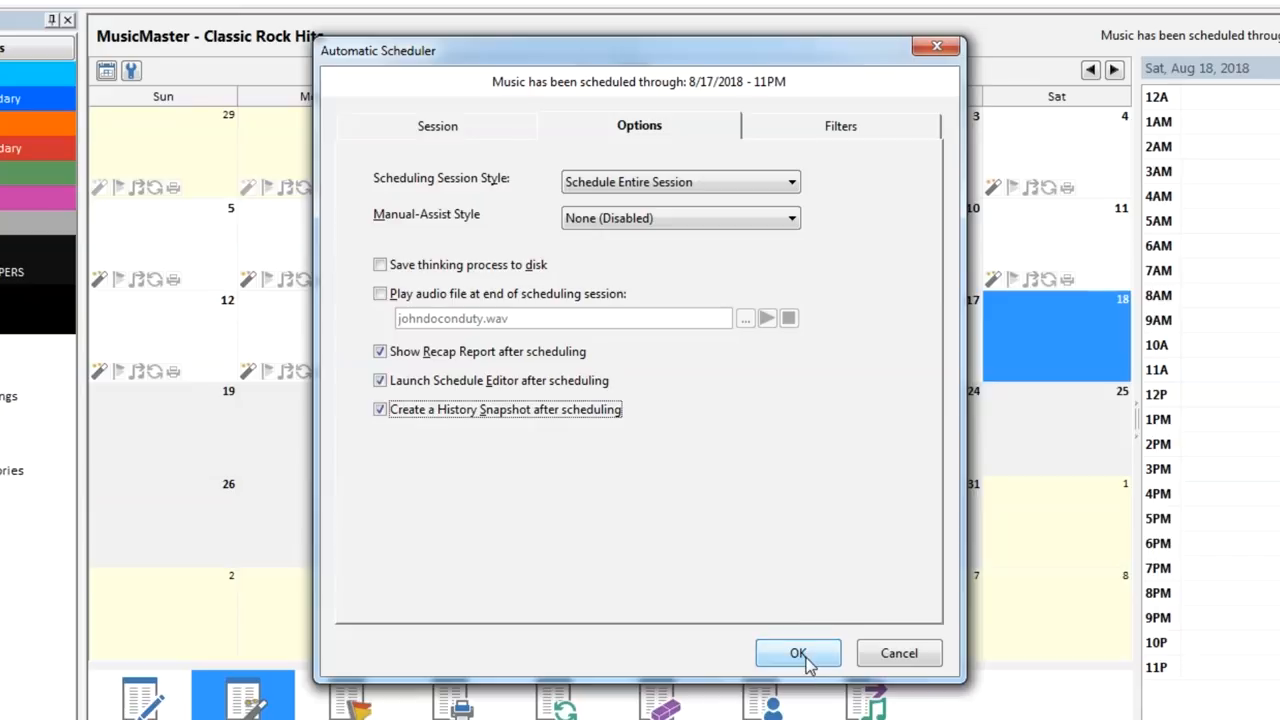
click(798, 652)
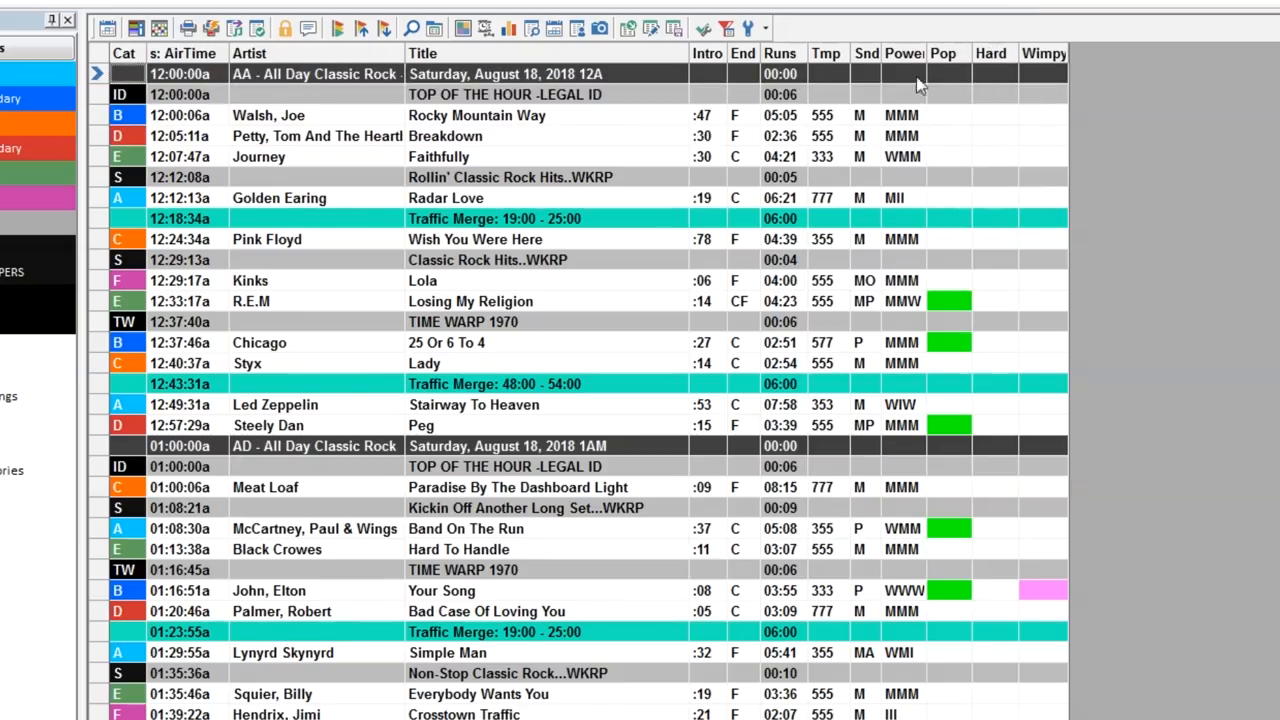
- Compare the latest history snapshot and filter to changed elements only, showing Rocky Mountain Way became Tiny Dancer
click(600, 28)
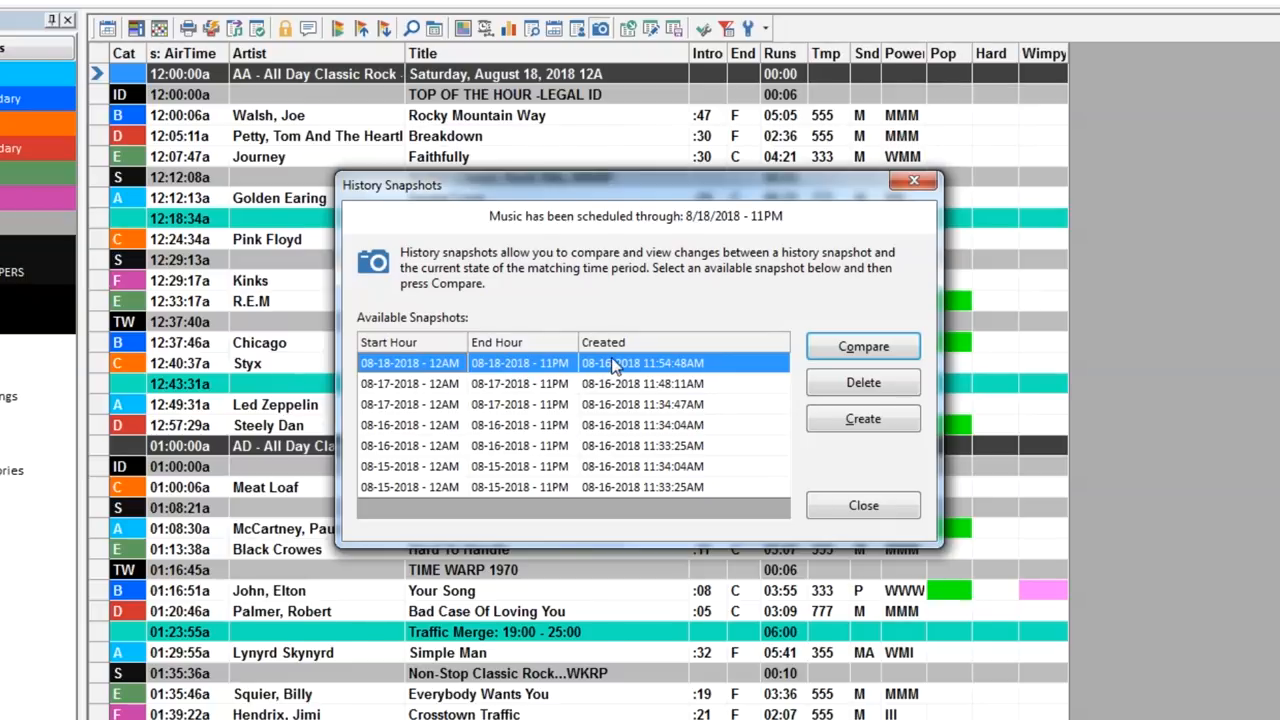
click(862, 504)
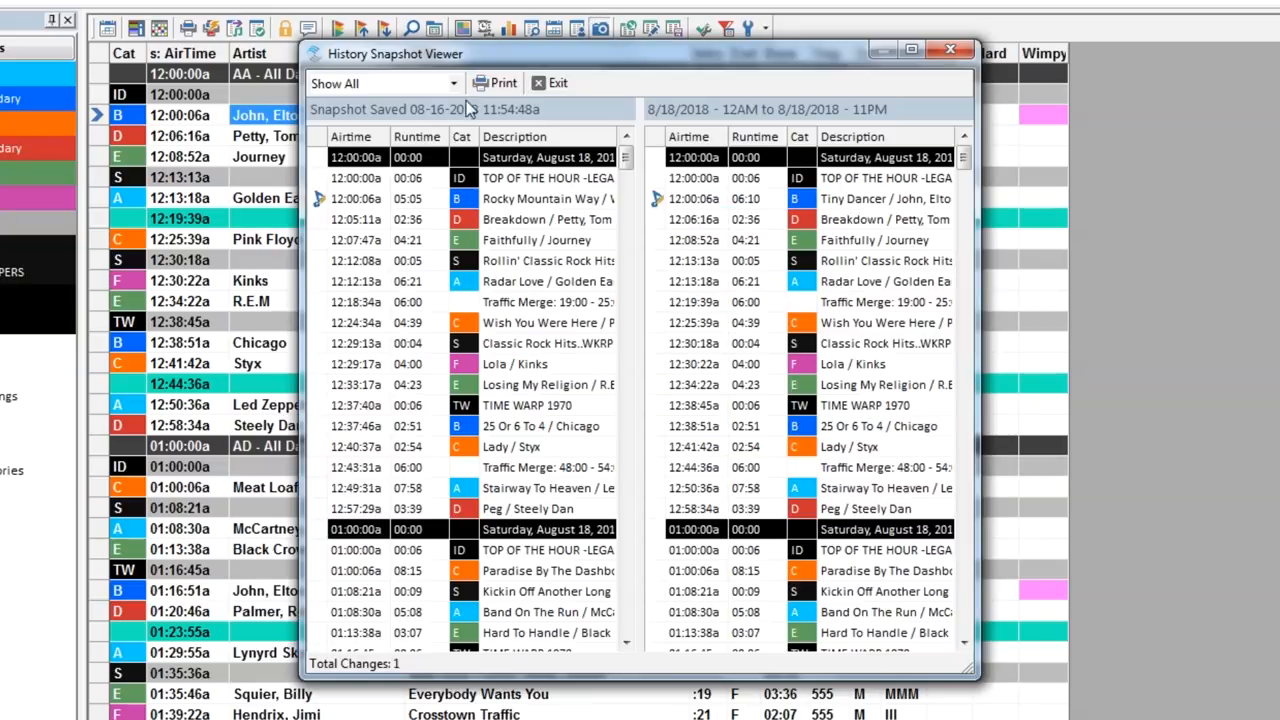
click(384, 84)
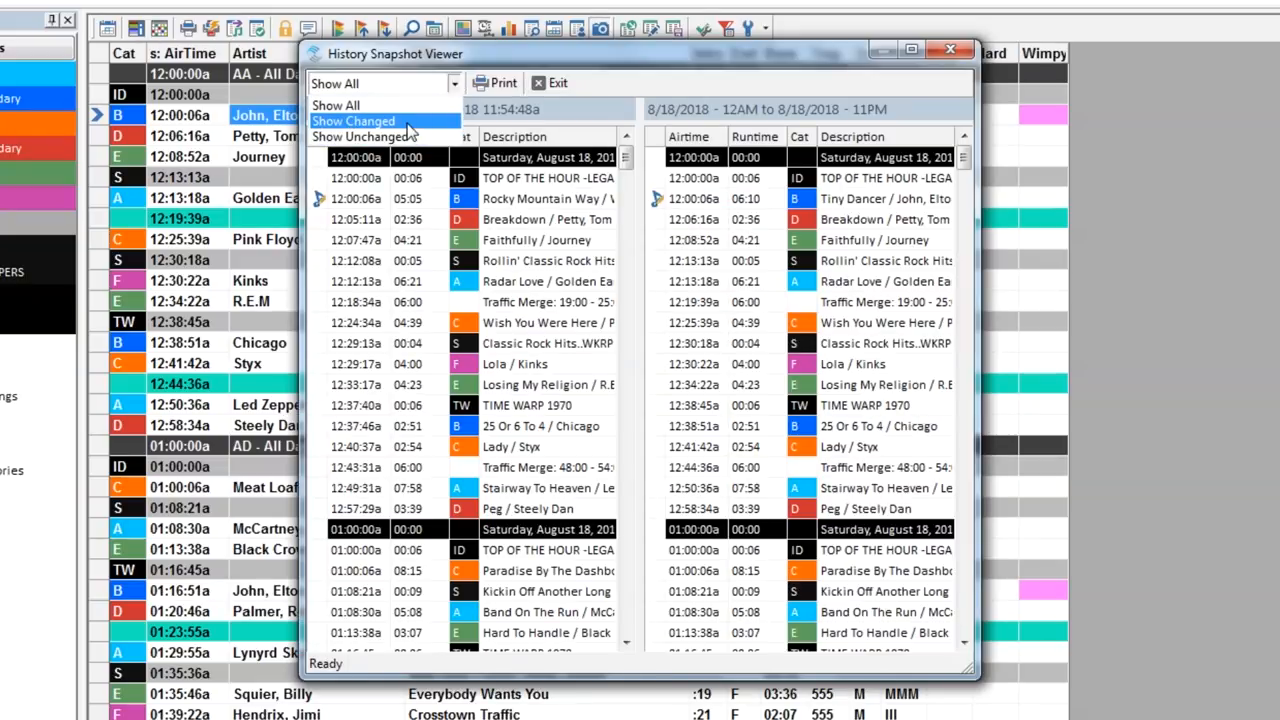
click(352, 122)
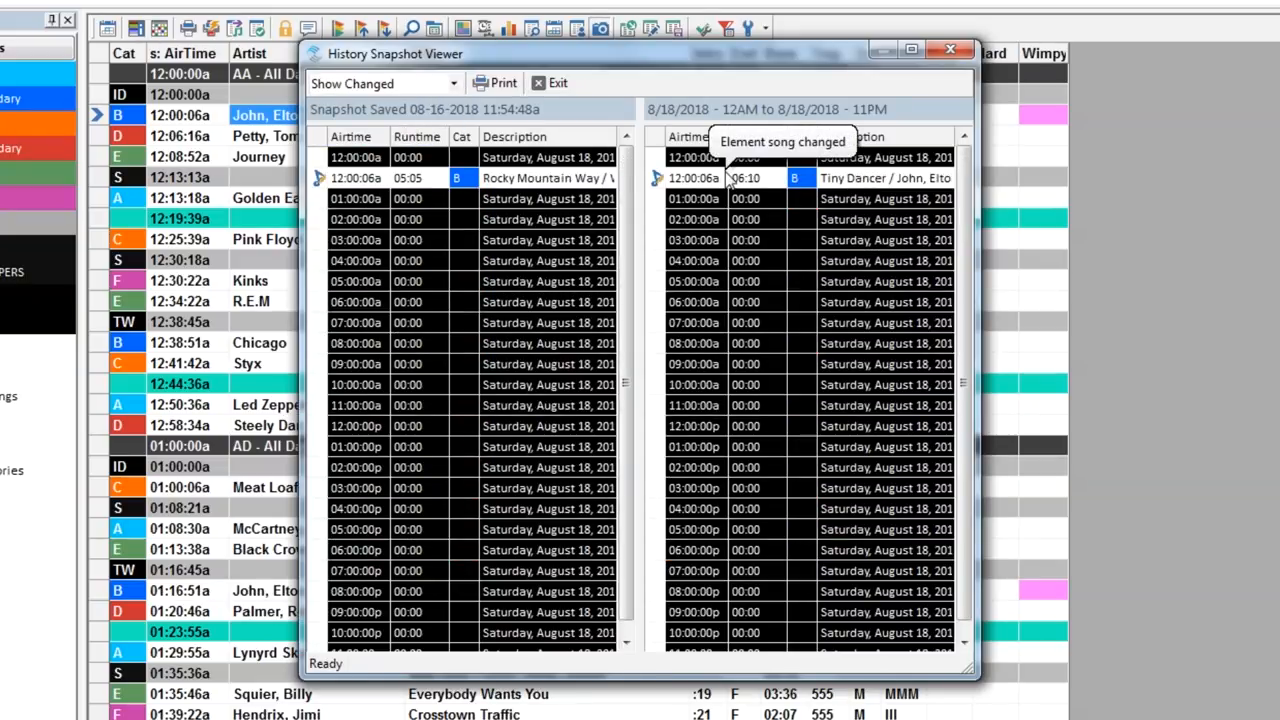
mouse_move(504, 84)
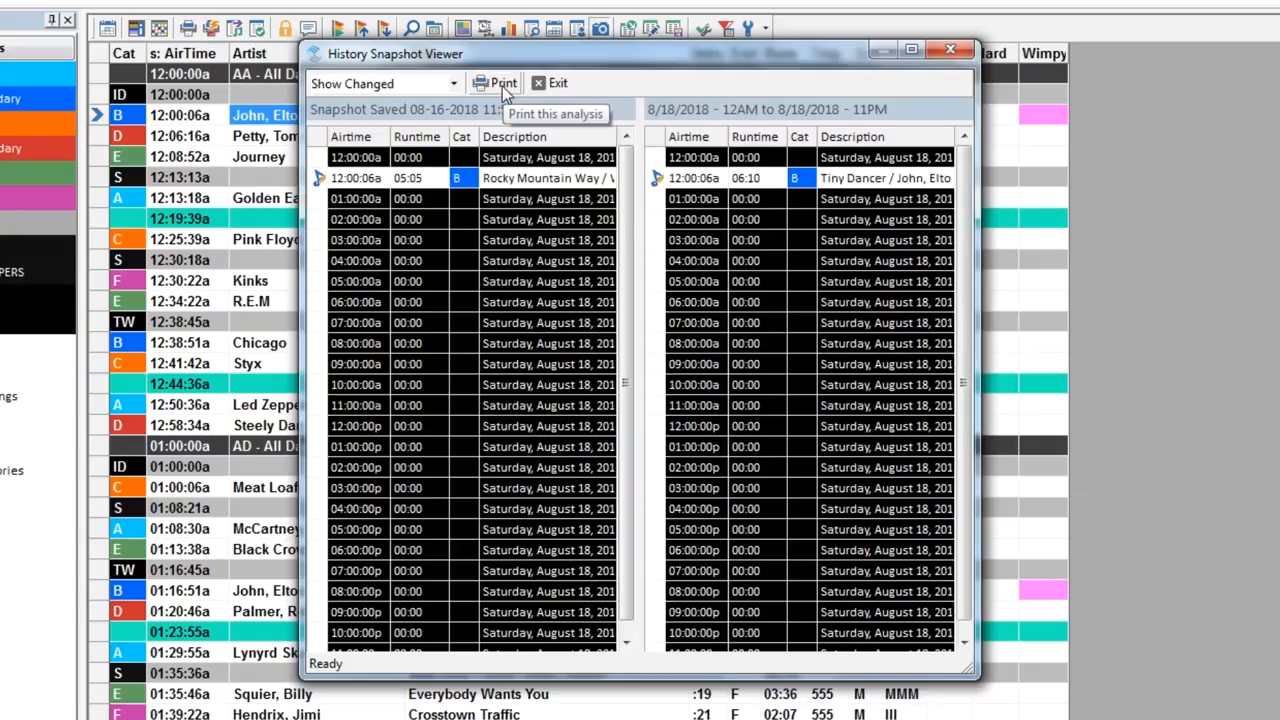
click(494, 82)
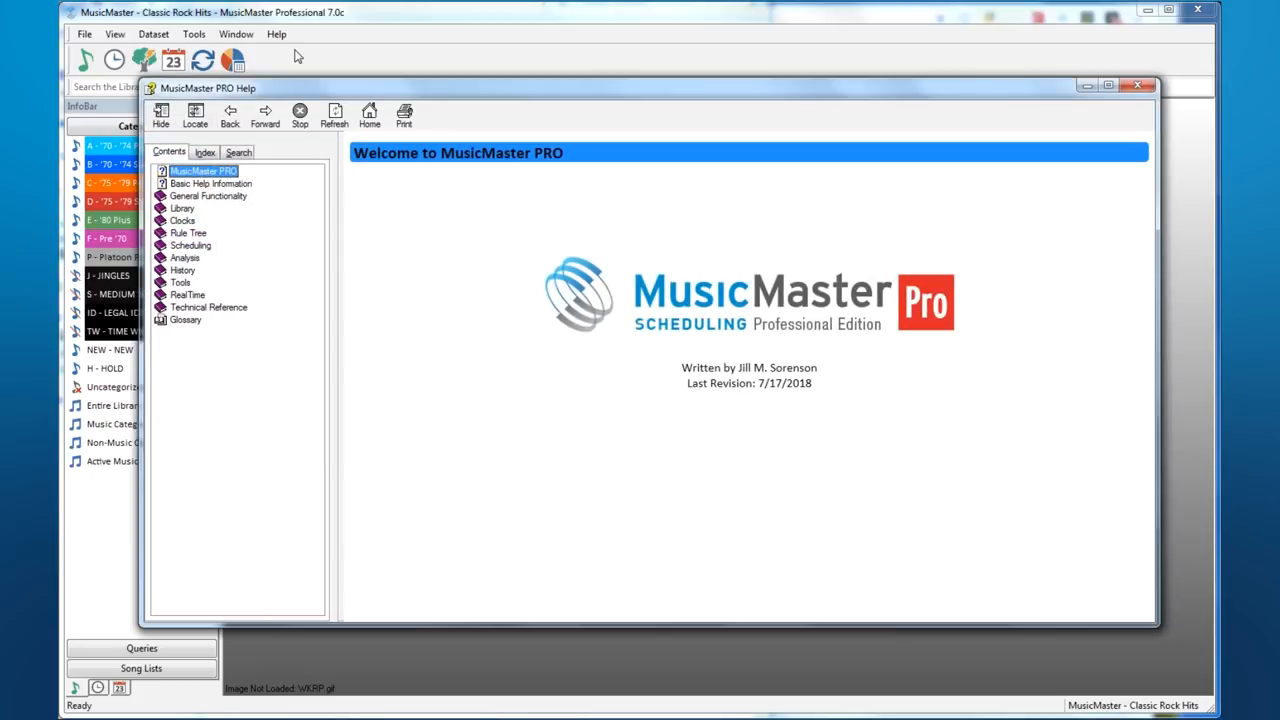
mouse_move(190, 214)
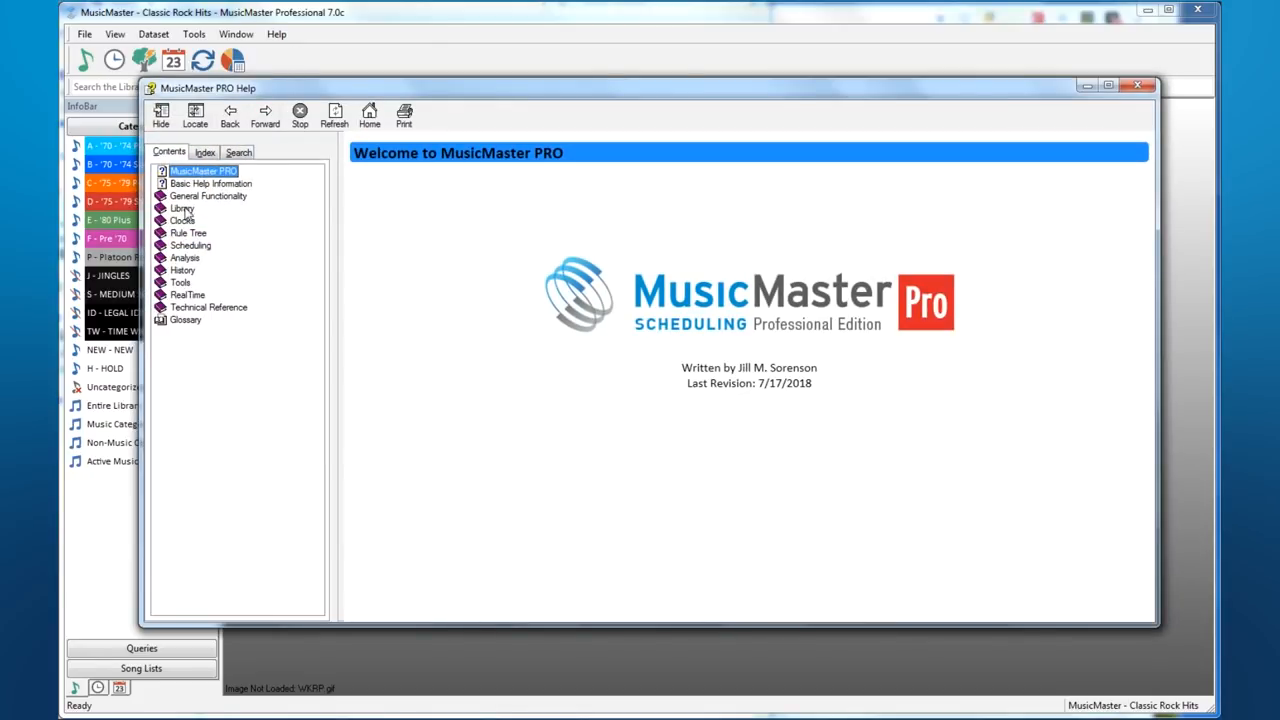
- Browse the Library Setup and Library Editing topics in PRO Help
click(182, 208)
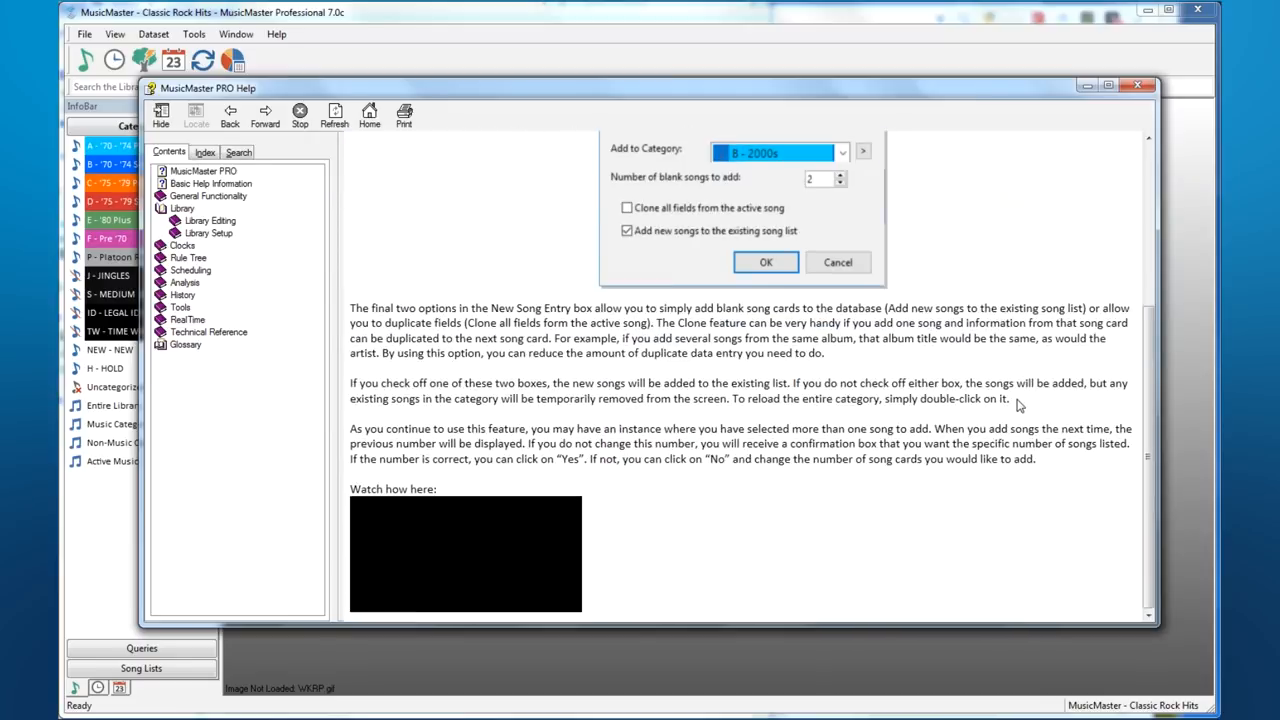
click(176, 220)
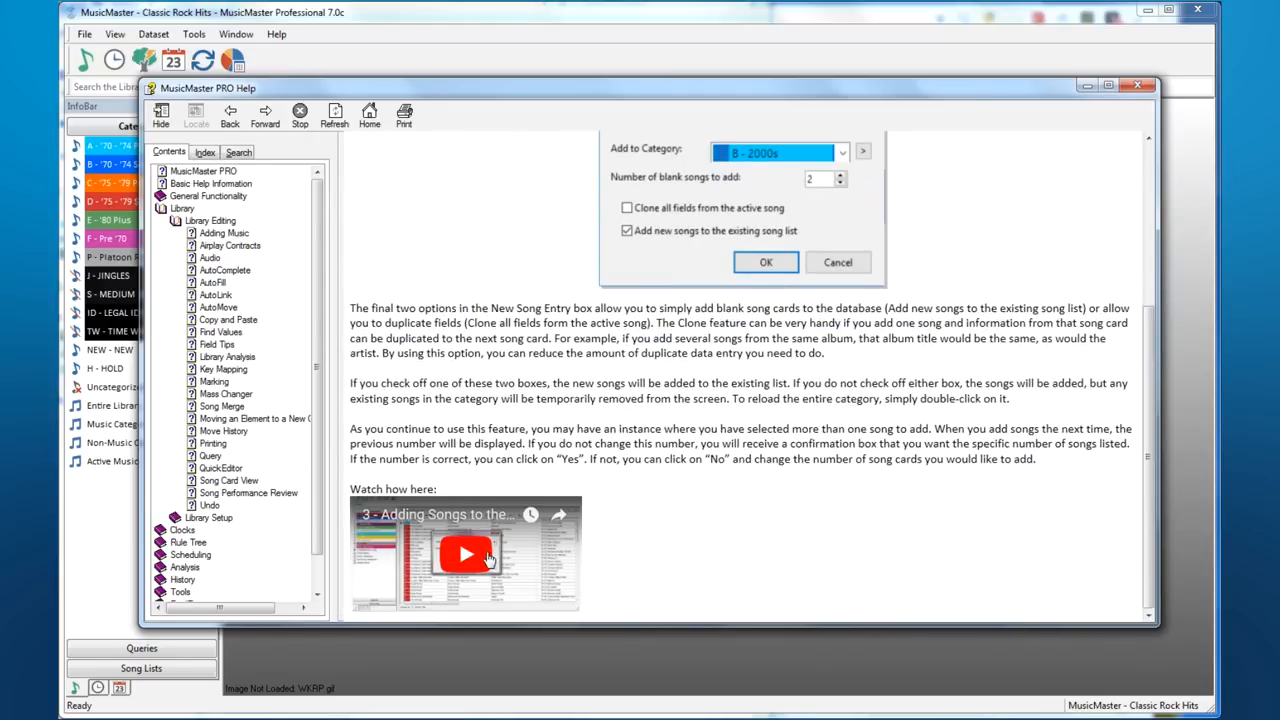
click(466, 556)
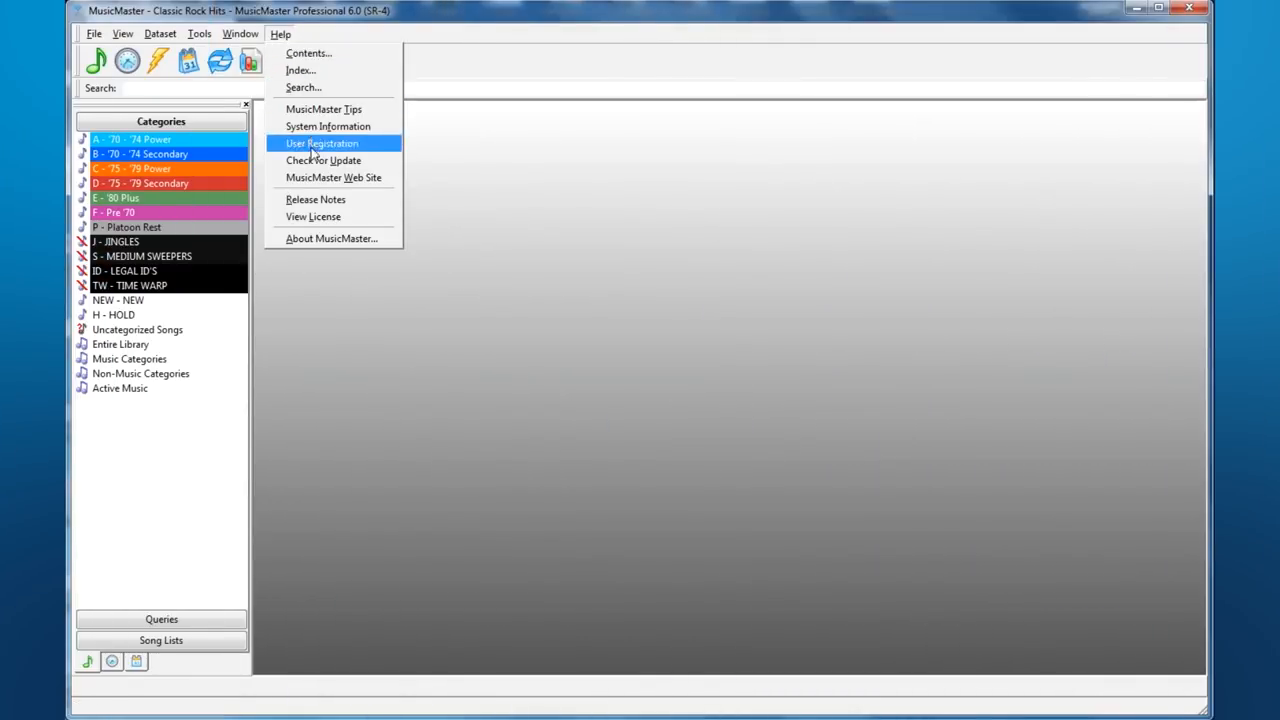
- Go online to the support site's Downloads page and expand the MusicMaster PRO versions list
click(324, 160)
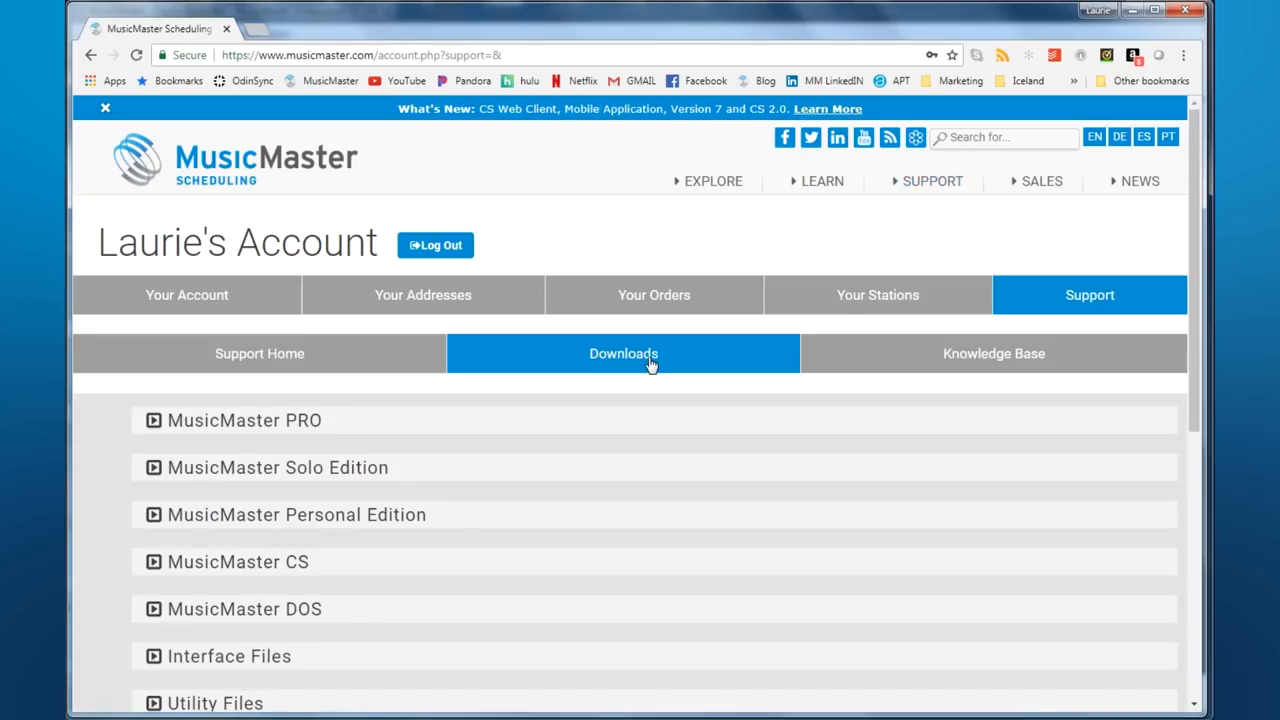
click(244, 420)
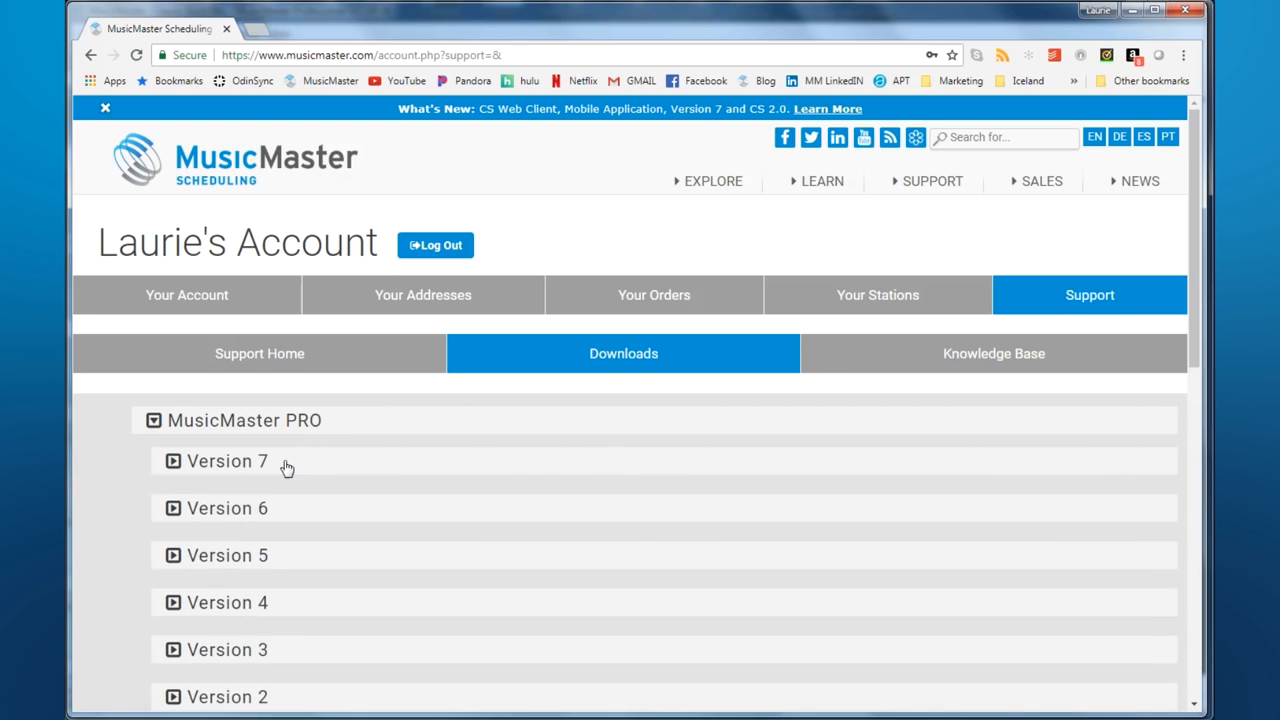